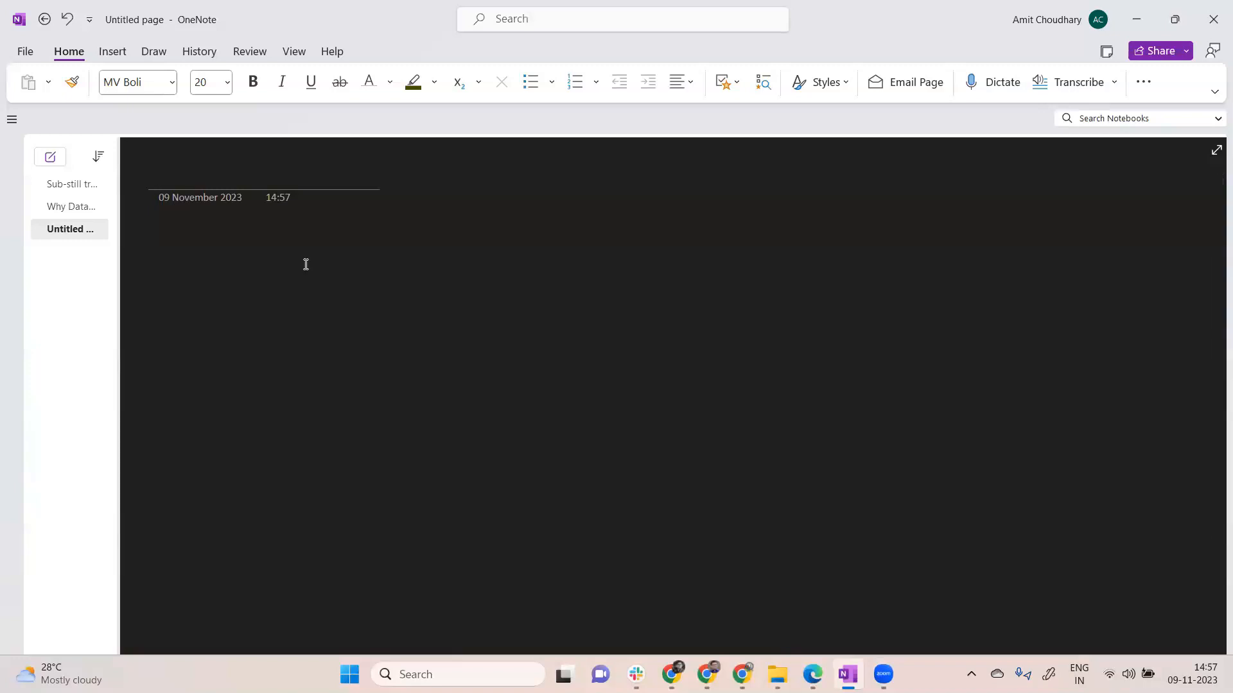
- Handwrite an arrow out of Databases and write MySQL and MS-SQL at its tip
left_click(152, 52)
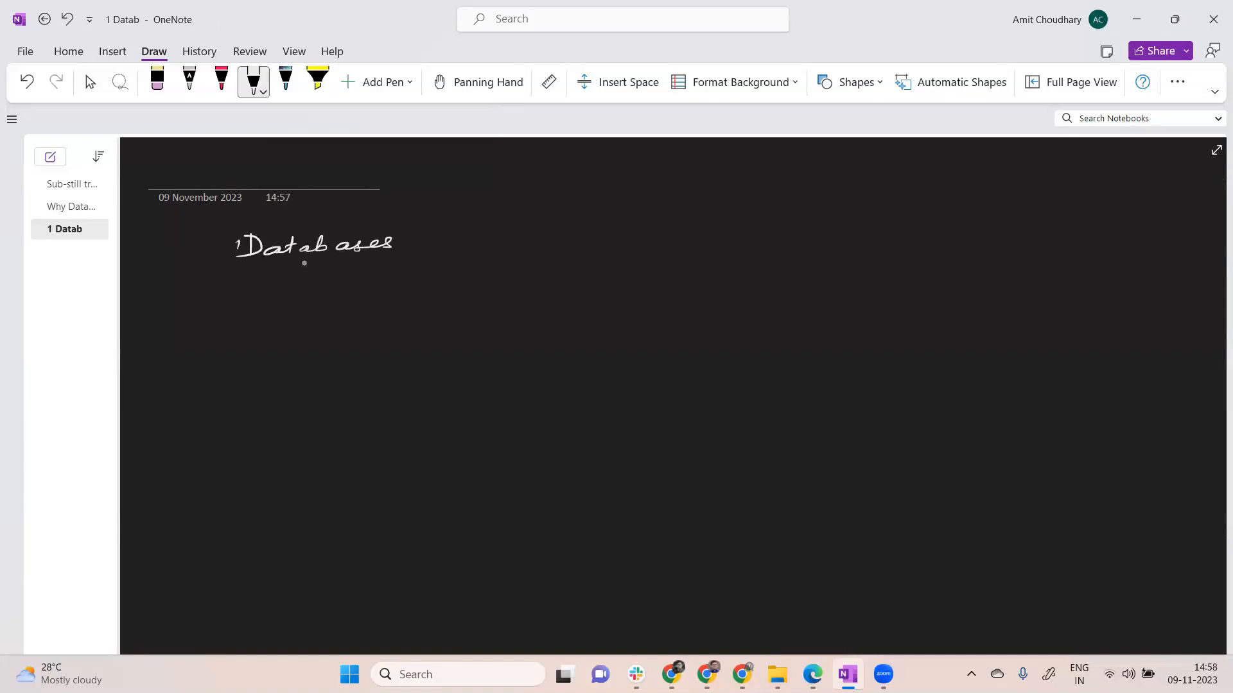
left_click_drag(397, 248, 464, 212)
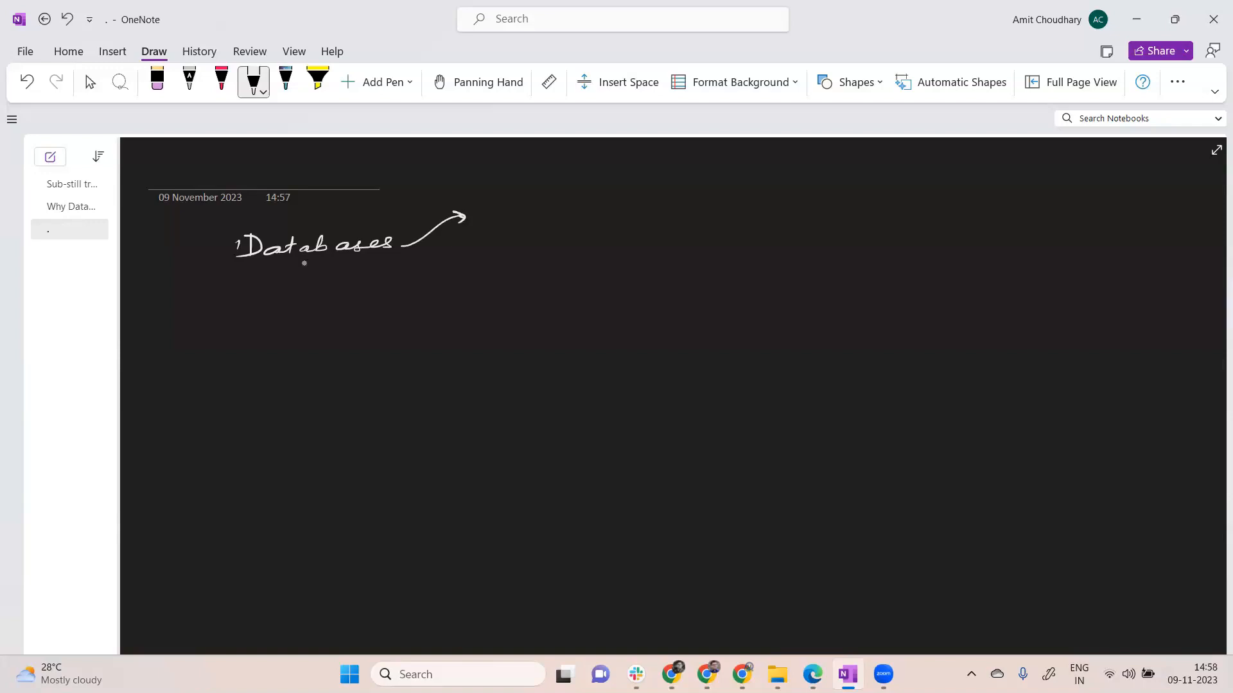
left_click_drag(484, 229, 559, 212)
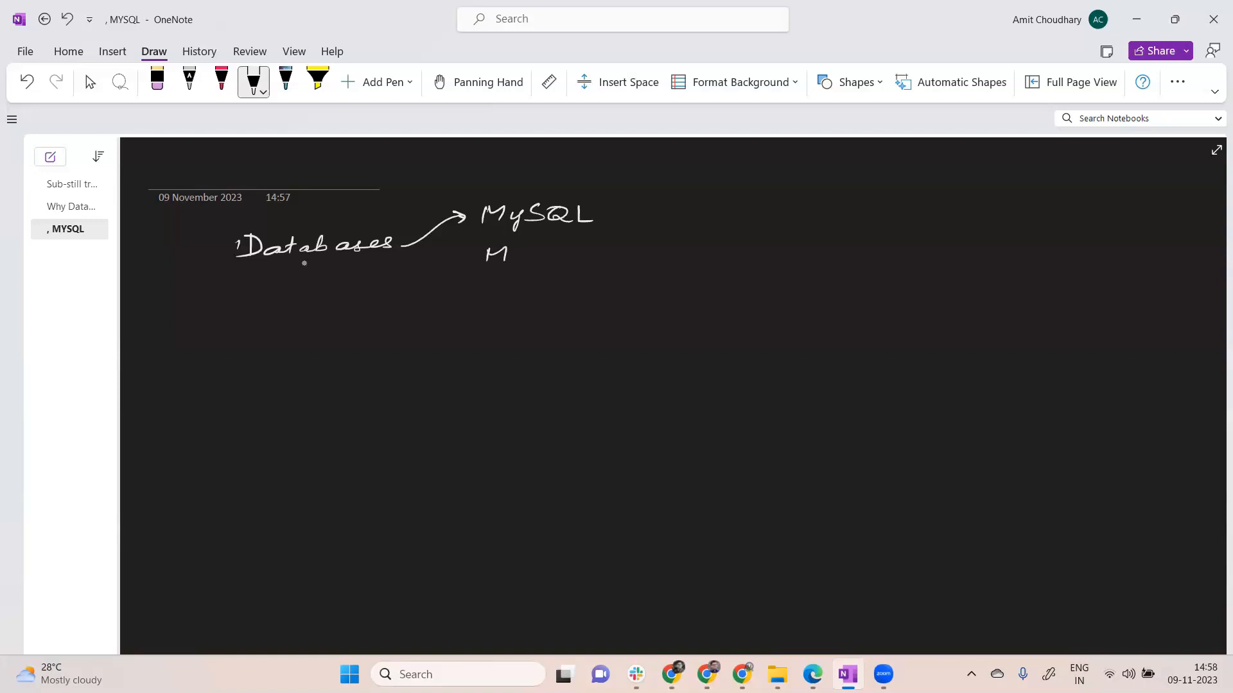
left_click_drag(492, 251, 596, 253)
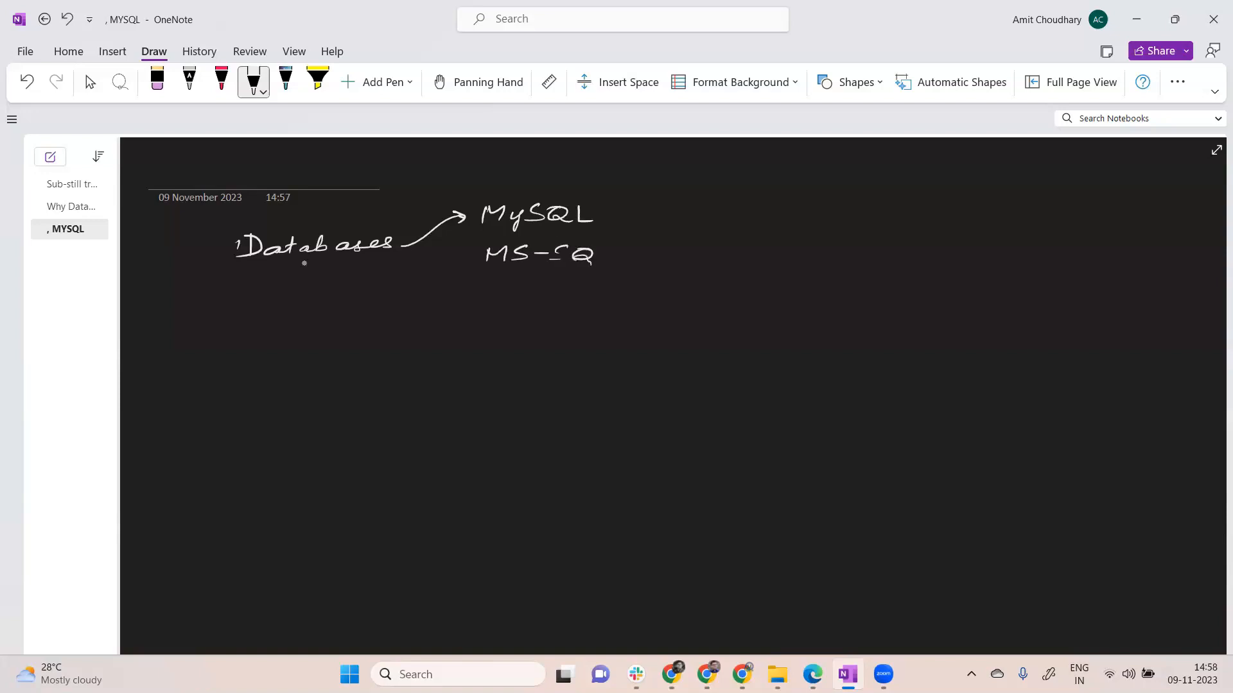
left_click_drag(597, 252, 614, 259)
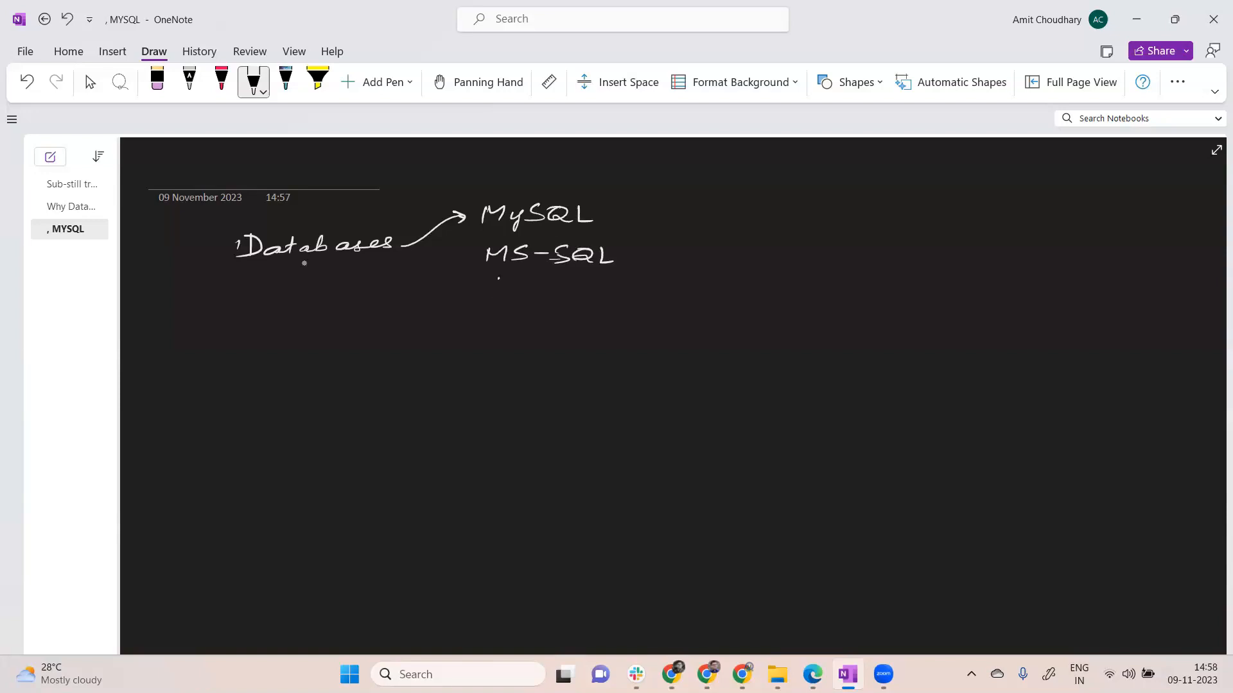
- Write PostgreSQL below MS-SQL and add arrows from Databases to the other two
left_click_drag(492, 282, 563, 303)
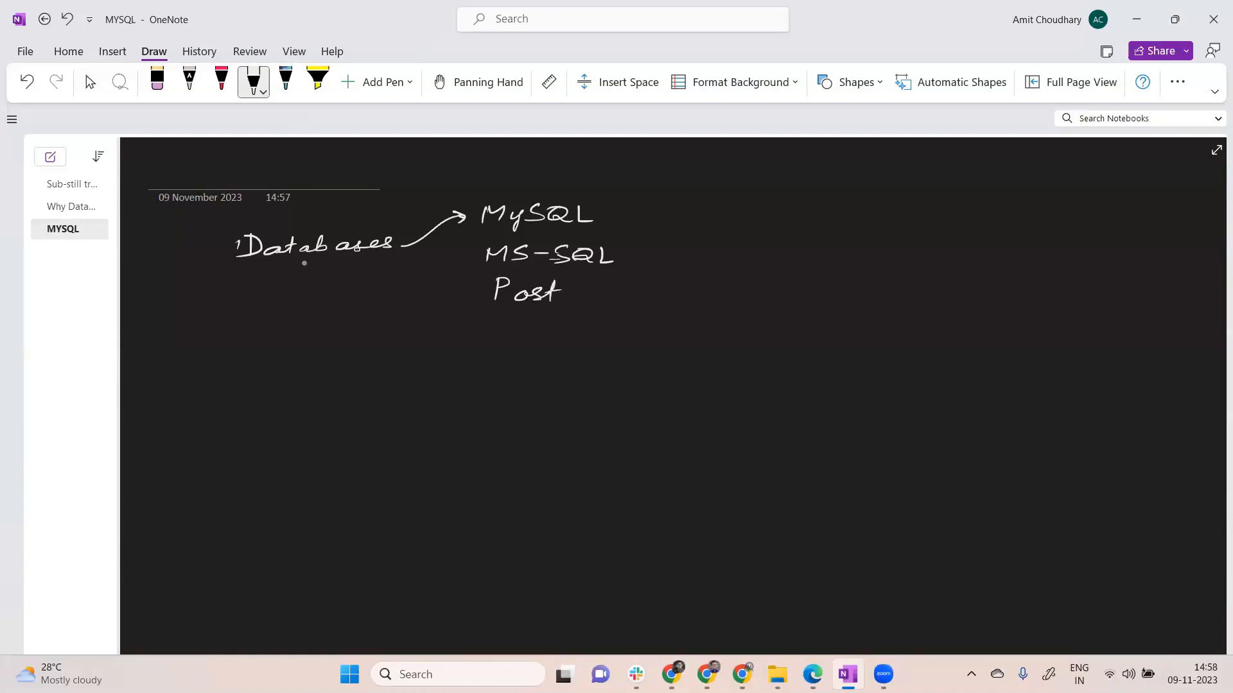
left_click_drag(558, 292, 618, 296)
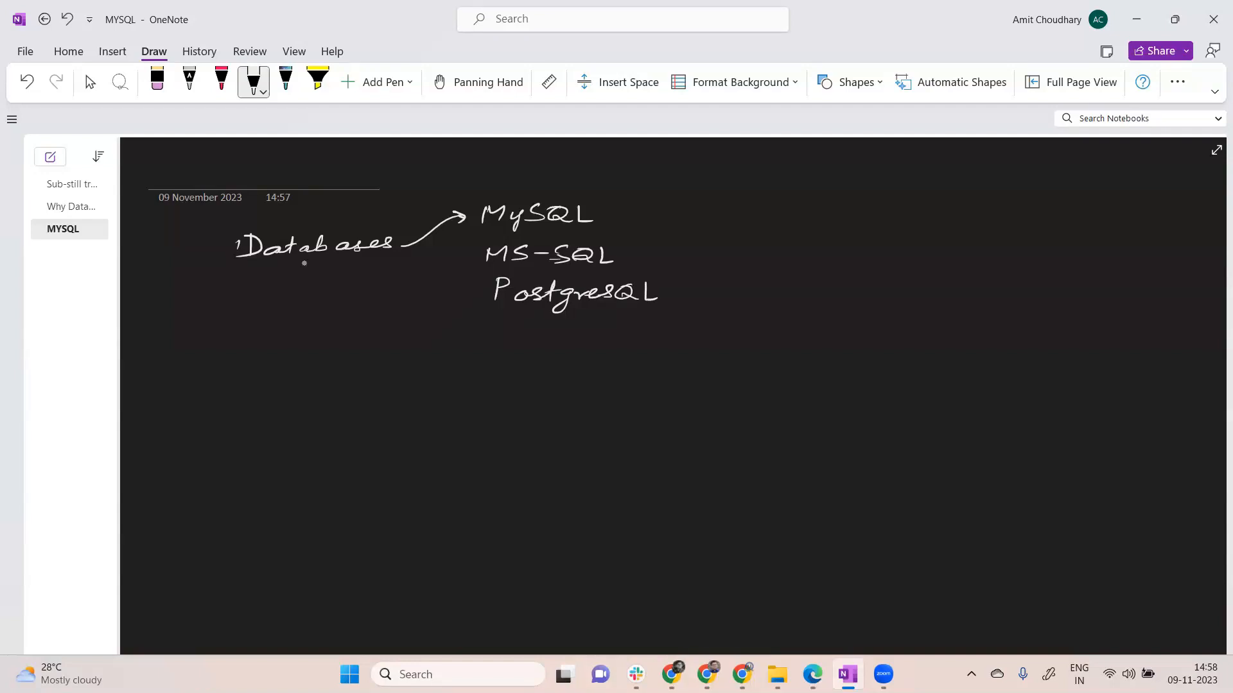
left_click_drag(408, 252, 479, 255)
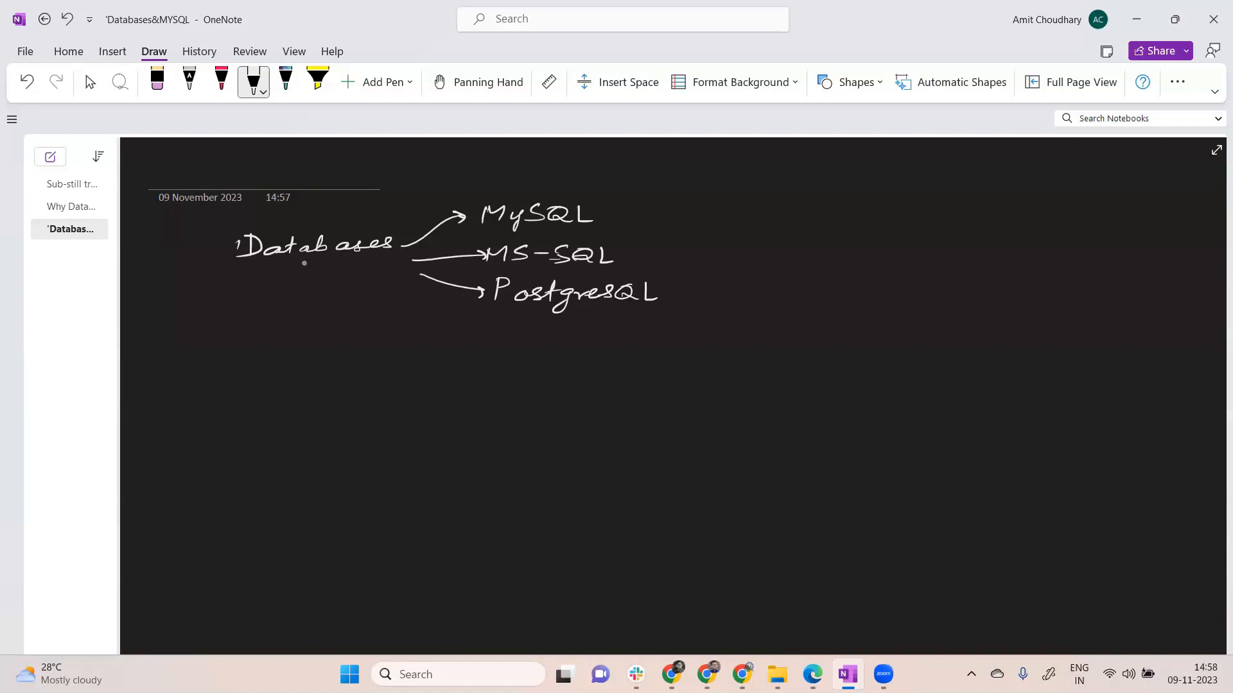
mouse_move(1134, 133)
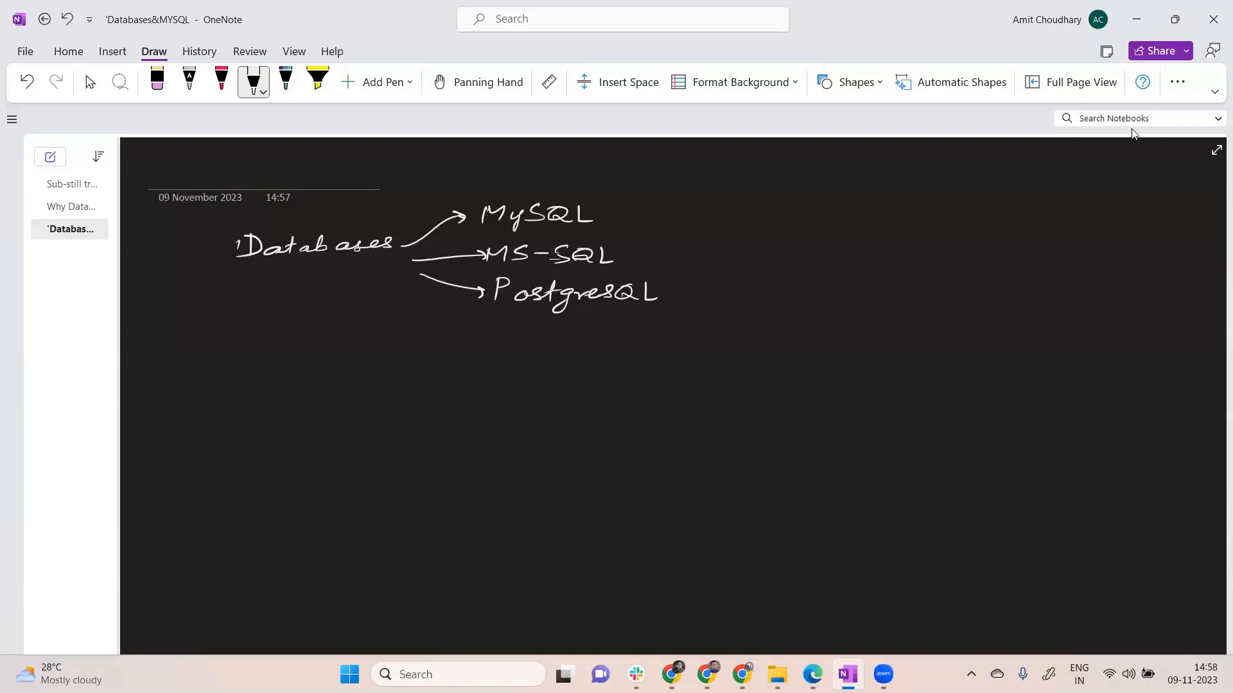
- Bracket the three databases as Relational and start the linked tables diagram
left_click_drag(685, 204, 740, 220)
type("m")
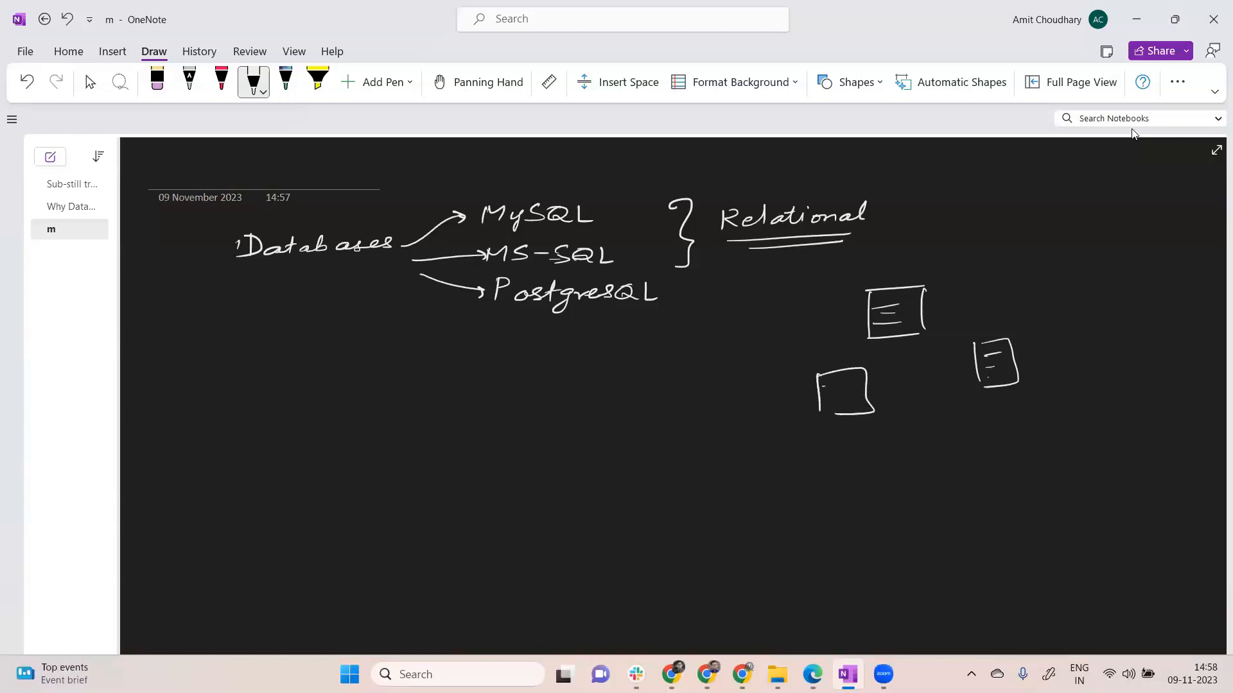
left_click_drag(841, 377, 869, 311)
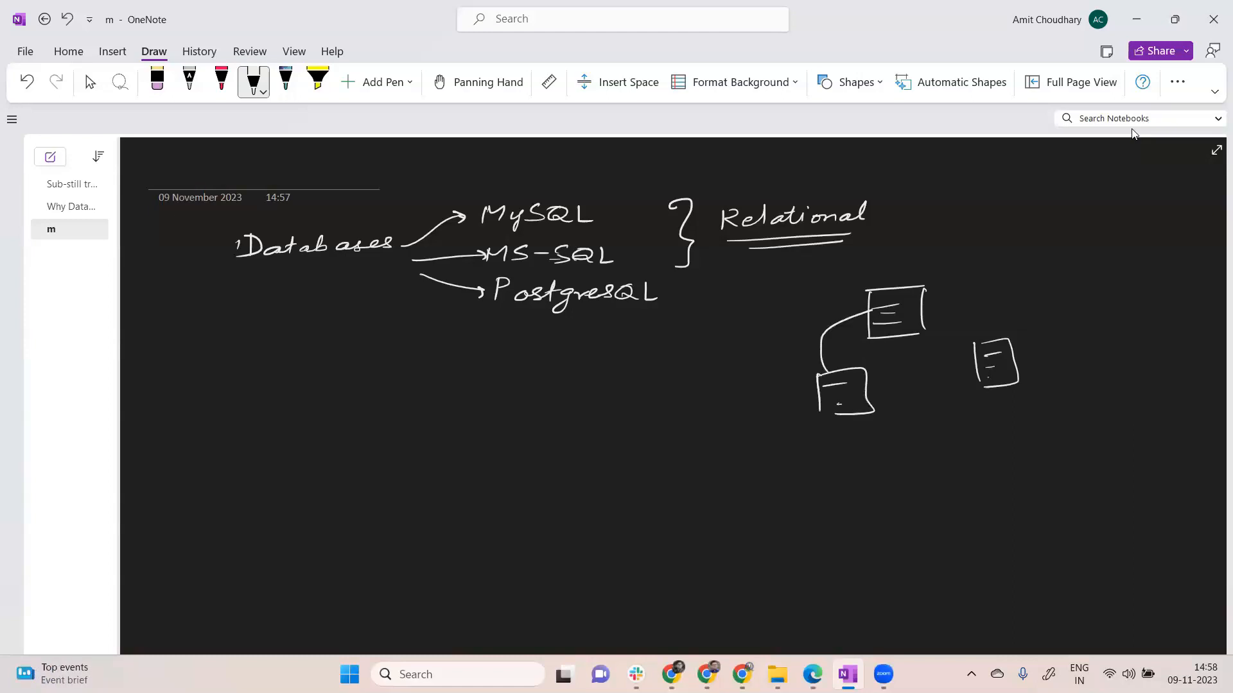
left_click_drag(919, 322, 1000, 342)
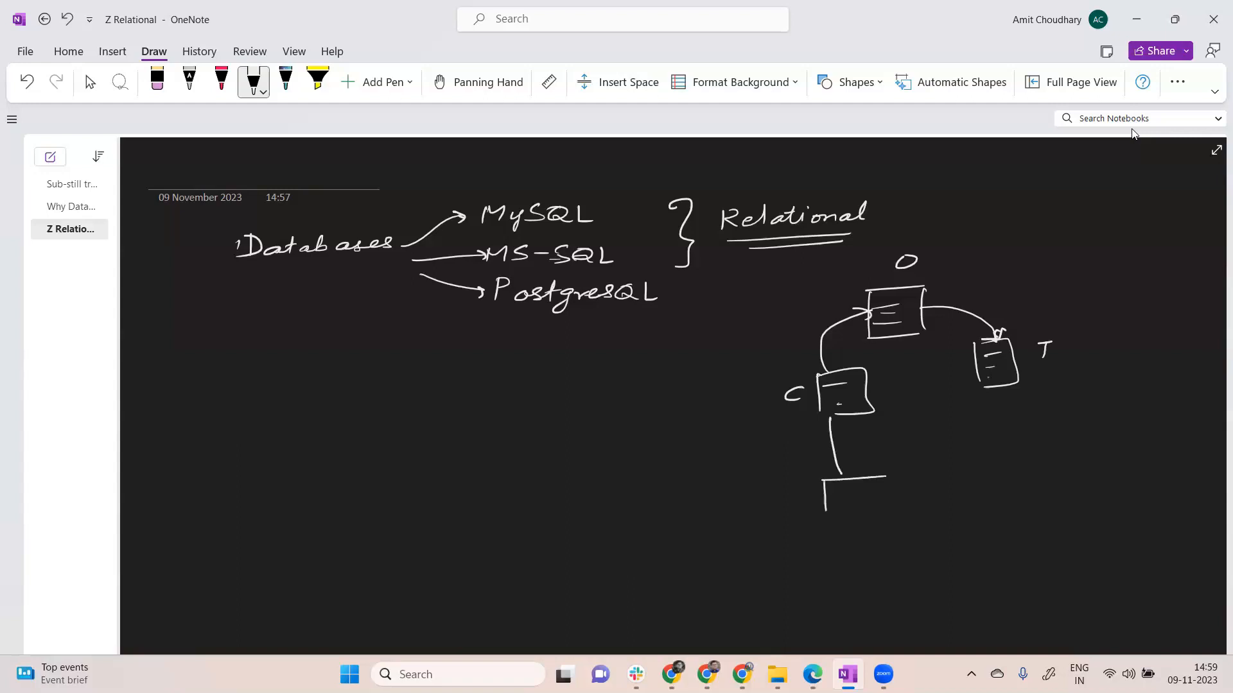
- Sketch the bottom table box and draw grid cells inside the O table
left_click_drag(826, 488, 881, 511)
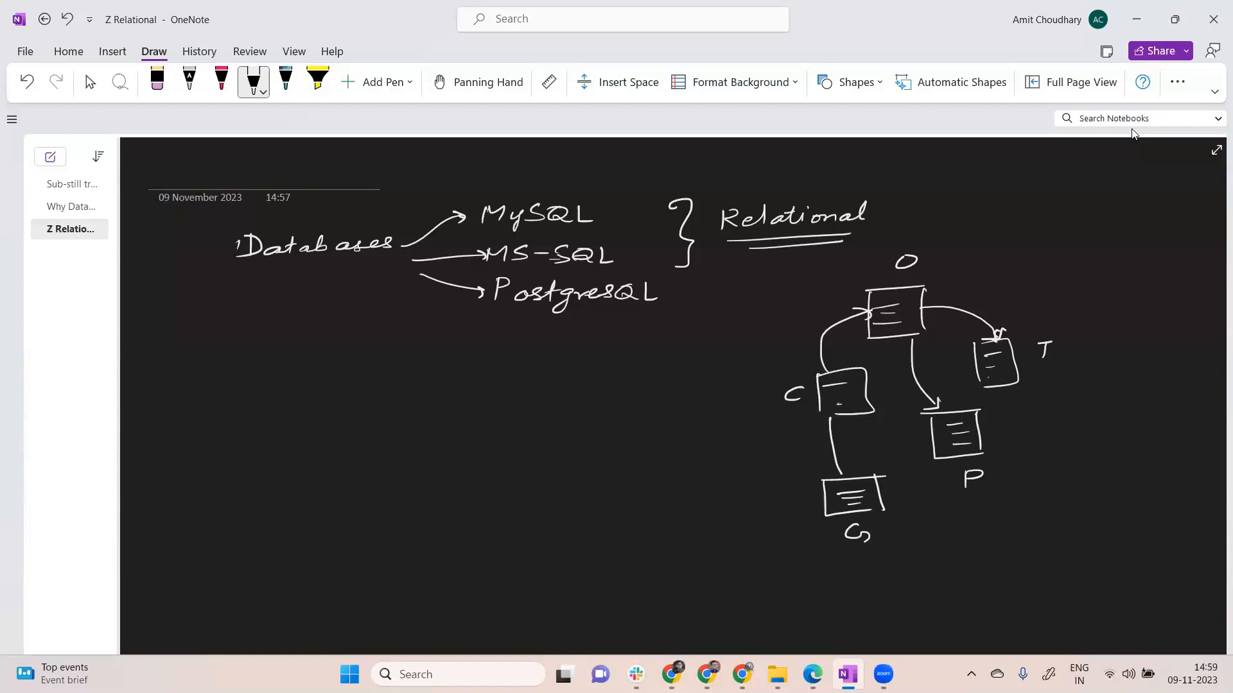
left_click_drag(873, 297, 927, 296)
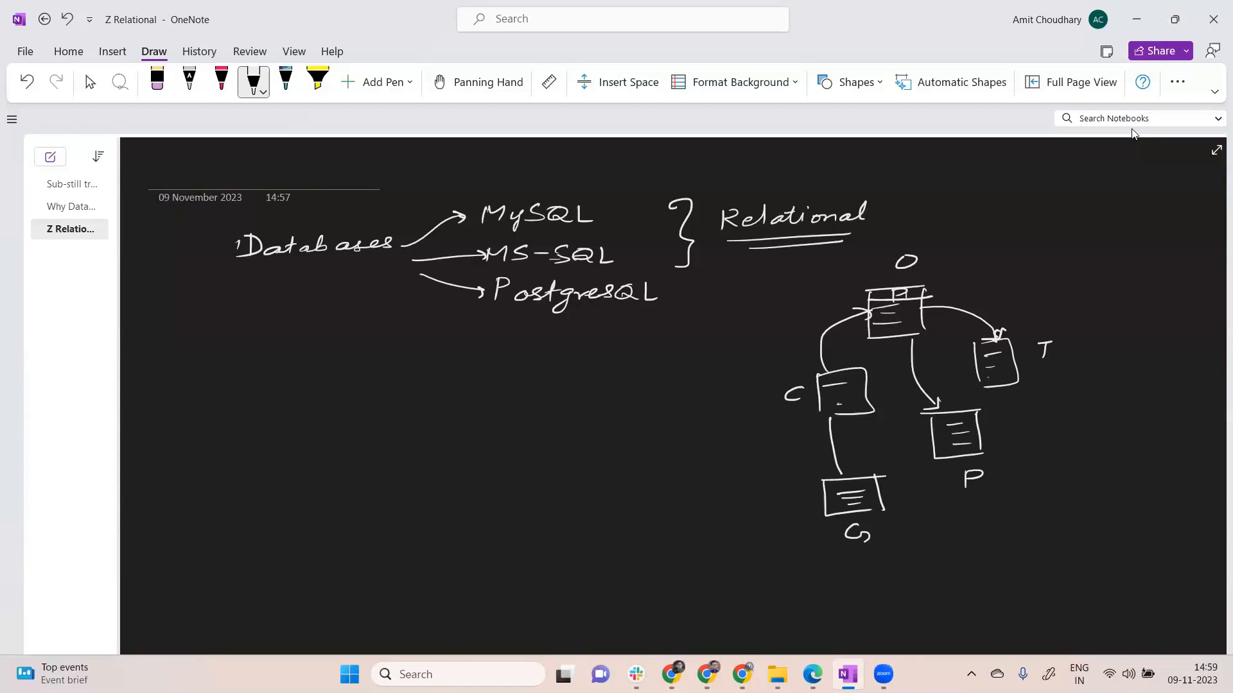
left_click_drag(873, 295, 927, 318)
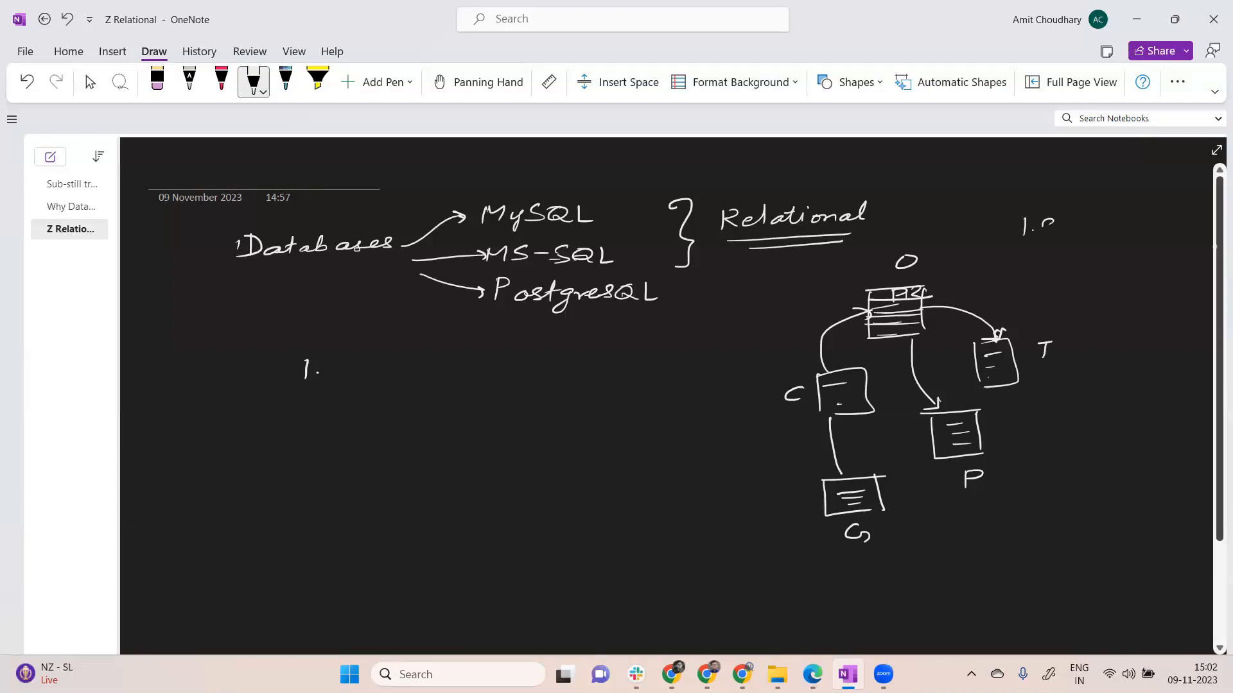
- Write underlined sizes 1.8 GB, 10 GB and 2 GB beside the tables with a stroke below
left_click_drag(1030, 229, 1089, 228)
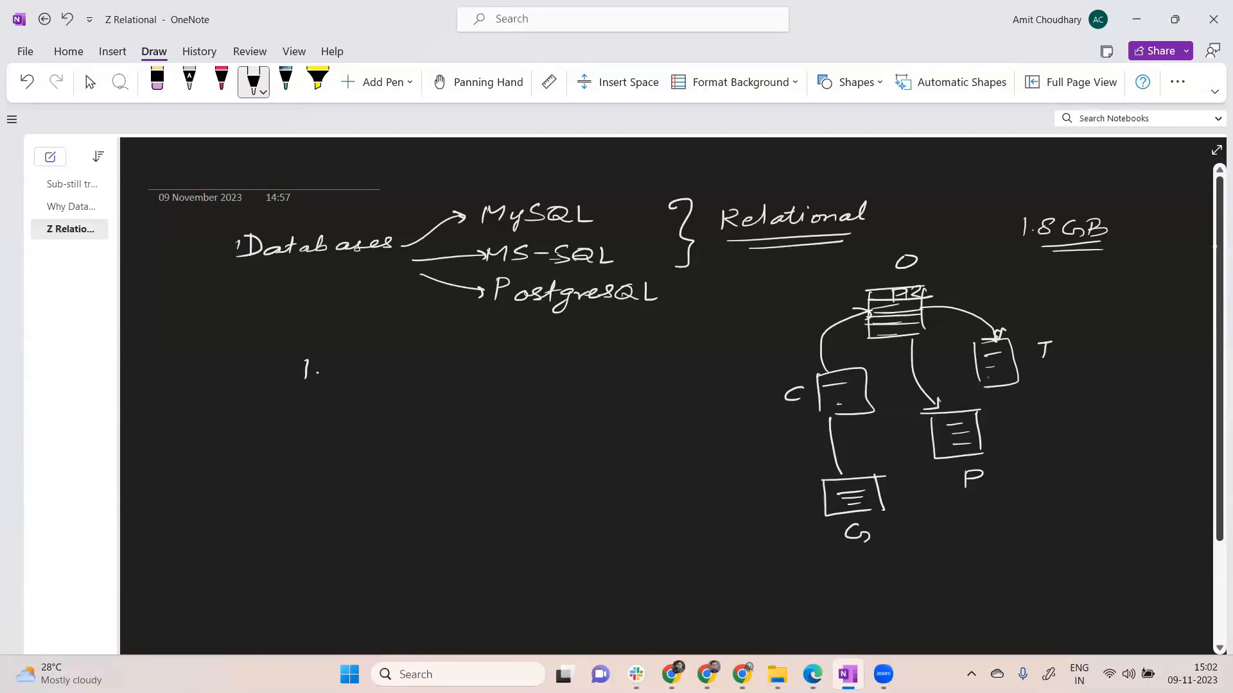
left_click_drag(990, 286, 1015, 281)
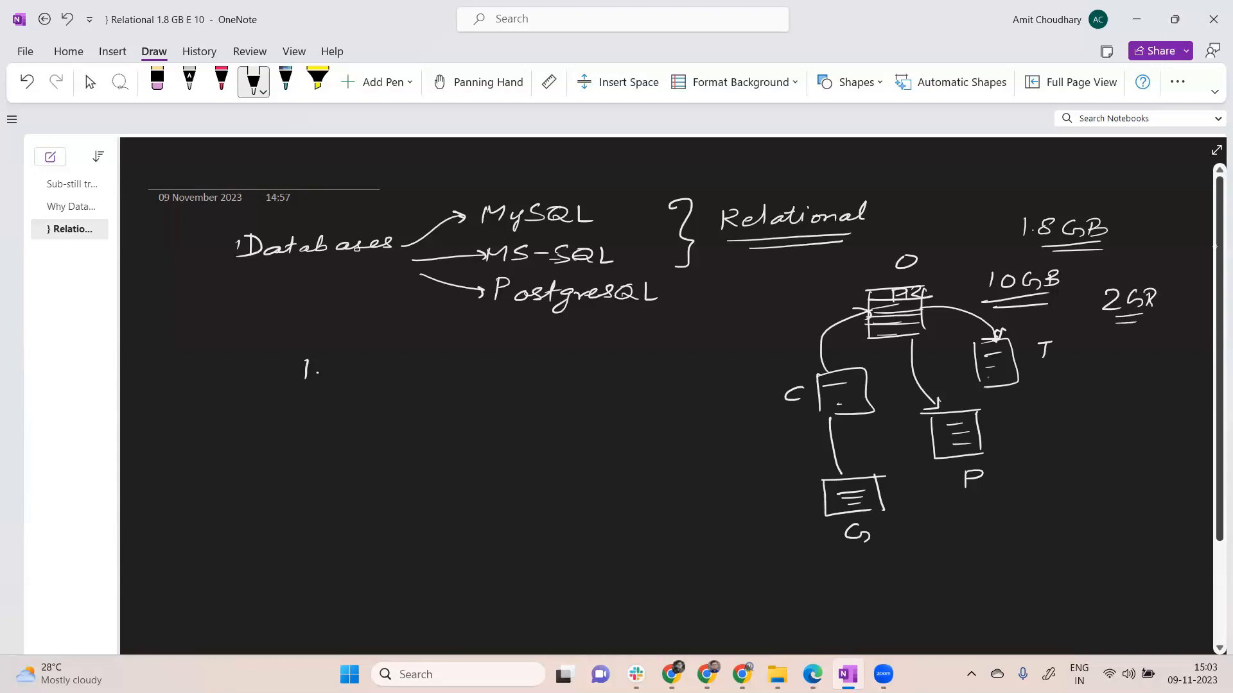
left_click_drag(841, 547, 944, 492)
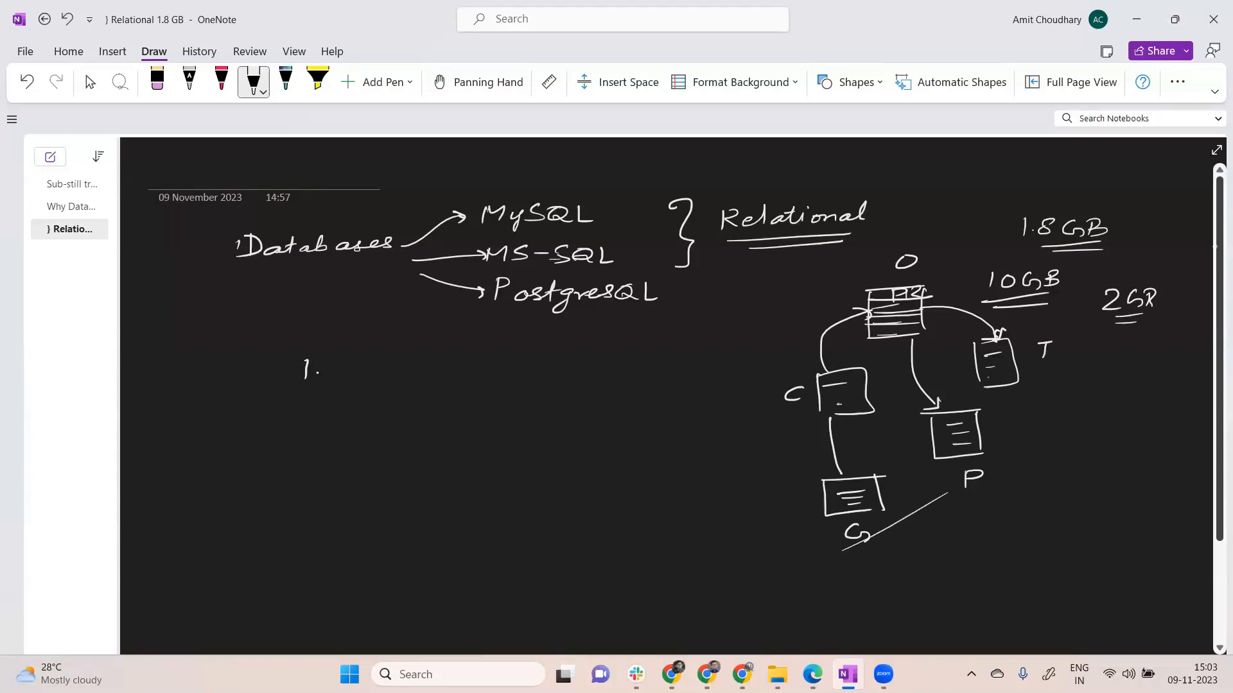
left_click_drag(1113, 390, 1137, 386)
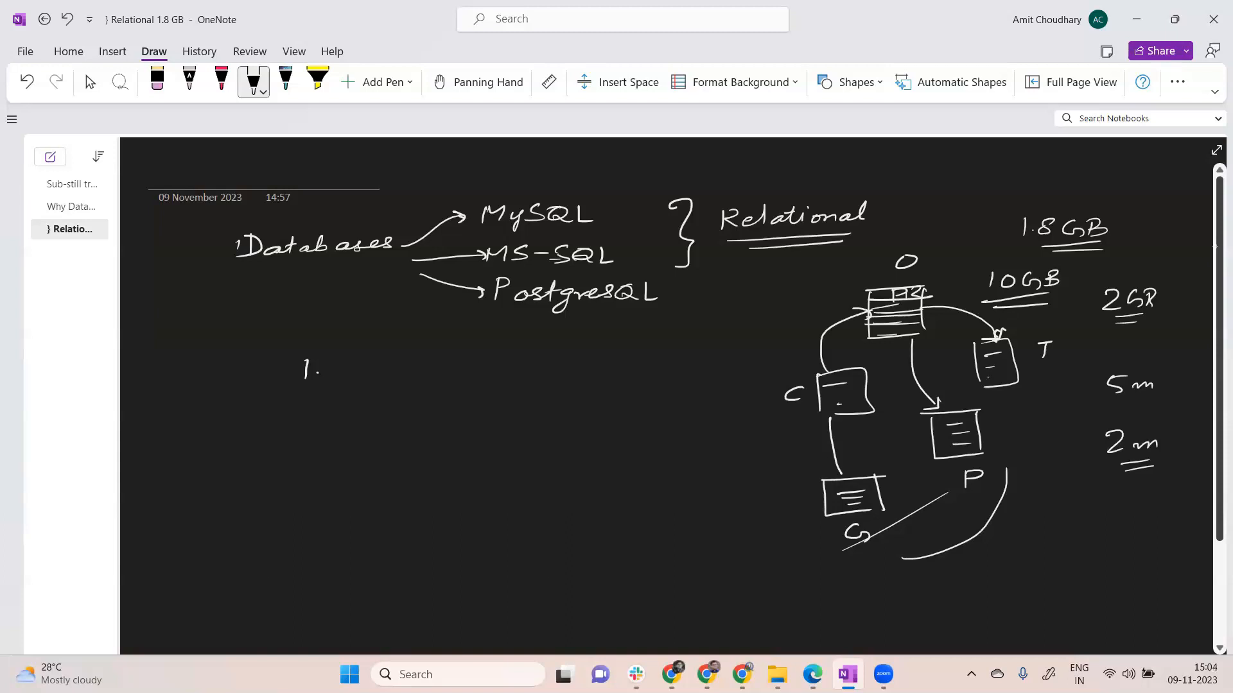
- Write the list number 2. below 1. under the Databases note
left_click_drag(301, 413, 318, 422)
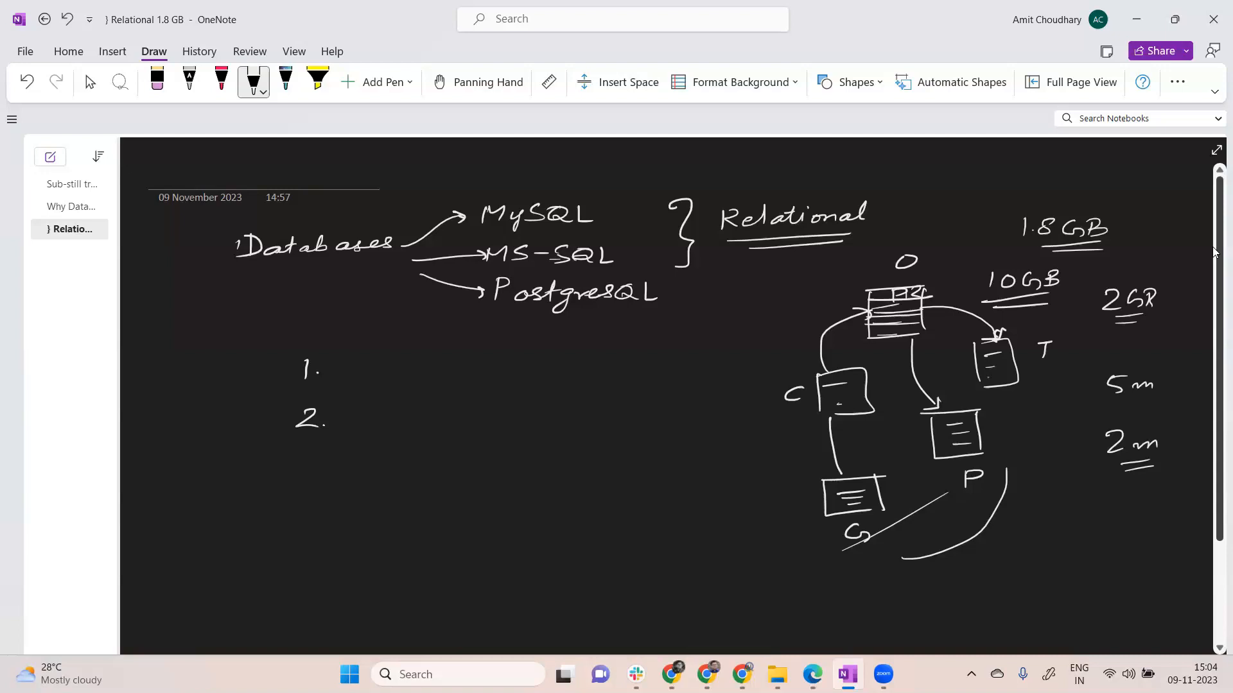
- Brace the diagram's left with incoming arrows and its bottom with upward arrows, labelled Bust and 10 m
left_click_drag(744, 314, 744, 468)
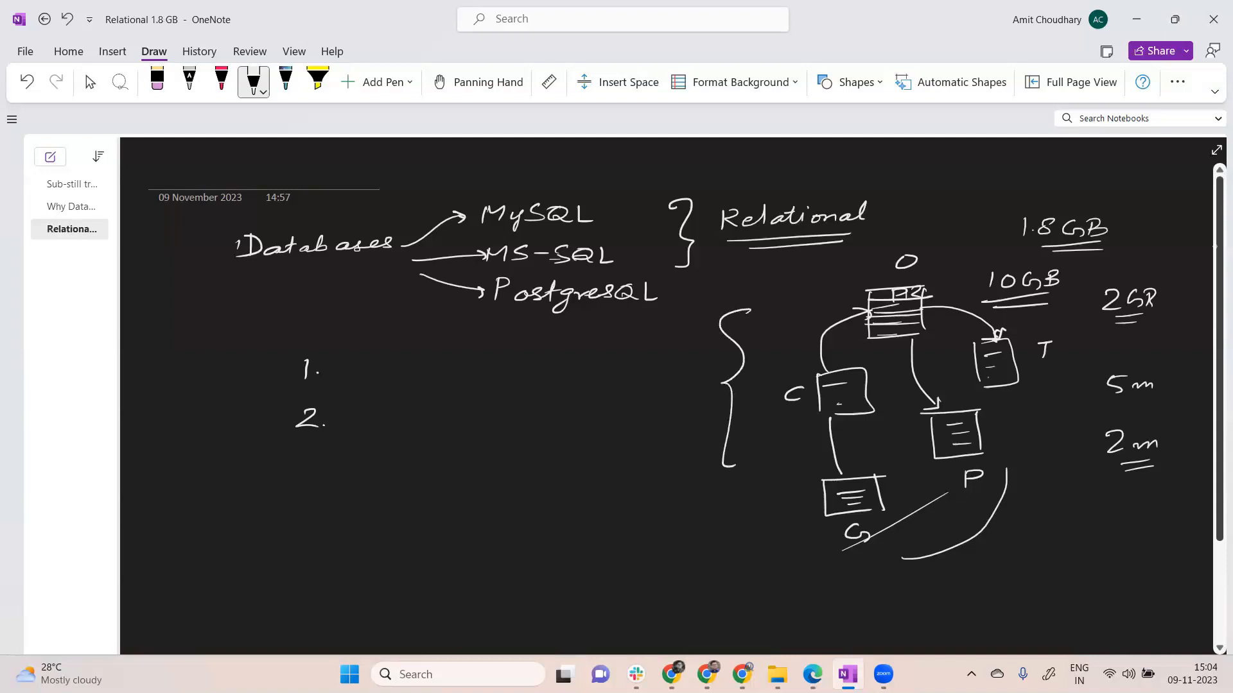
left_click_drag(601, 359, 672, 456)
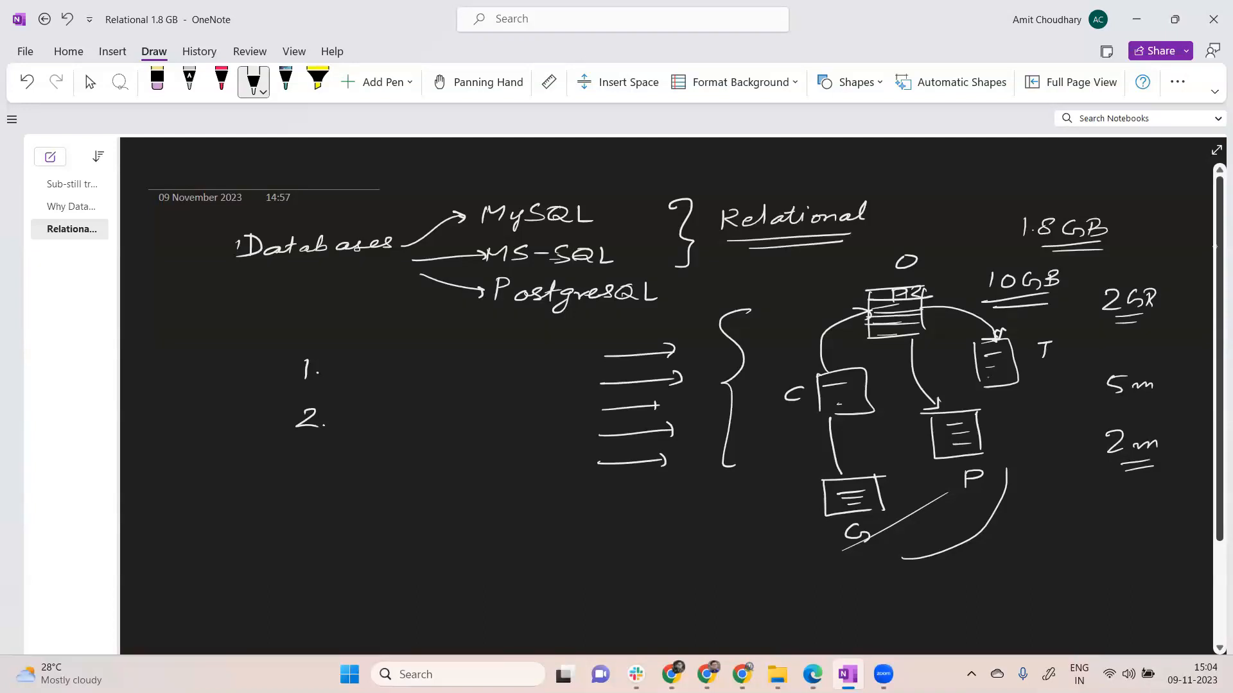
left_click_drag(783, 574, 1017, 574)
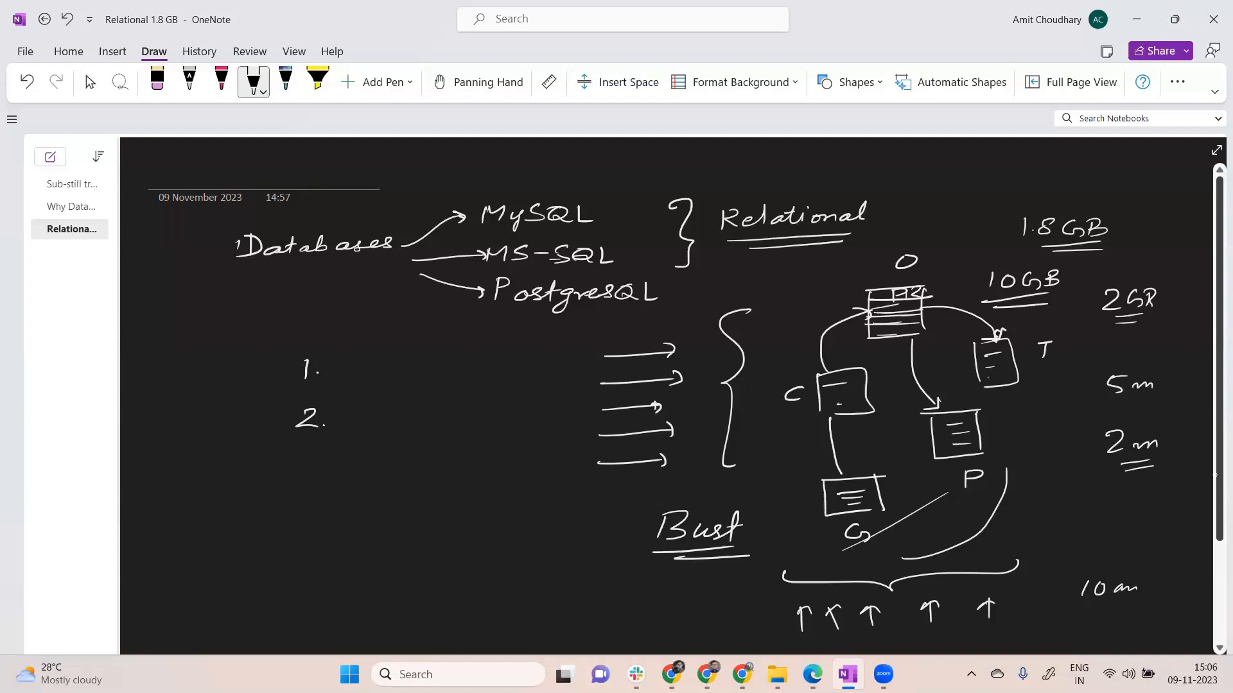
- Label the arrow groups S and C and draw arrows from Relational toward the diagram
left_click_drag(614, 341, 633, 334)
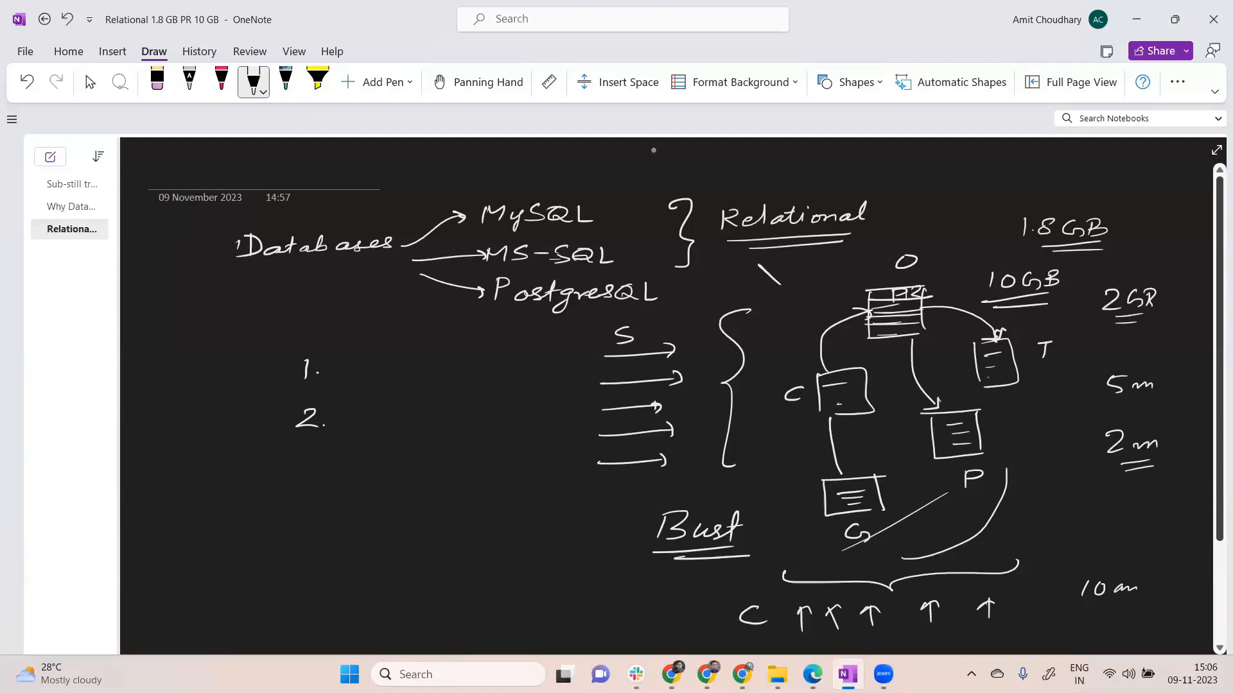
left_click_drag(759, 252, 818, 282)
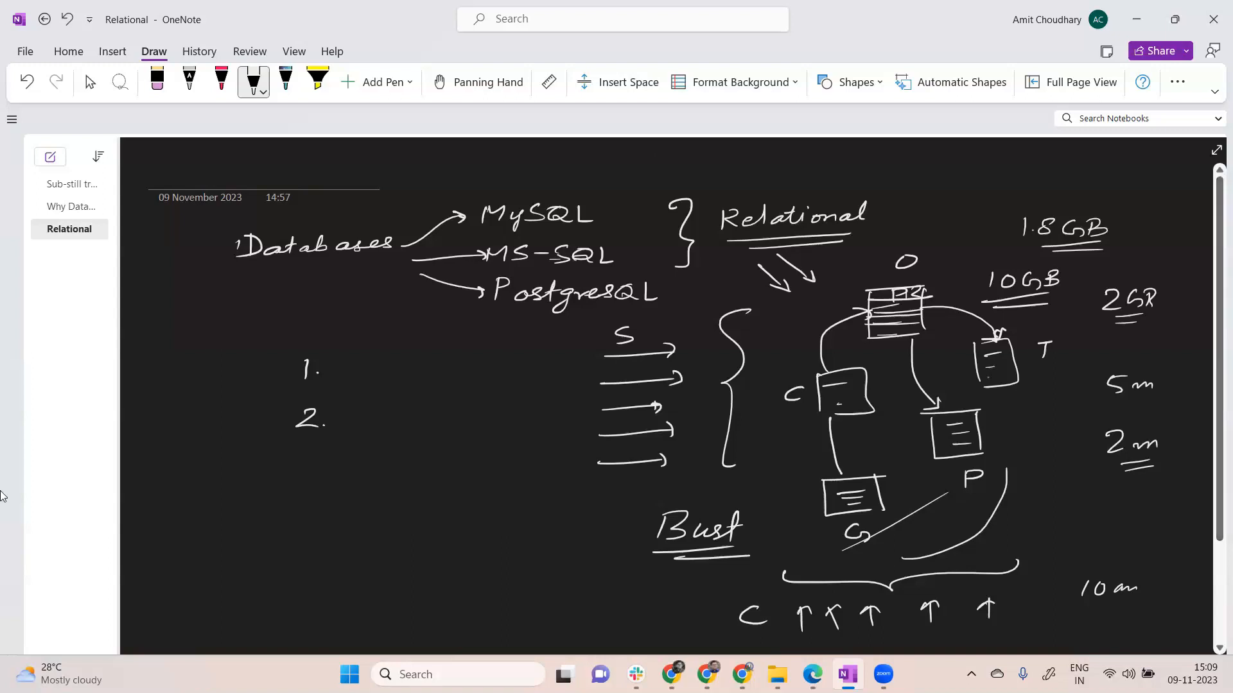
- Draw a circled ER at lower left with P.S and OLTP noted beneath it
left_click_drag(212, 492, 271, 519)
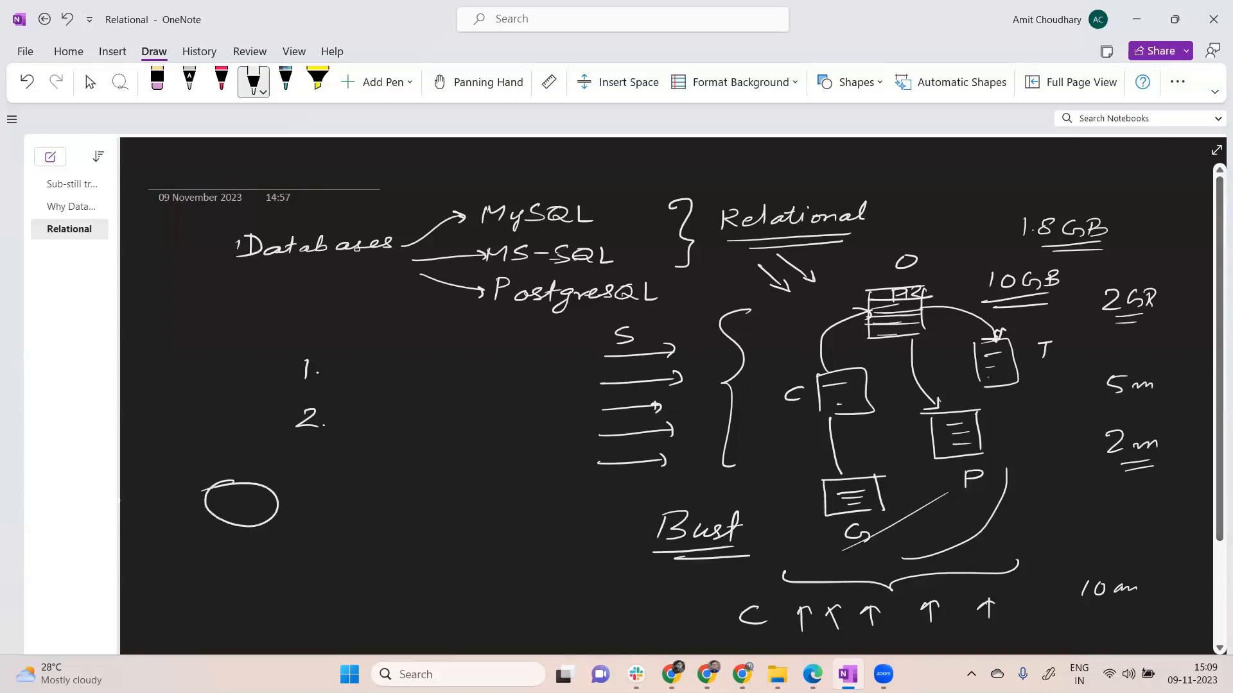
type("EP")
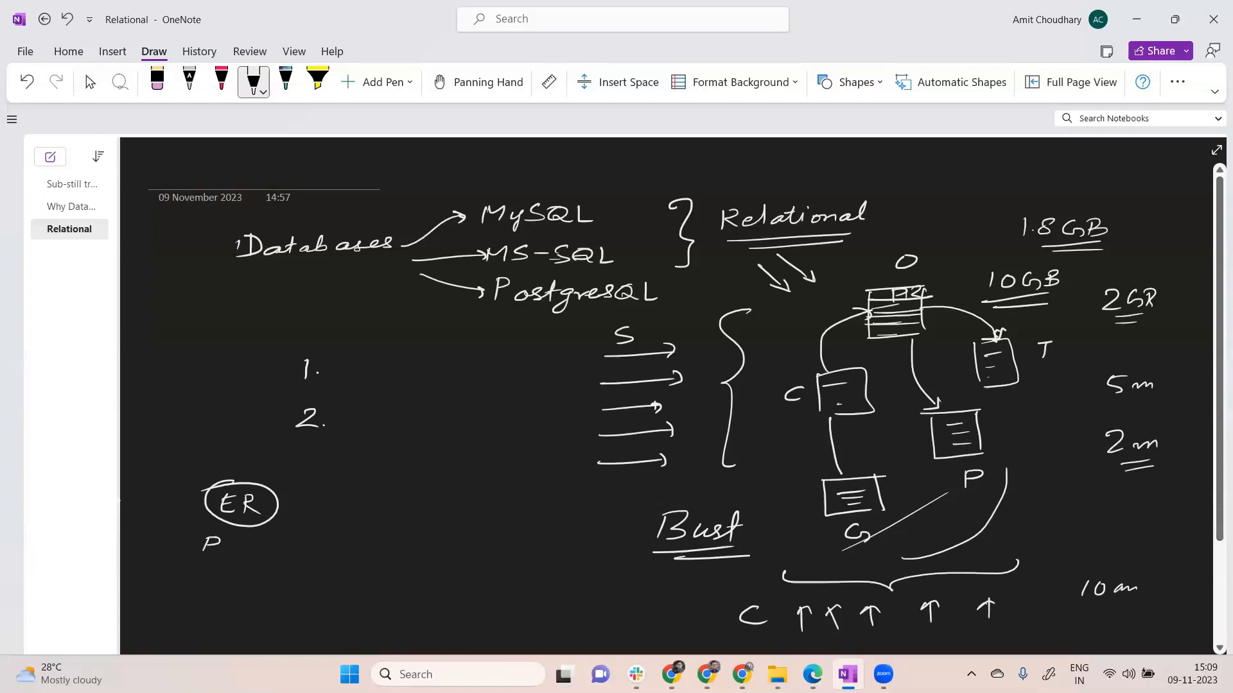
left_click_drag(232, 542, 252, 567)
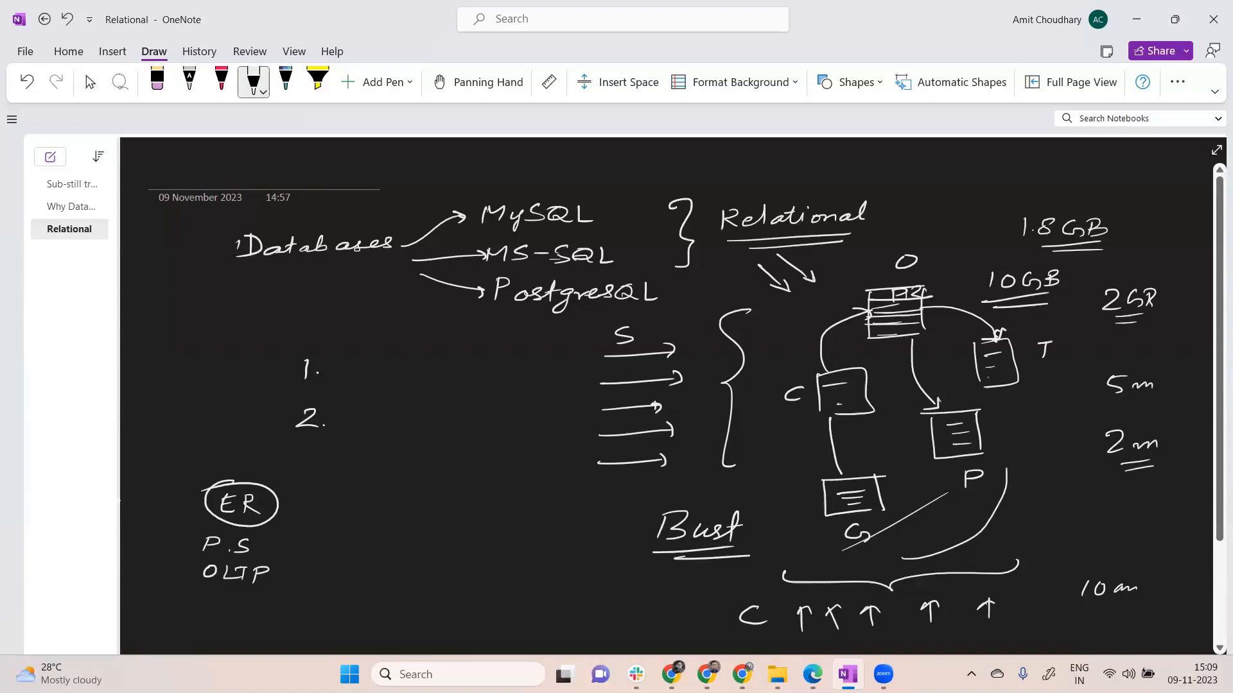
left_click_drag(292, 515, 621, 499)
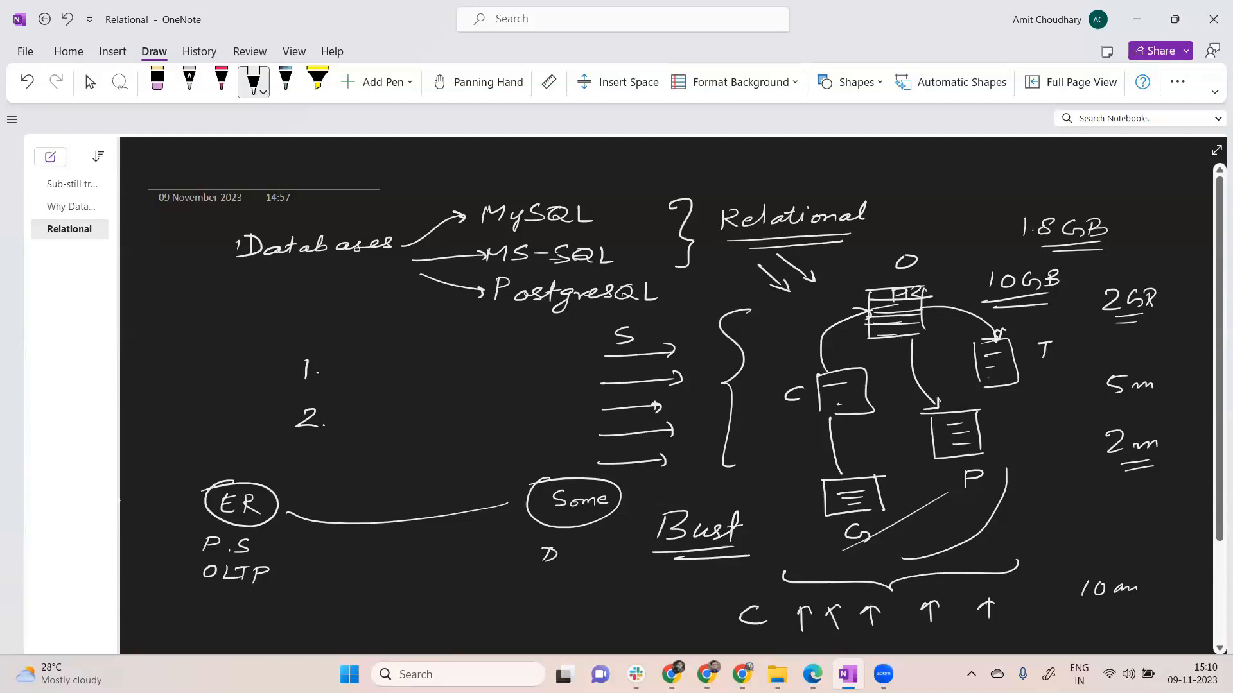
- Label the Some circle Database and draw an arrow toward the stacked arrows
left_click_drag(542, 554, 614, 558)
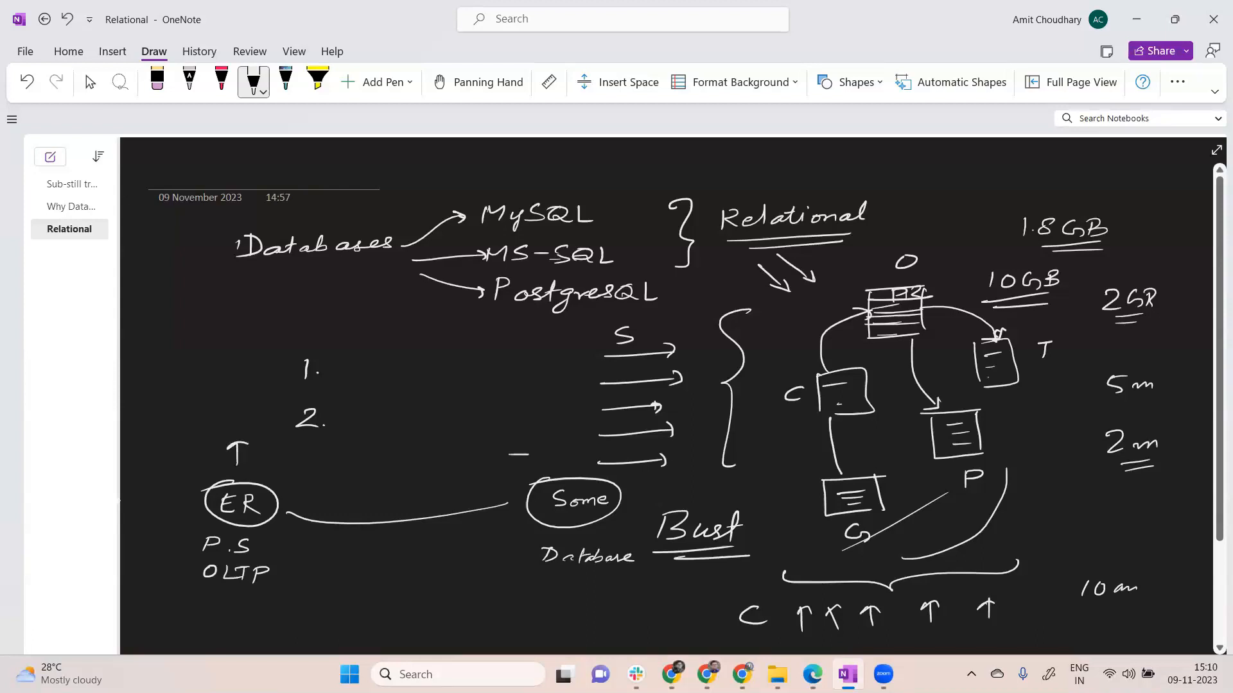
left_click_drag(511, 456, 566, 456)
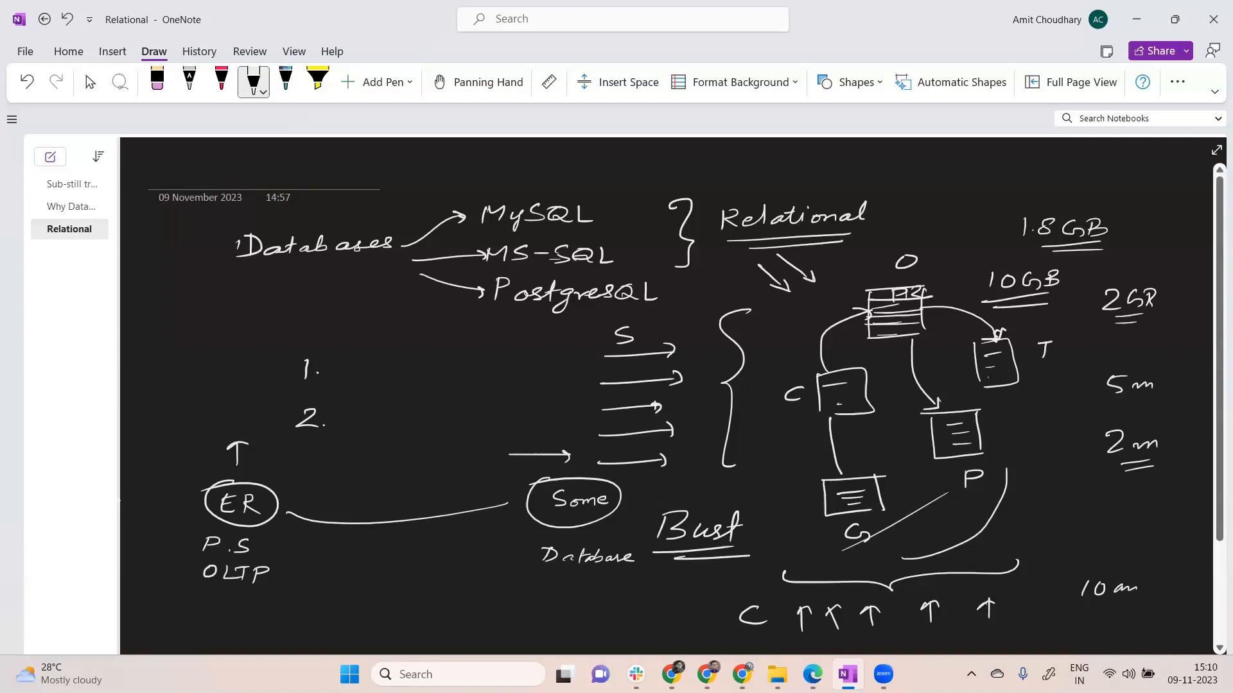
- Sketch arrows pointing at OLTP and at the Database label below Some
left_click_drag(274, 566, 296, 577)
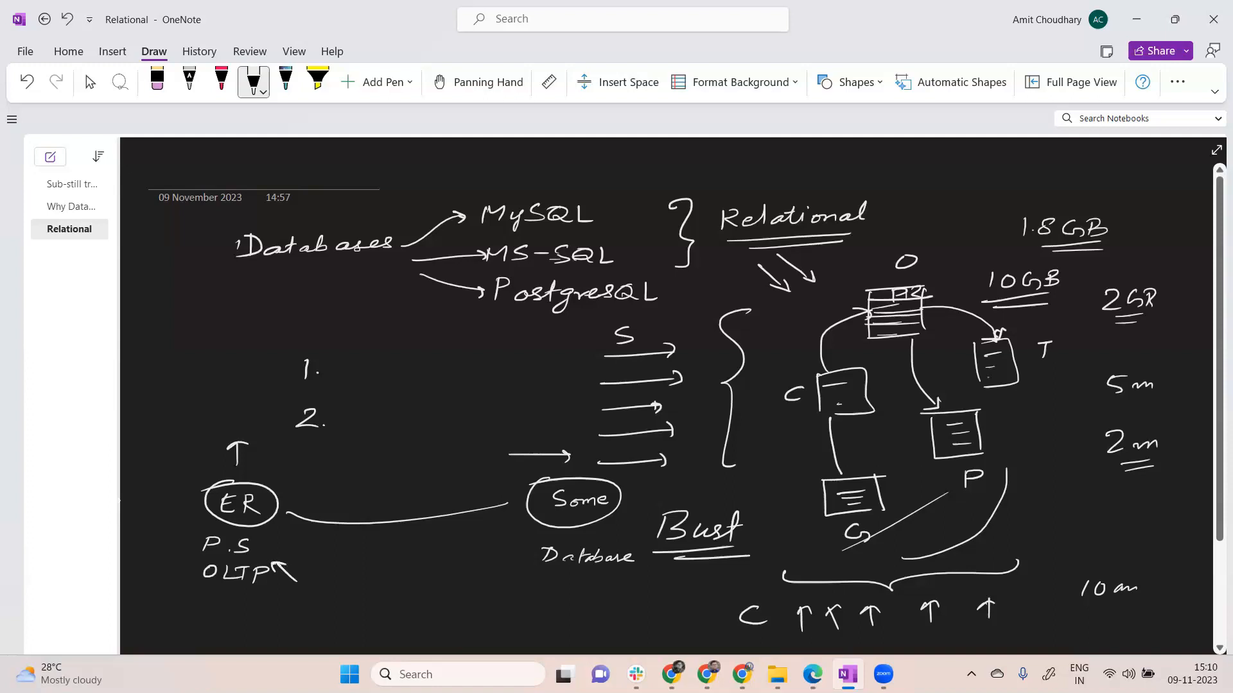
left_click_drag(533, 590, 560, 566)
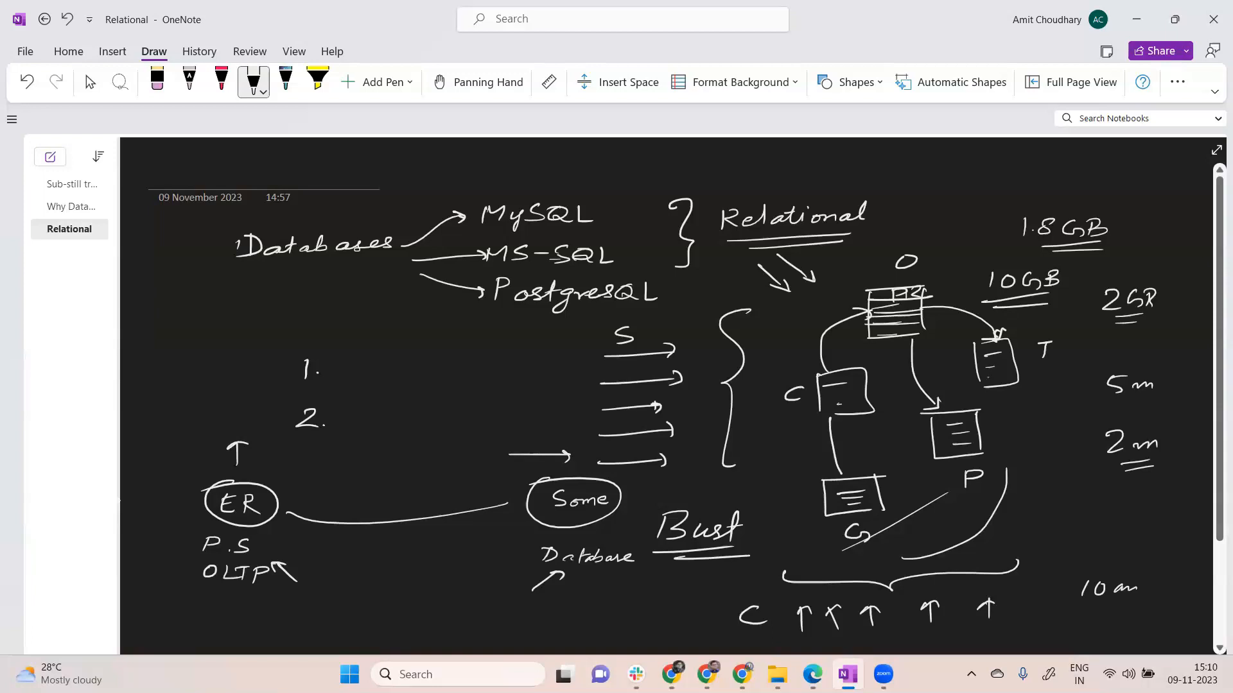
left_click_drag(492, 569, 522, 556)
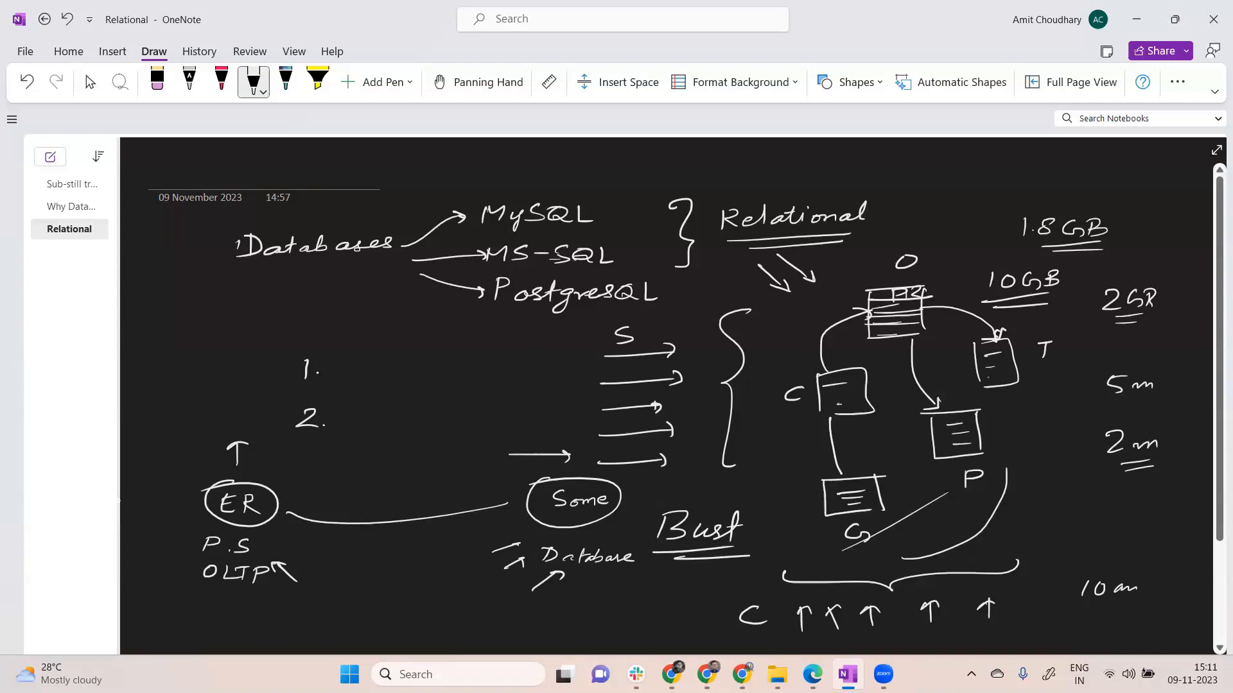
- Draw arrows toward the ER and Some circles and a hatched box around Some
left_click_drag(291, 452, 267, 472)
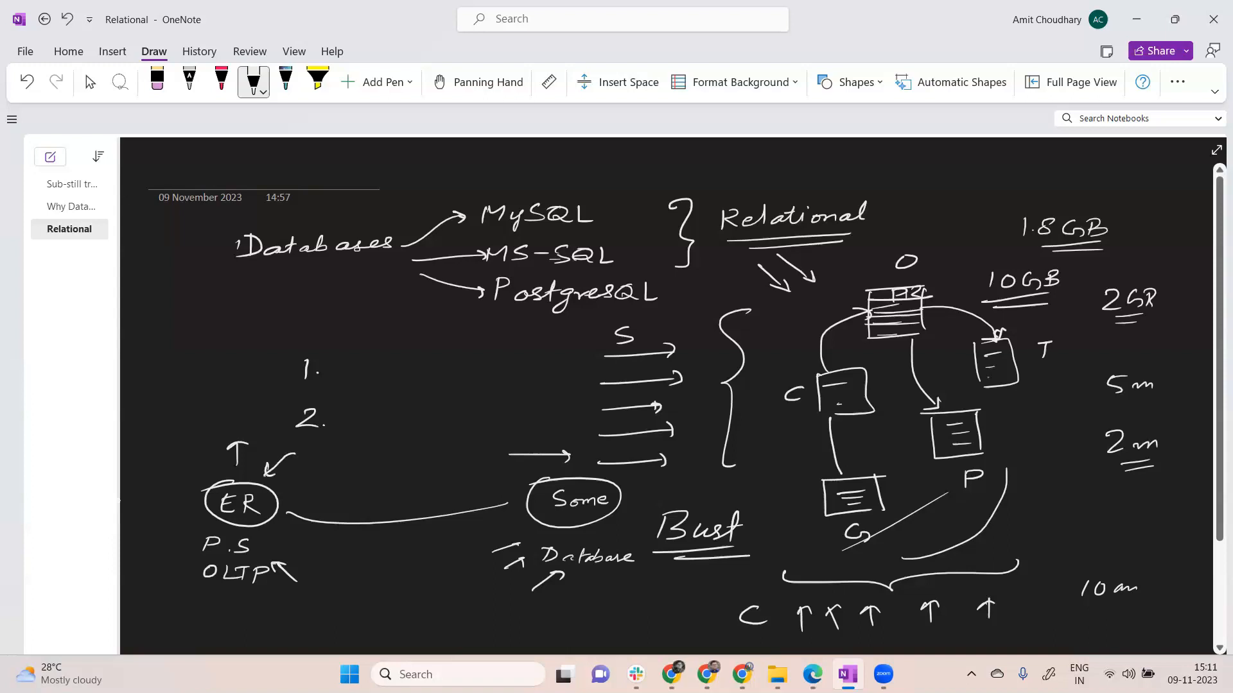
left_click_drag(534, 468, 504, 484)
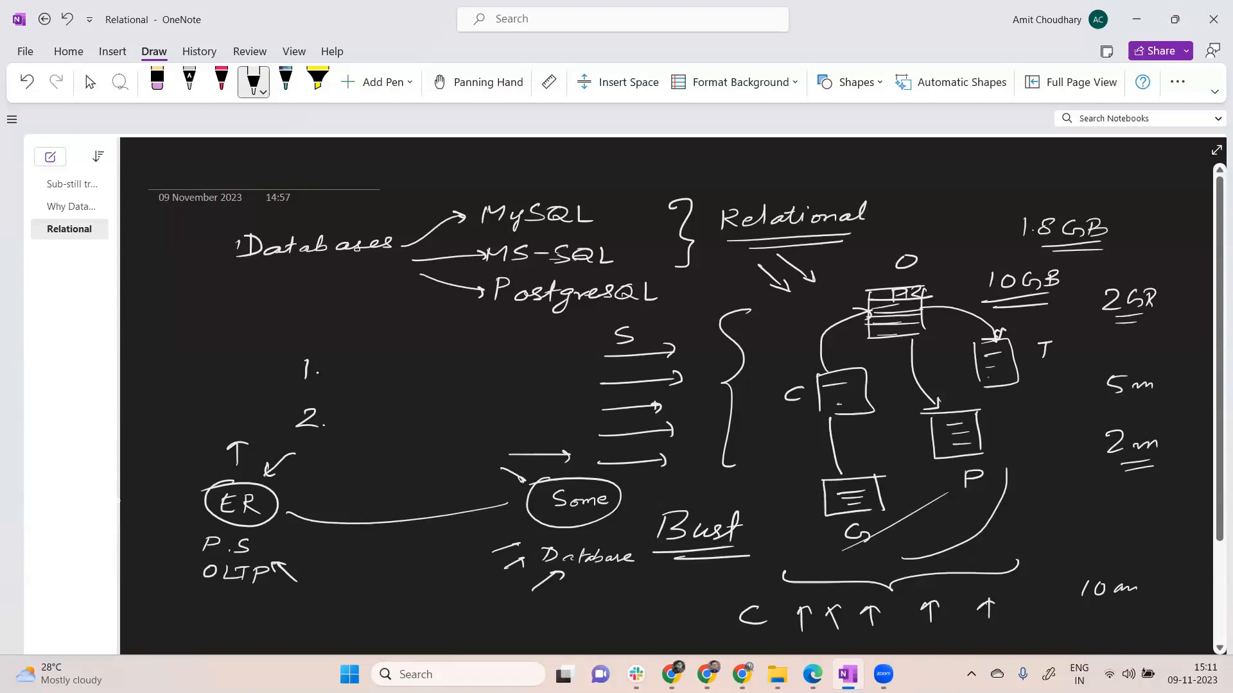
left_click_drag(492, 488, 490, 551)
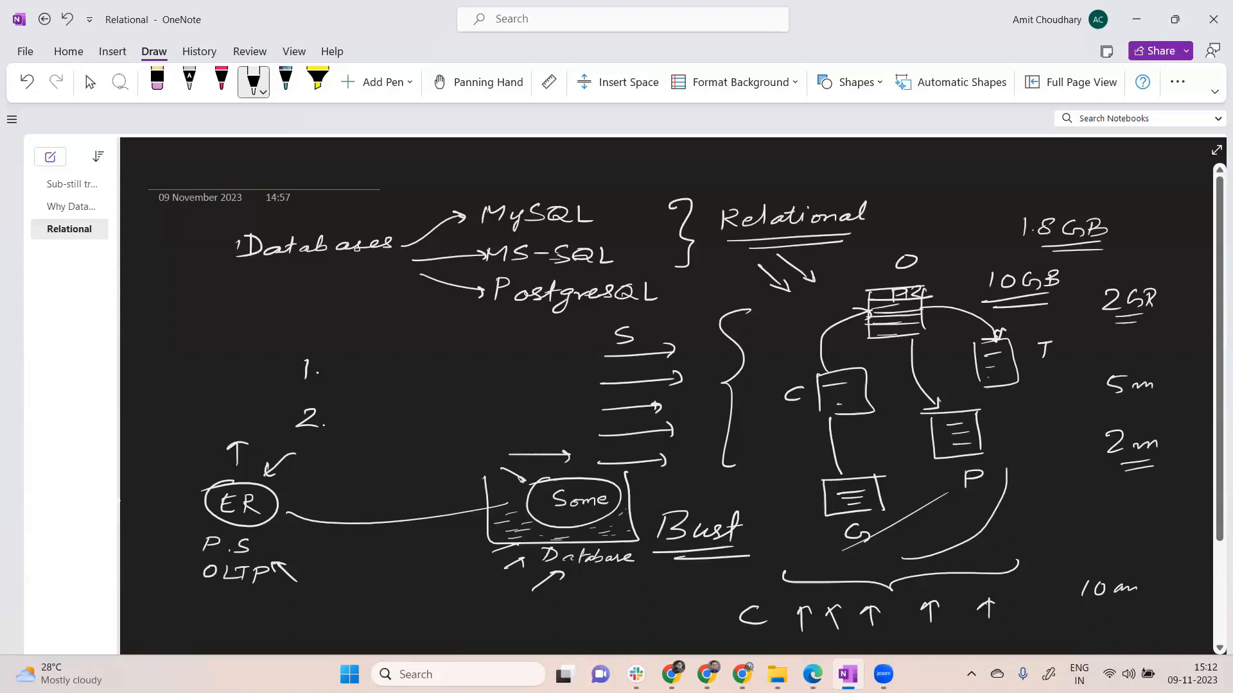
- Complete the handwritten label to read E-R Model below OLTP
left_click_drag(337, 625, 396, 630)
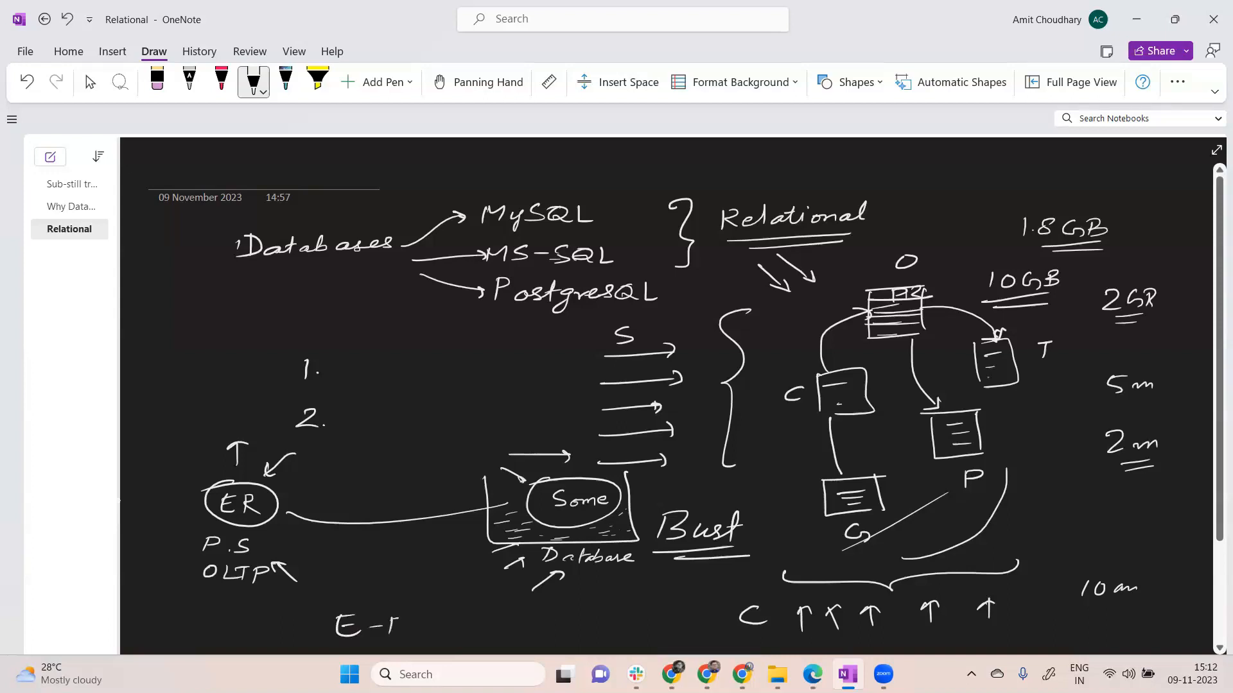
type("Mod")
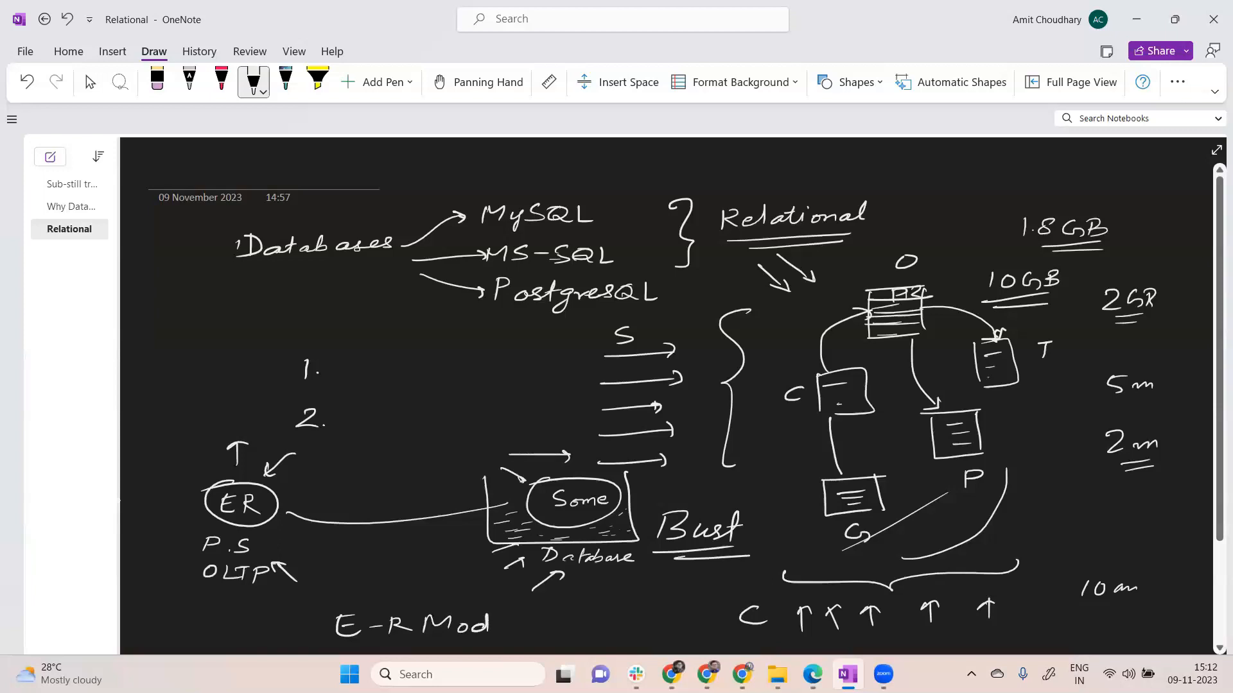
left_click_drag(471, 626, 519, 625)
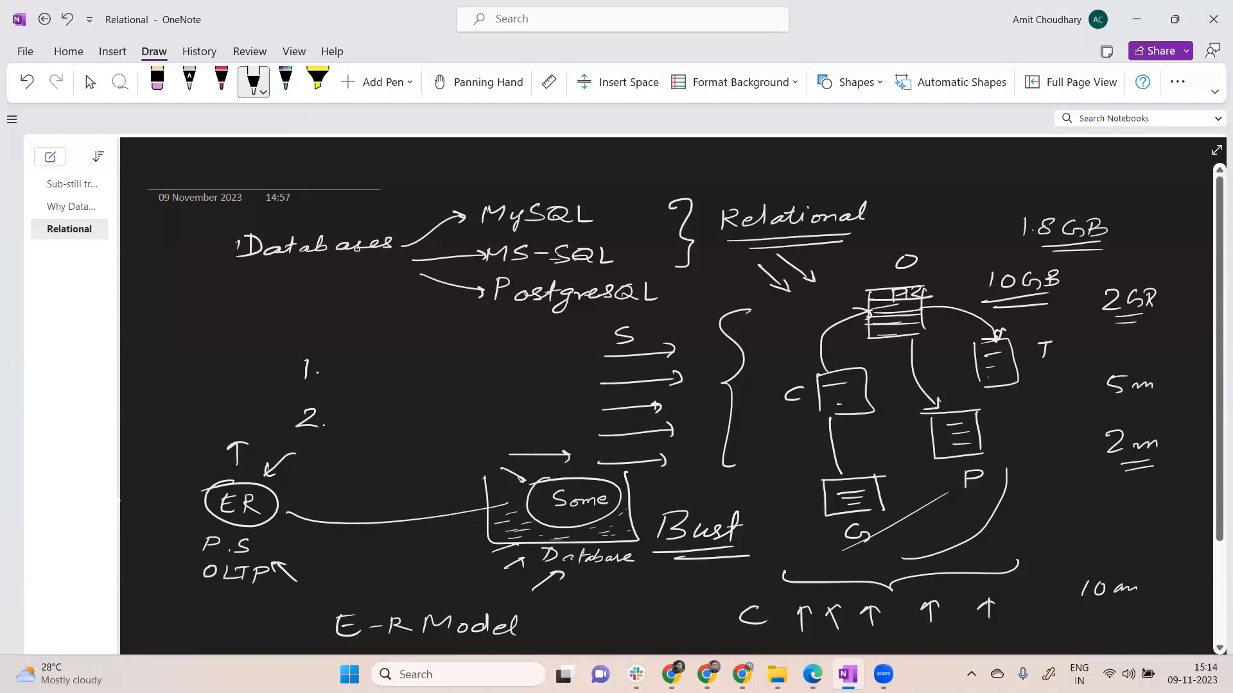
- Draw the spectrum line labelled 'E-R / Norm' and 'De-Norm', with a midpoint tick marked 'Dimen.'
scroll("down", 3)
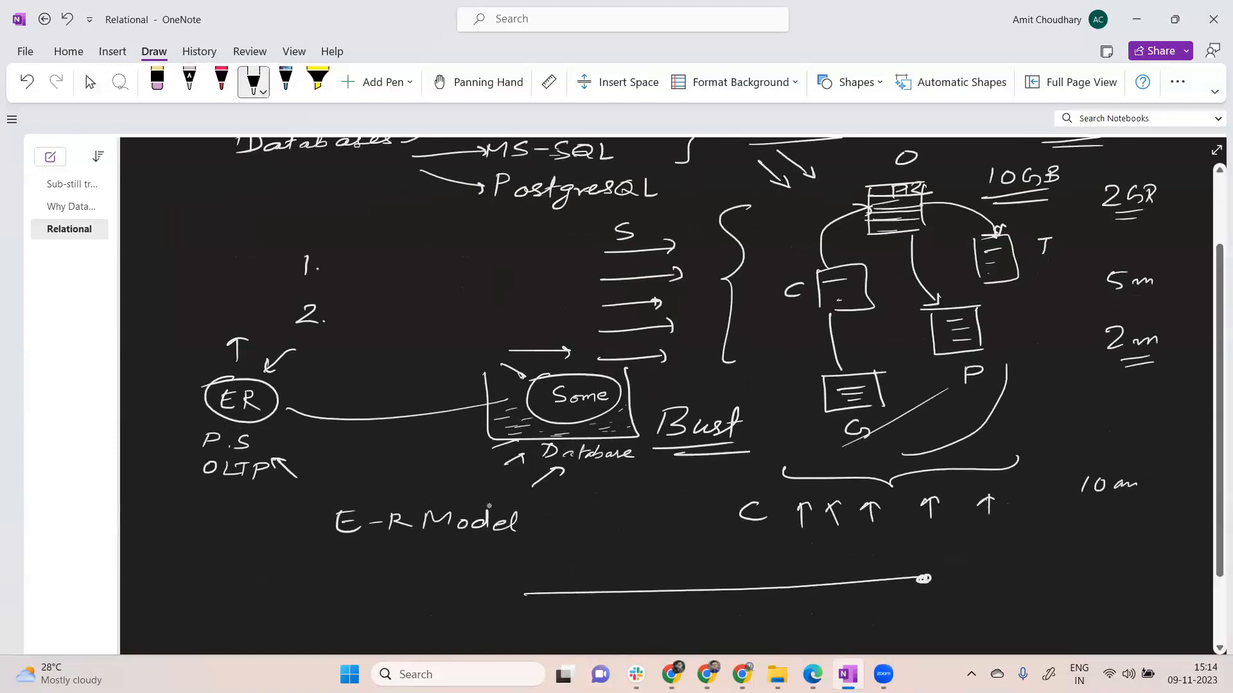
left_click_drag(492, 566, 488, 590)
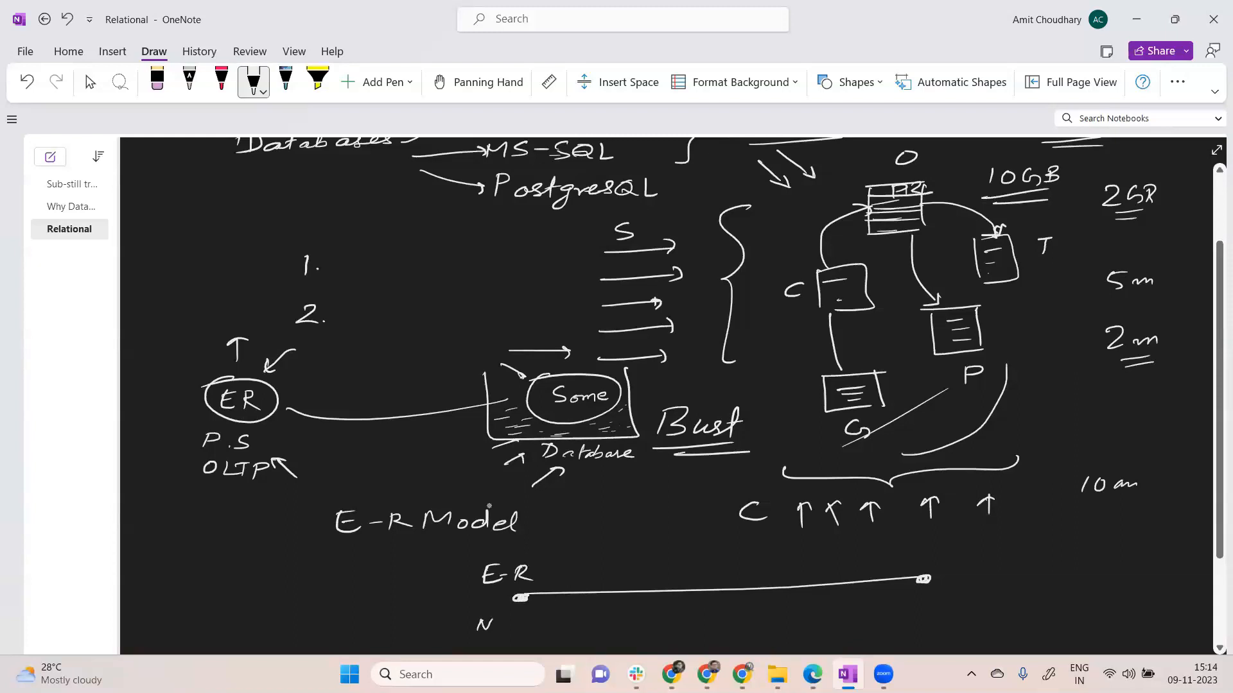
left_click_drag(488, 626, 542, 626)
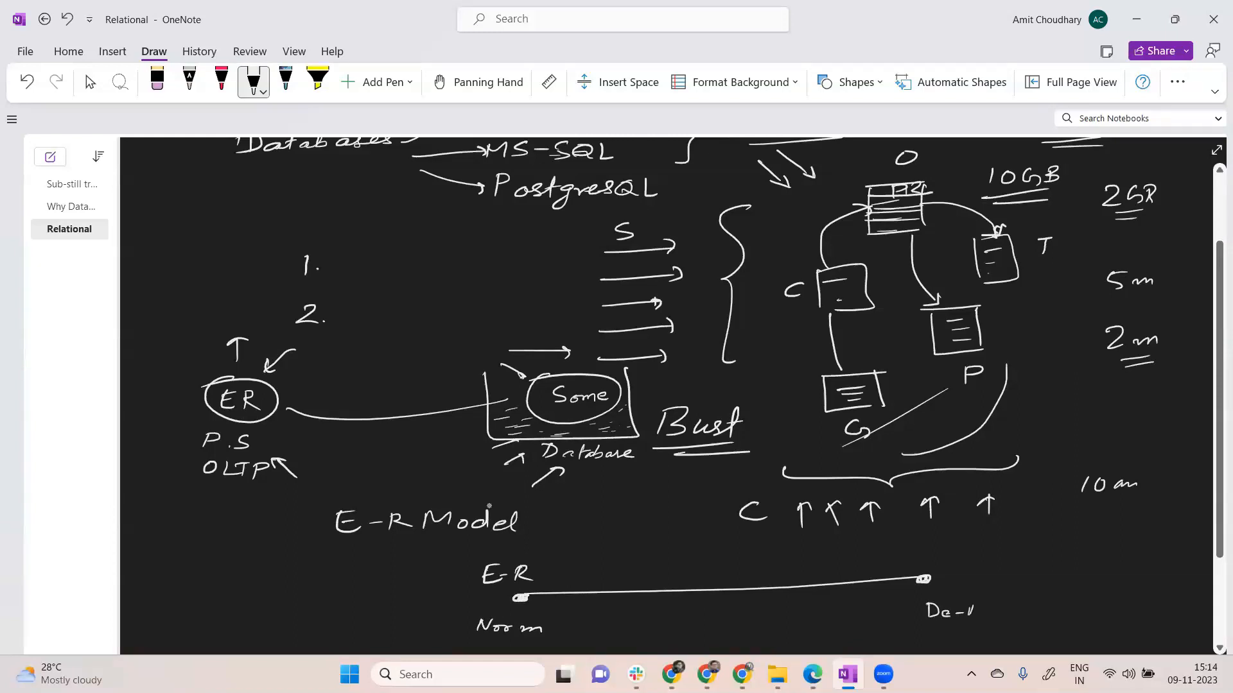
left_click_drag(952, 611, 1038, 611)
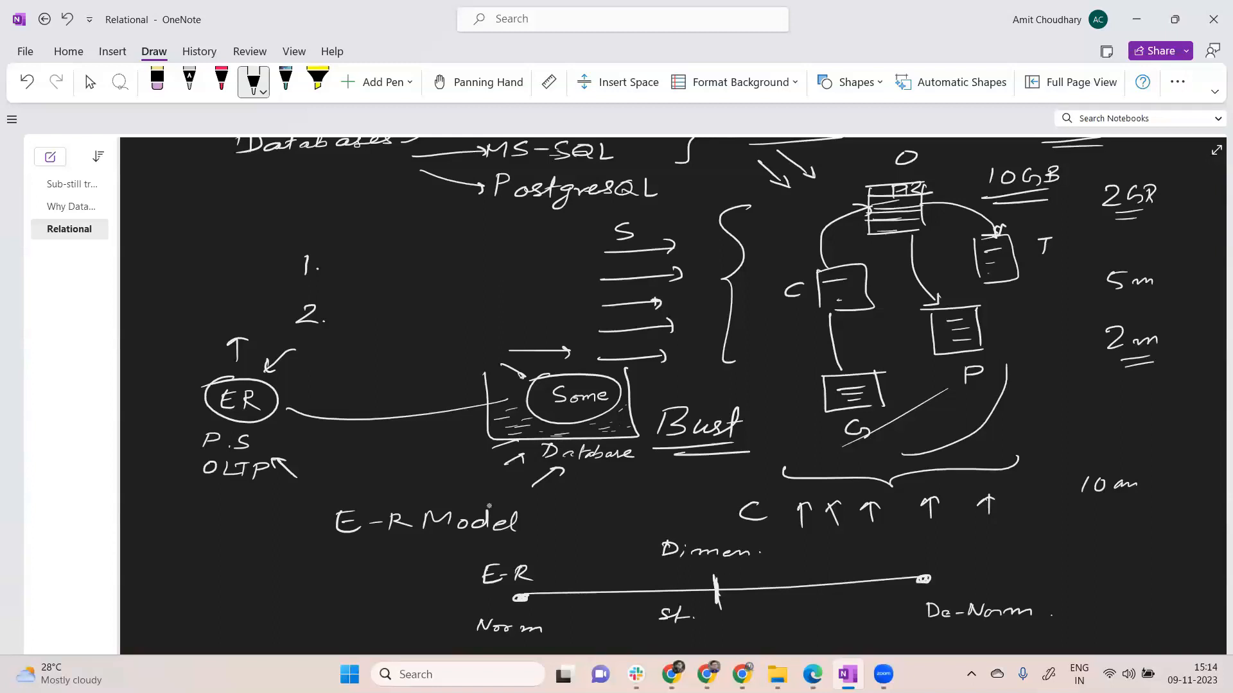
- Write 'Star Schema' under the midpoint of the spectrum line
left_click_drag(660, 617, 731, 617)
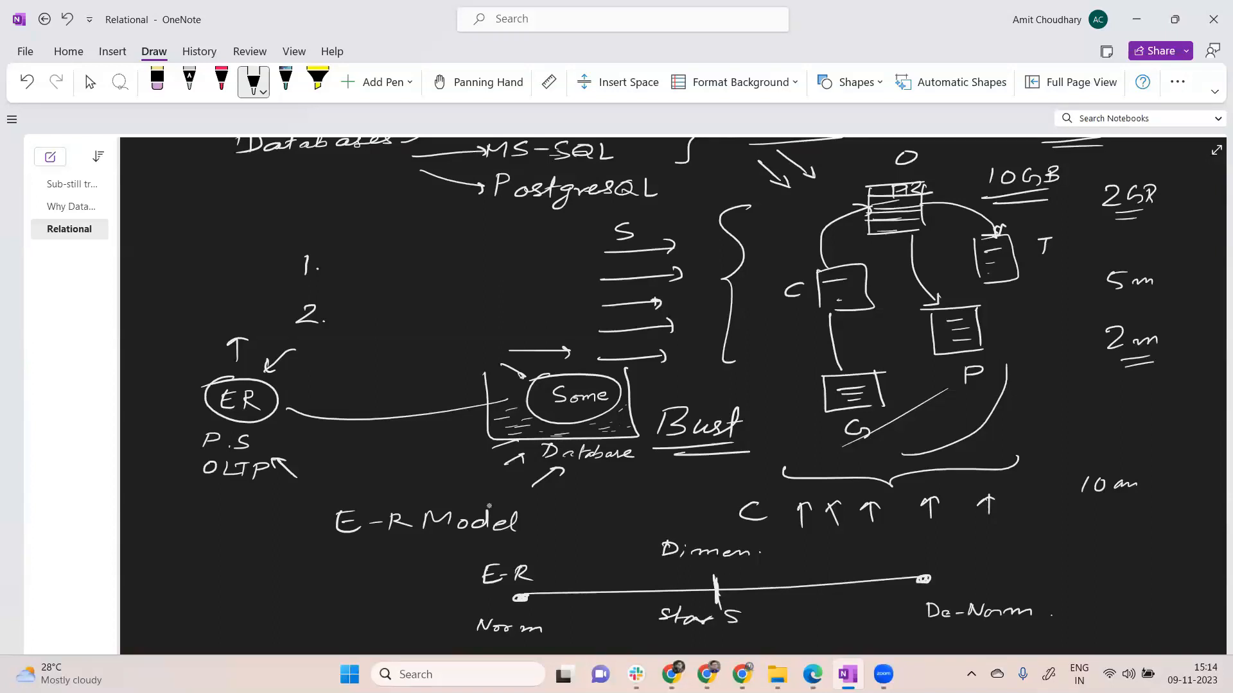
type("Schema")
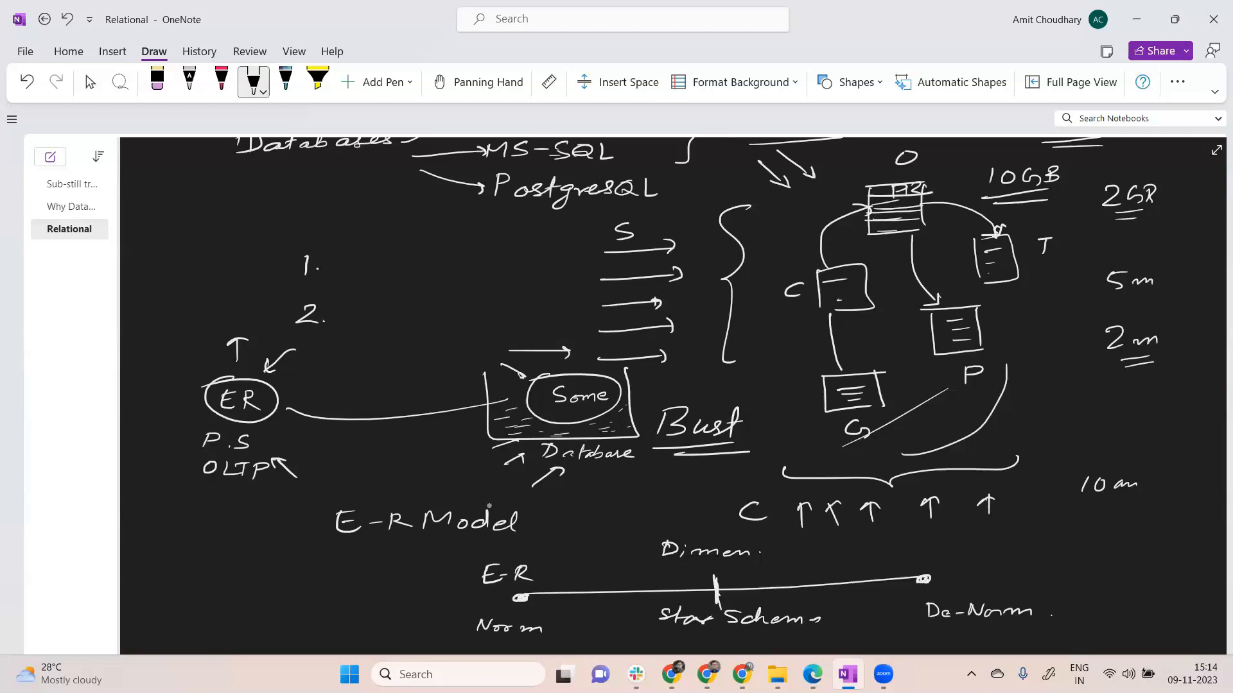
left_click_drag(693, 637, 774, 636)
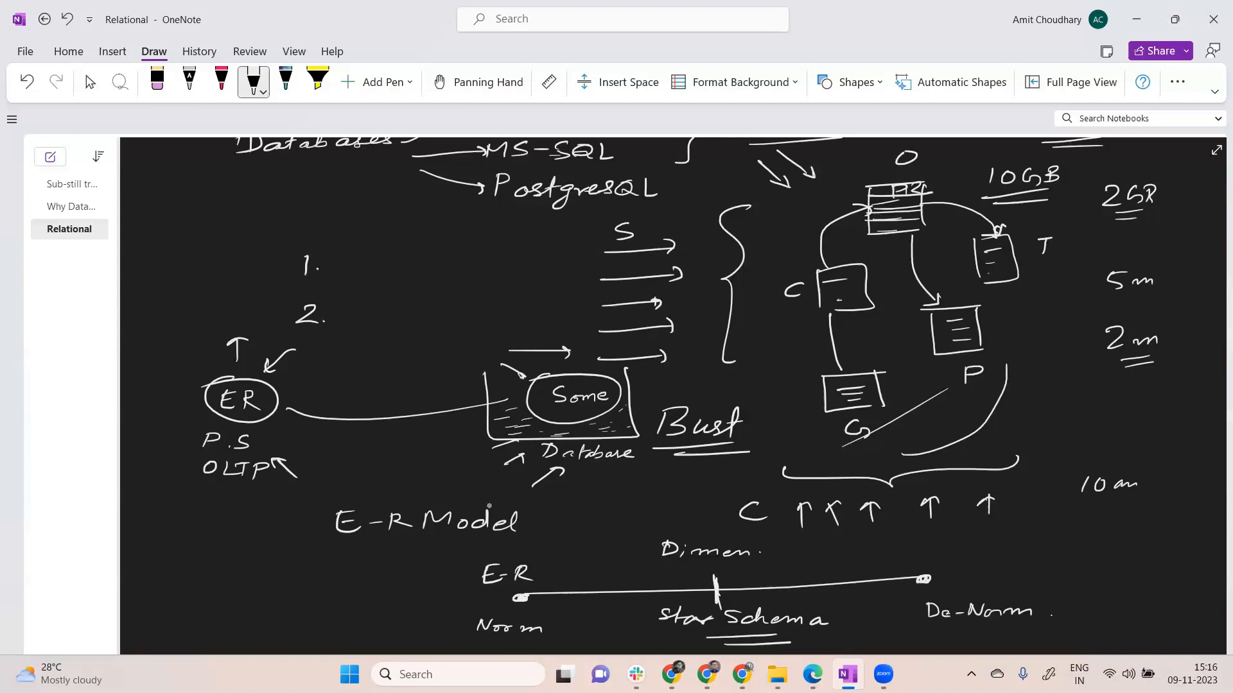
- Write ETL and ELTL on the ER-to-database link, underline Star Schema and sketch a box labelled F
left_click_drag(338, 385, 359, 404)
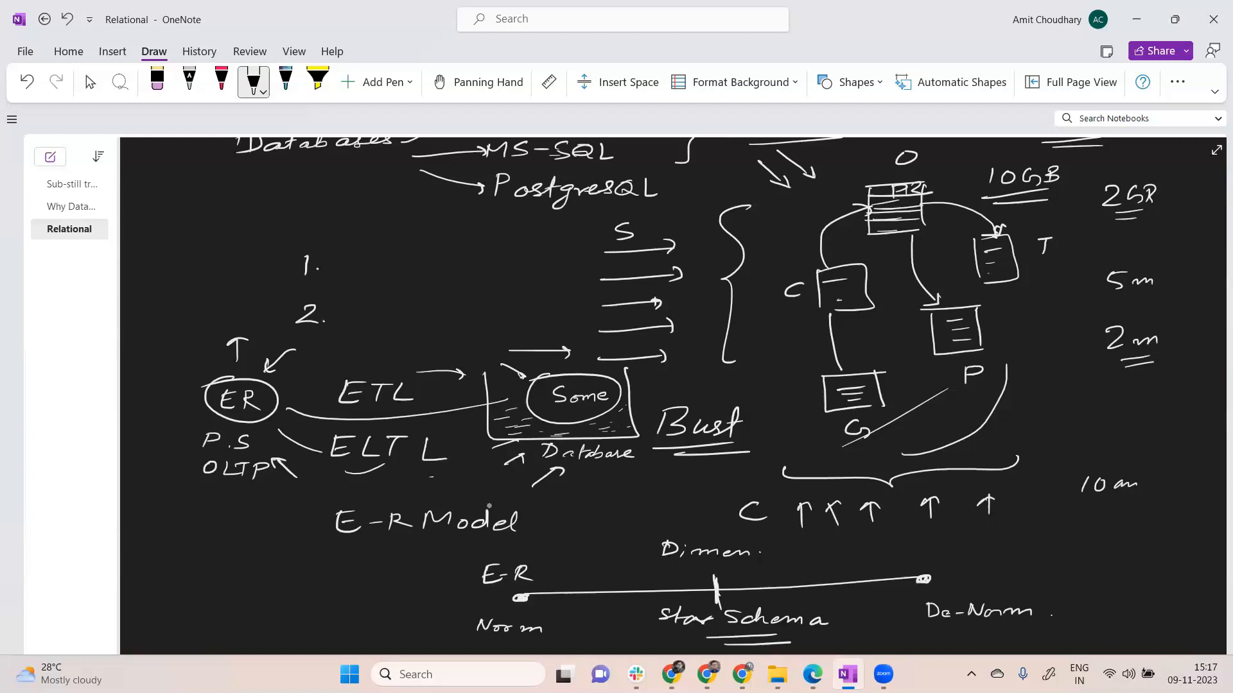
left_click_drag(429, 477, 456, 478)
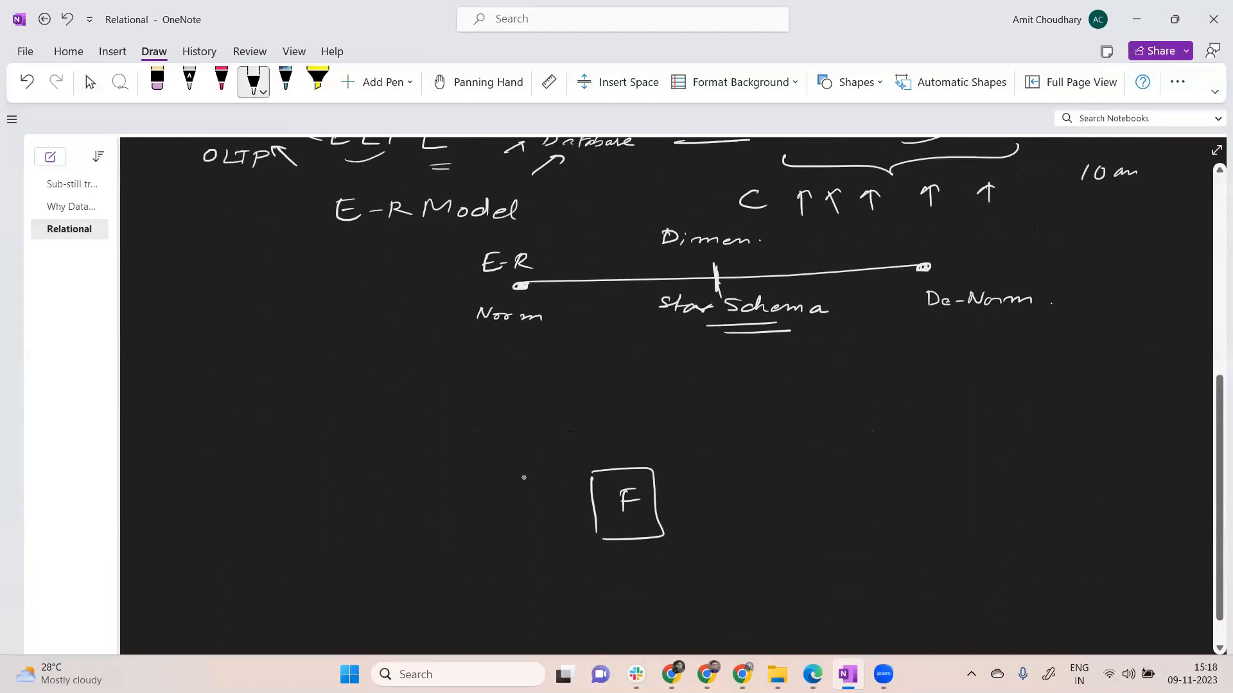
- Handwrite an underlined 'Subject area' note beside the diagram with 'KPIs.' beneath it
left_click_drag(522, 437, 723, 433)
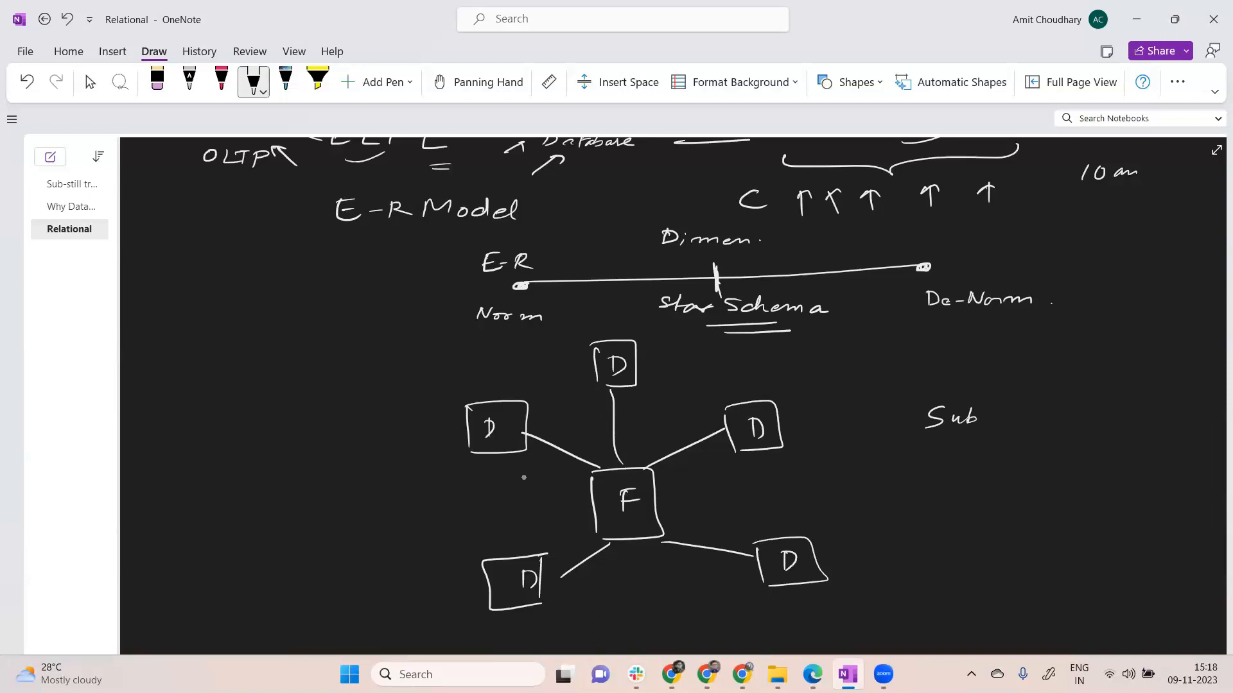
left_click_drag(975, 417, 1049, 416)
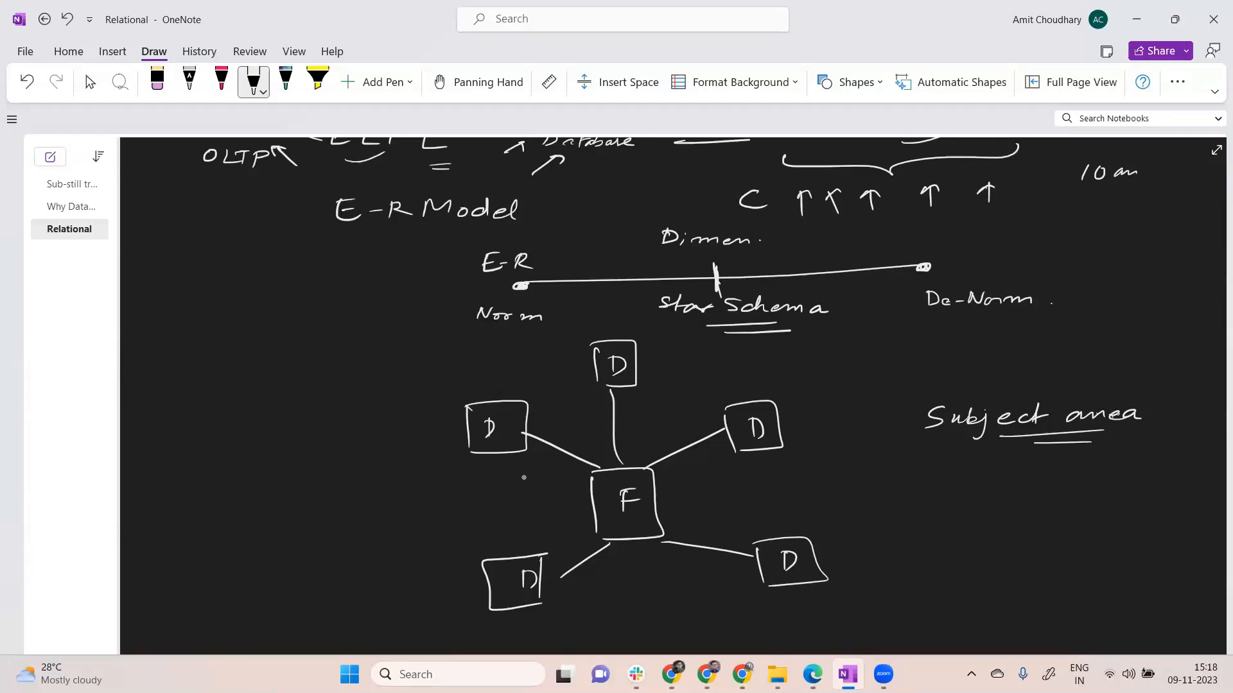
type("KPIs.")
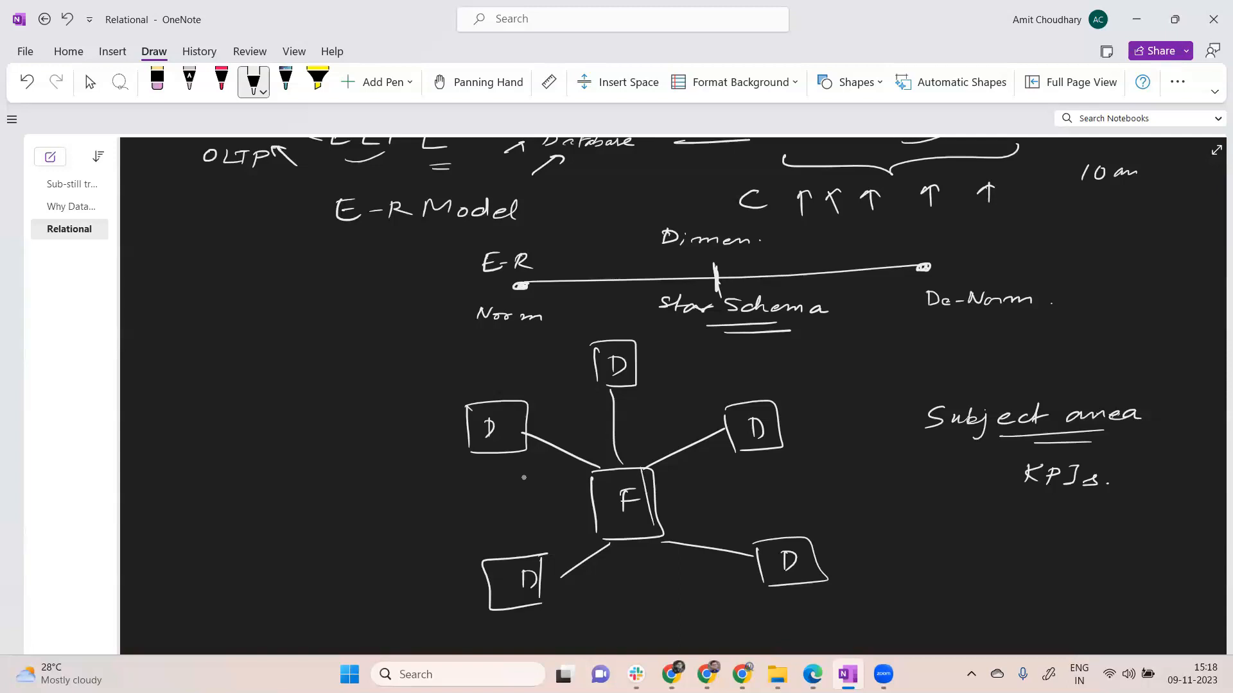
- Grid the F box into a table and label the D boxes P, C, V, C and L
left_click_drag(605, 475, 653, 538)
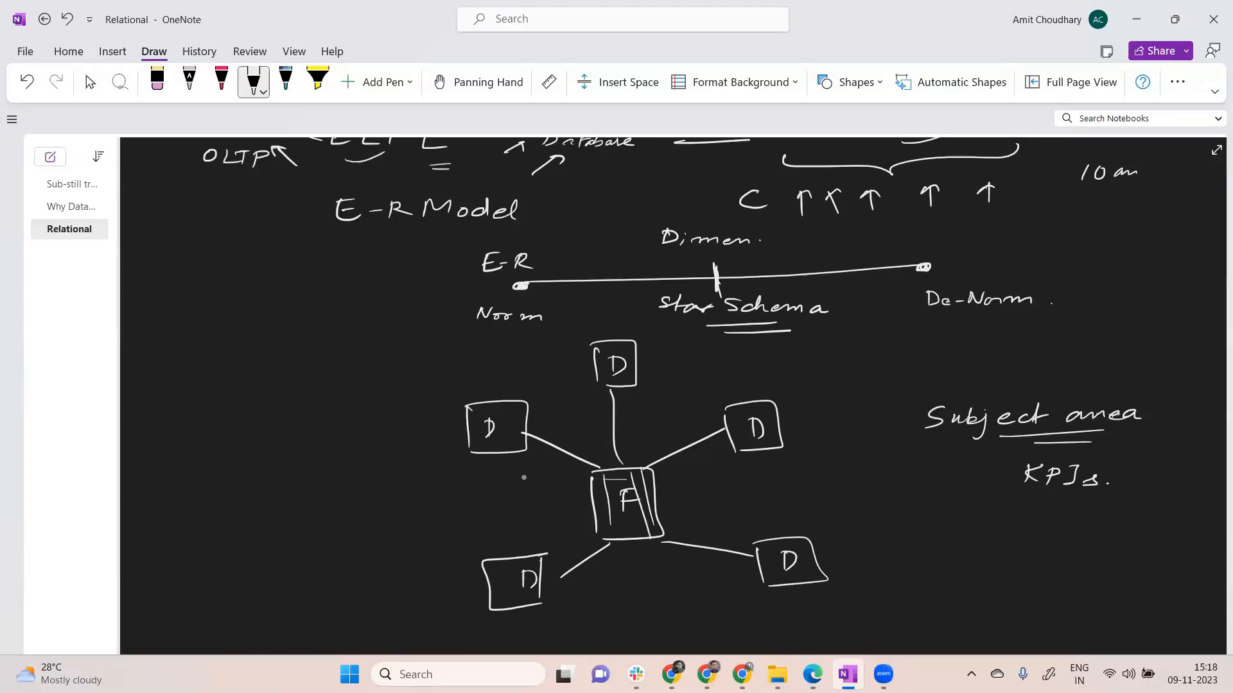
left_click_drag(605, 484, 645, 522)
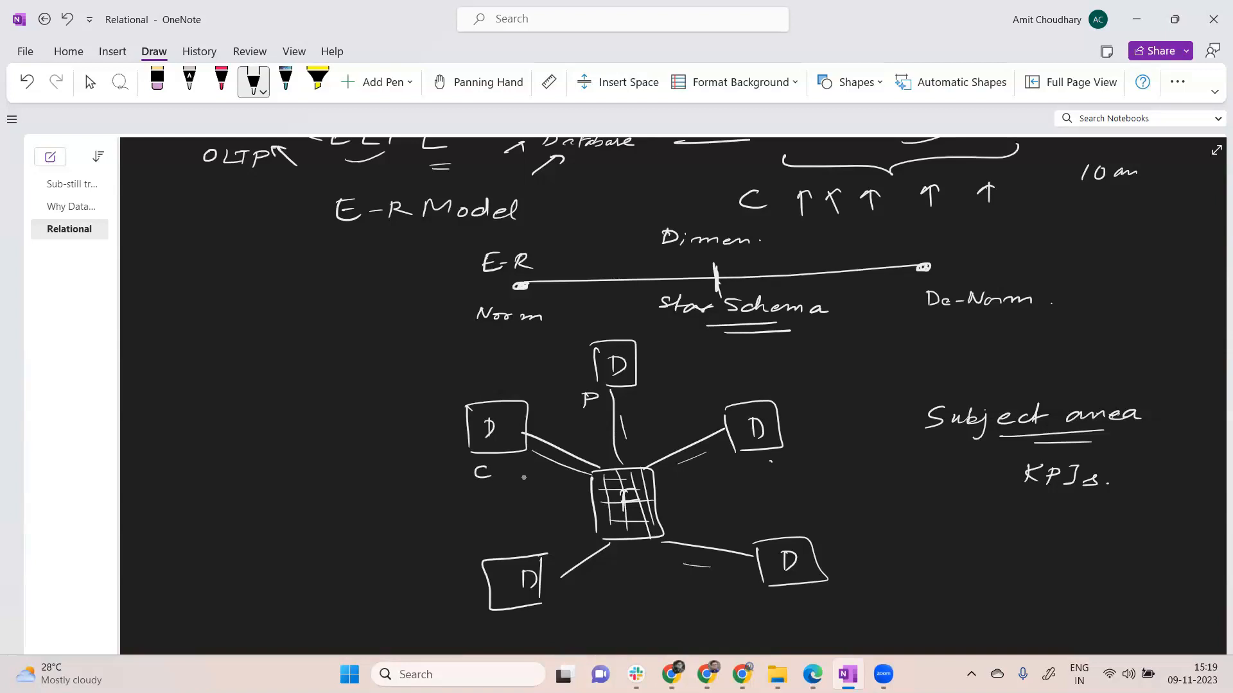
left_click(774, 465)
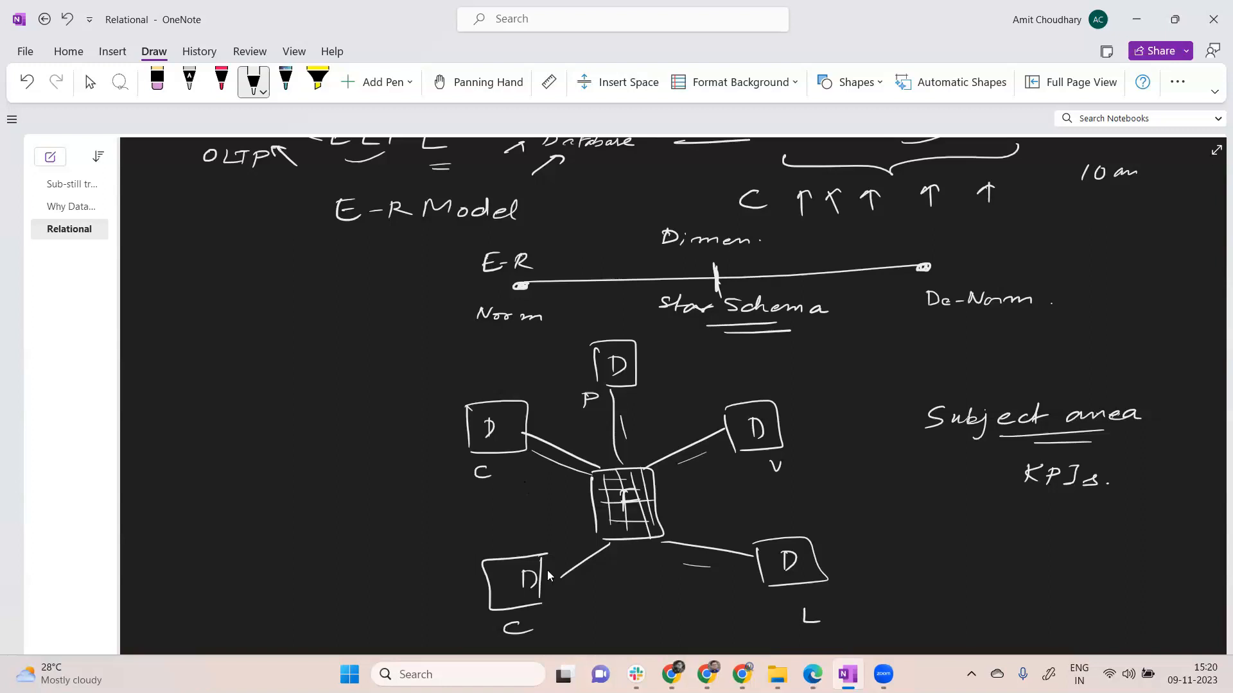
- Switch from the pen to the Lasso/Select tool
left_click(89, 82)
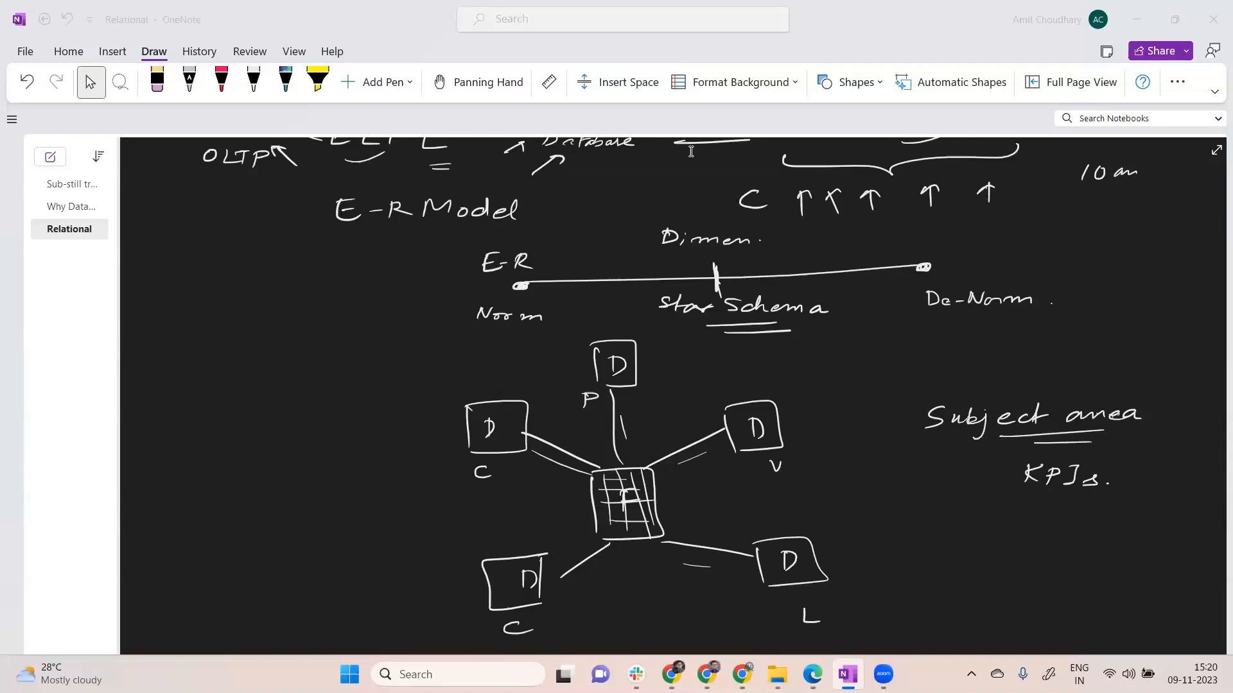
mouse_move(888, 534)
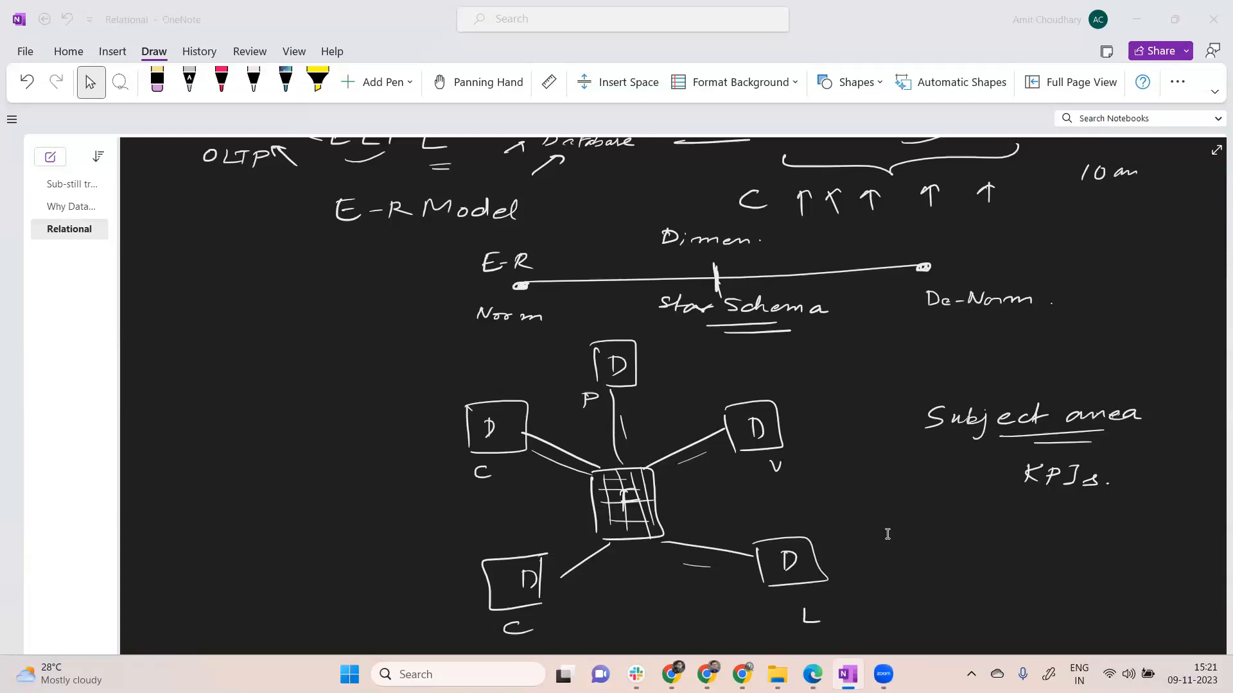
- Scroll to the empty space below the star schema and start writing 'Innovation' with an arrow
scroll("down", 3)
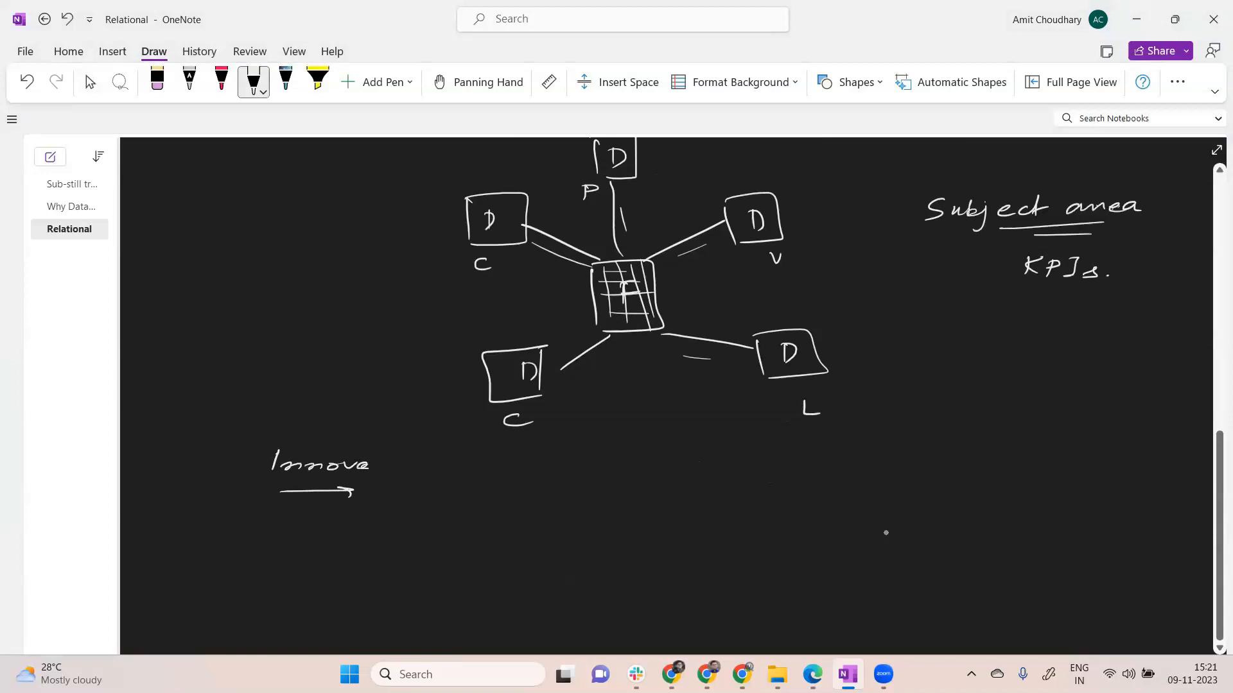
- Finish 'Innovation.' and add an underlined 'Columnar Storage' heading beside it
left_click_drag(368, 463, 452, 463)
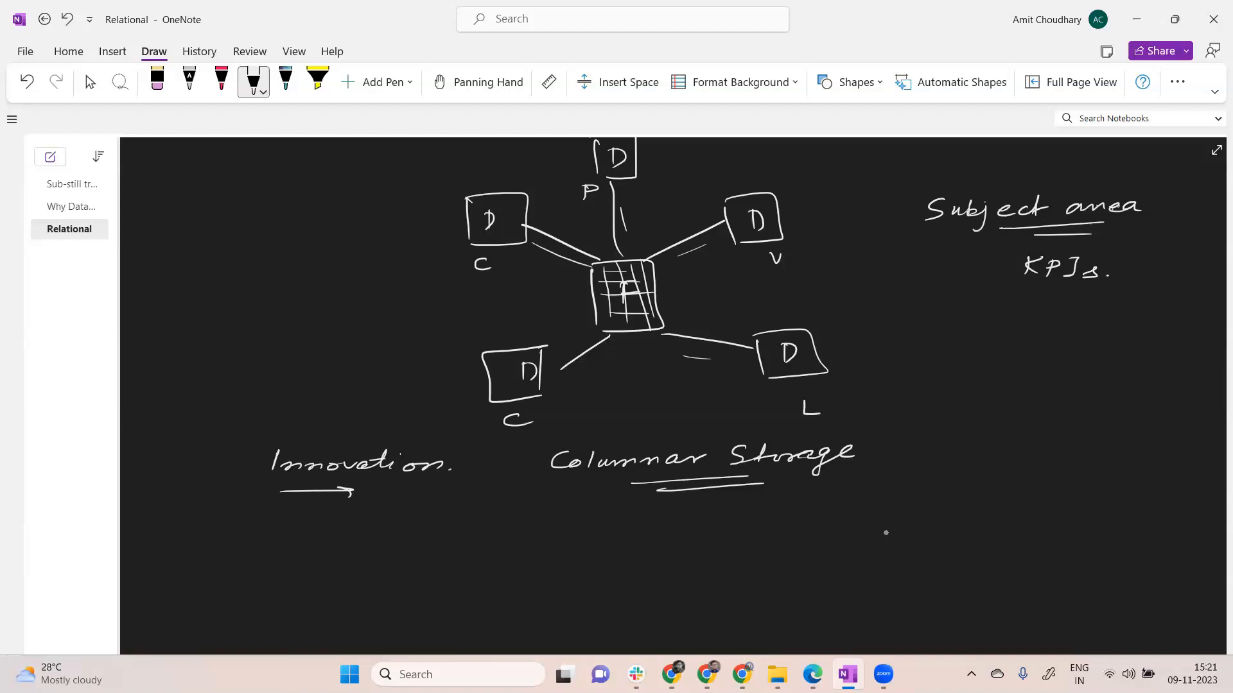
left_click(90, 82)
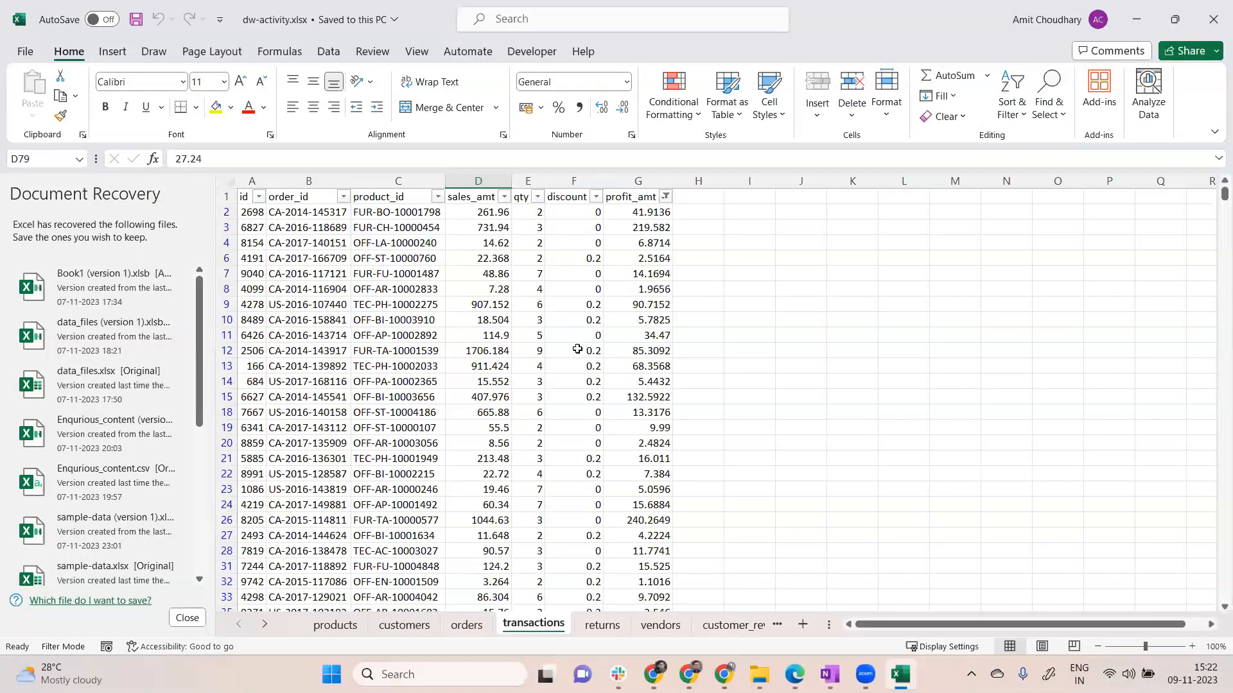
mouse_move(439, 638)
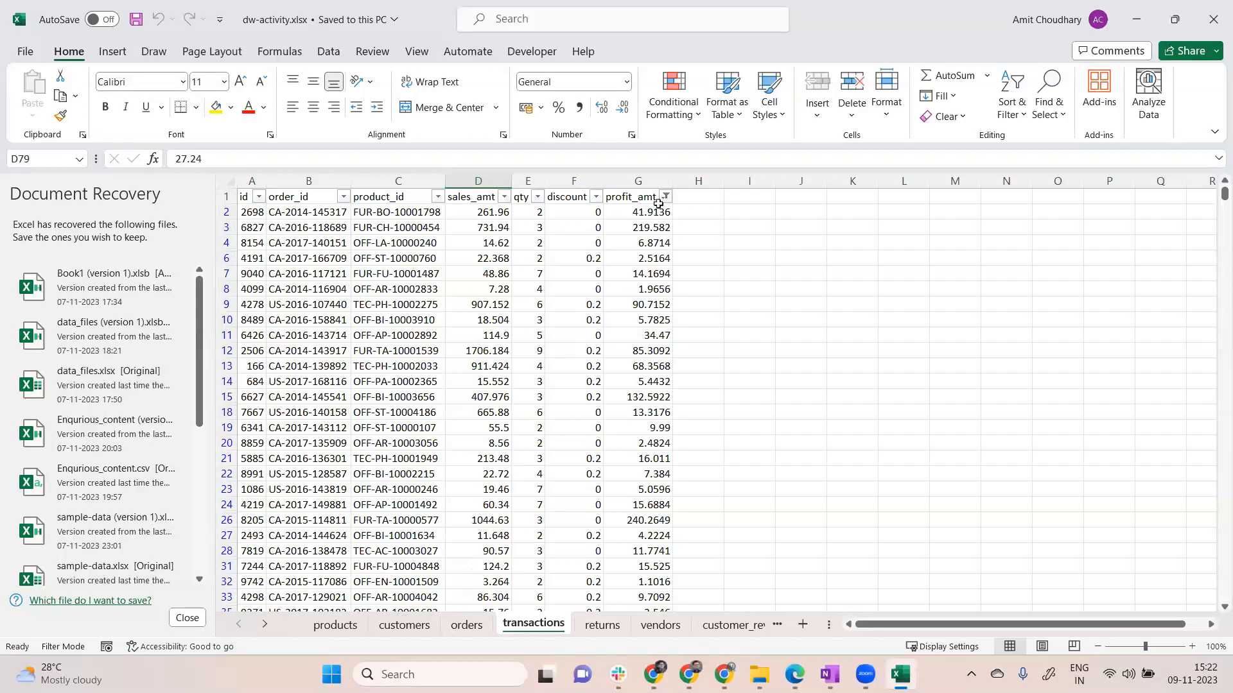
- Clear the profit_amt filter on transactions and pick the first row's sales and profit amounts
left_click(664, 196)
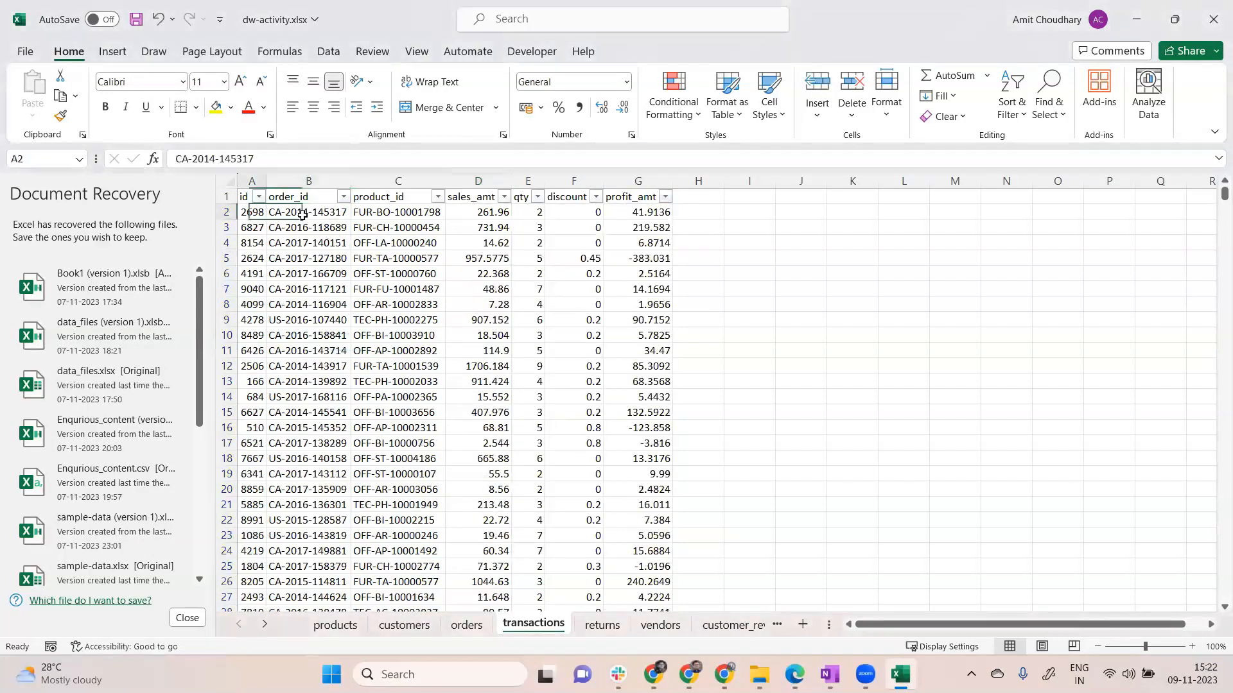
left_click(476, 212)
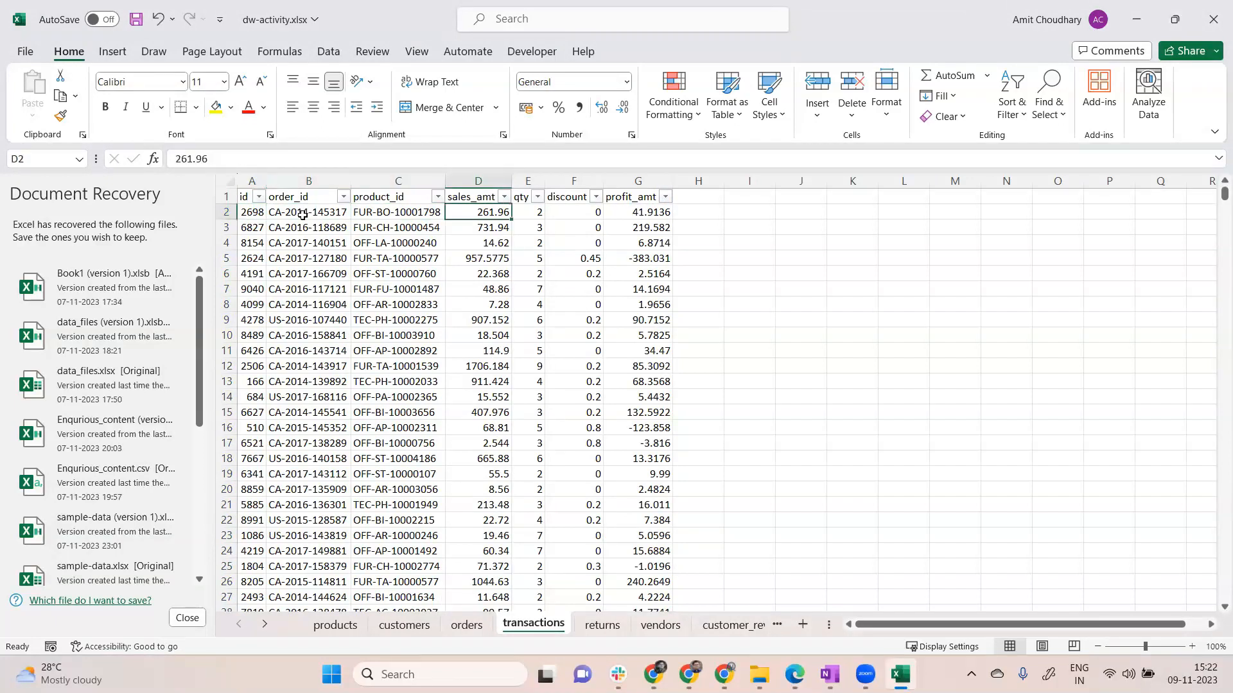
left_click(638, 211)
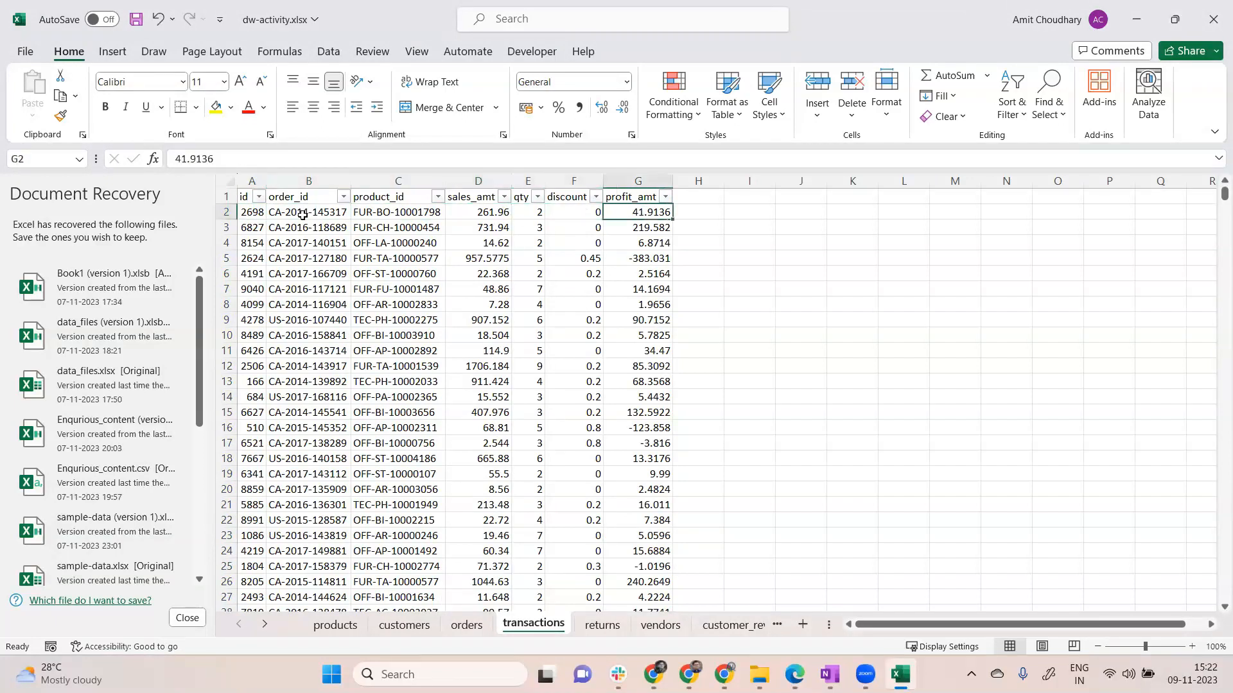
mouse_move(249, 205)
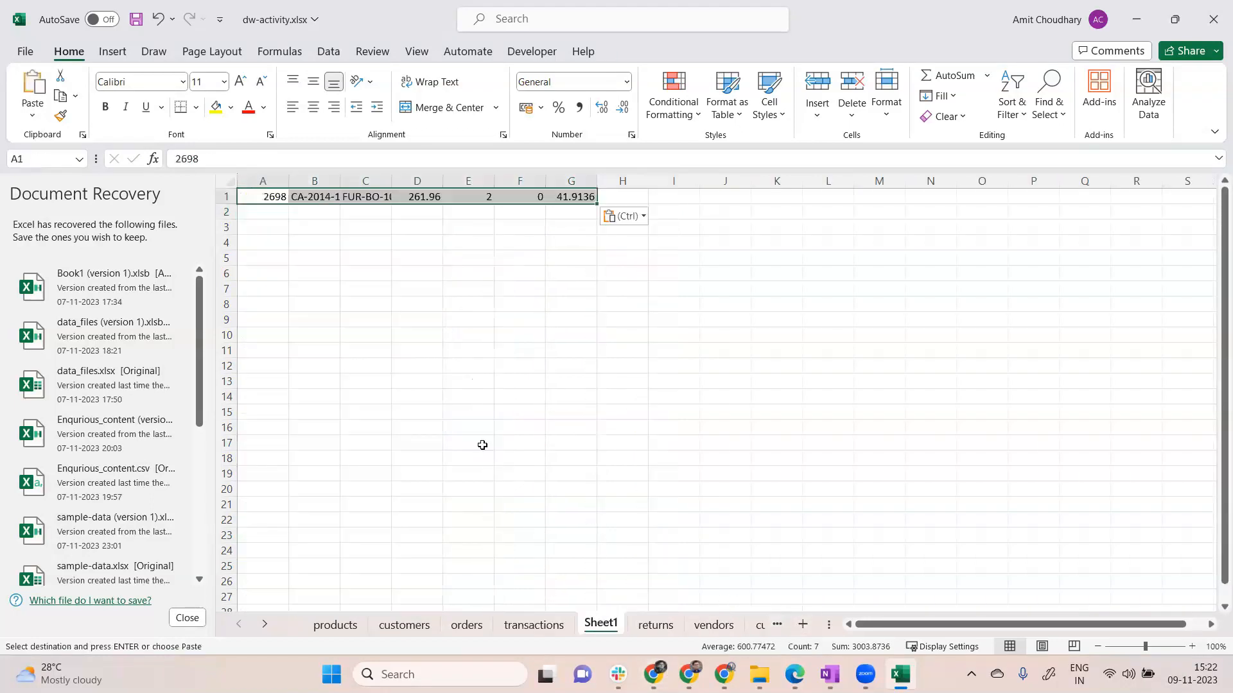
- Paste transaction rows 3 and 4 into Sheet1 row 1 at H1 and O1, after the first row
left_click(531, 625)
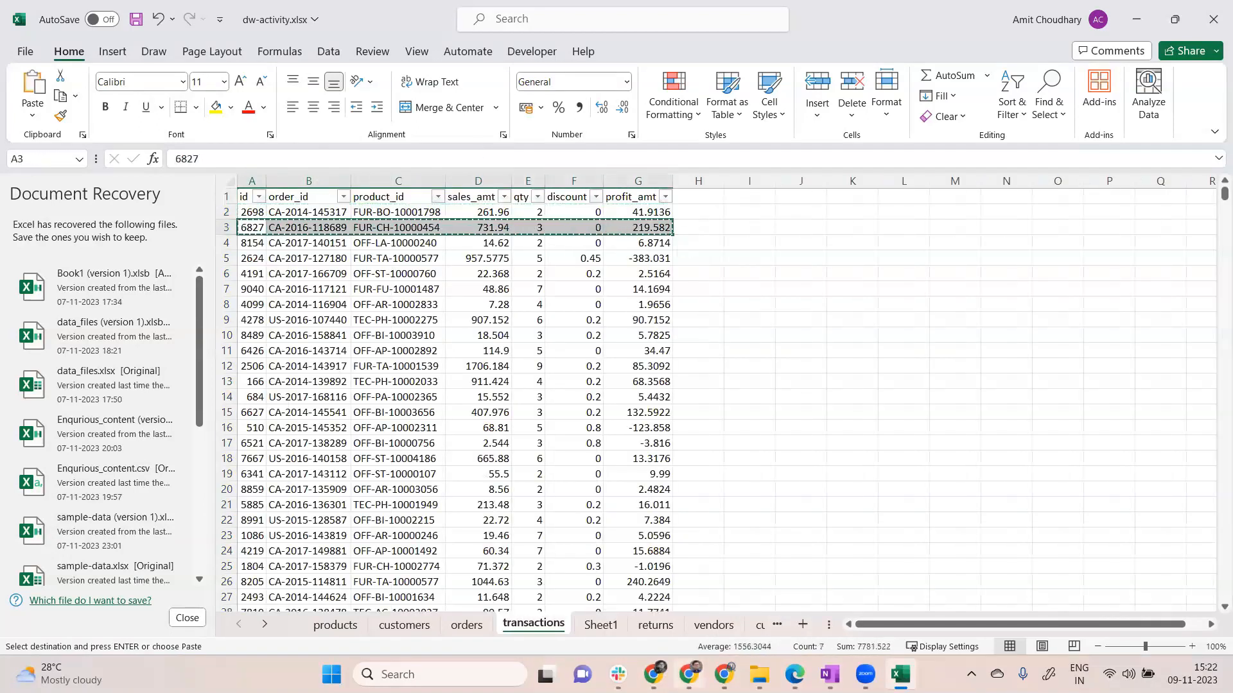
left_click(600, 625)
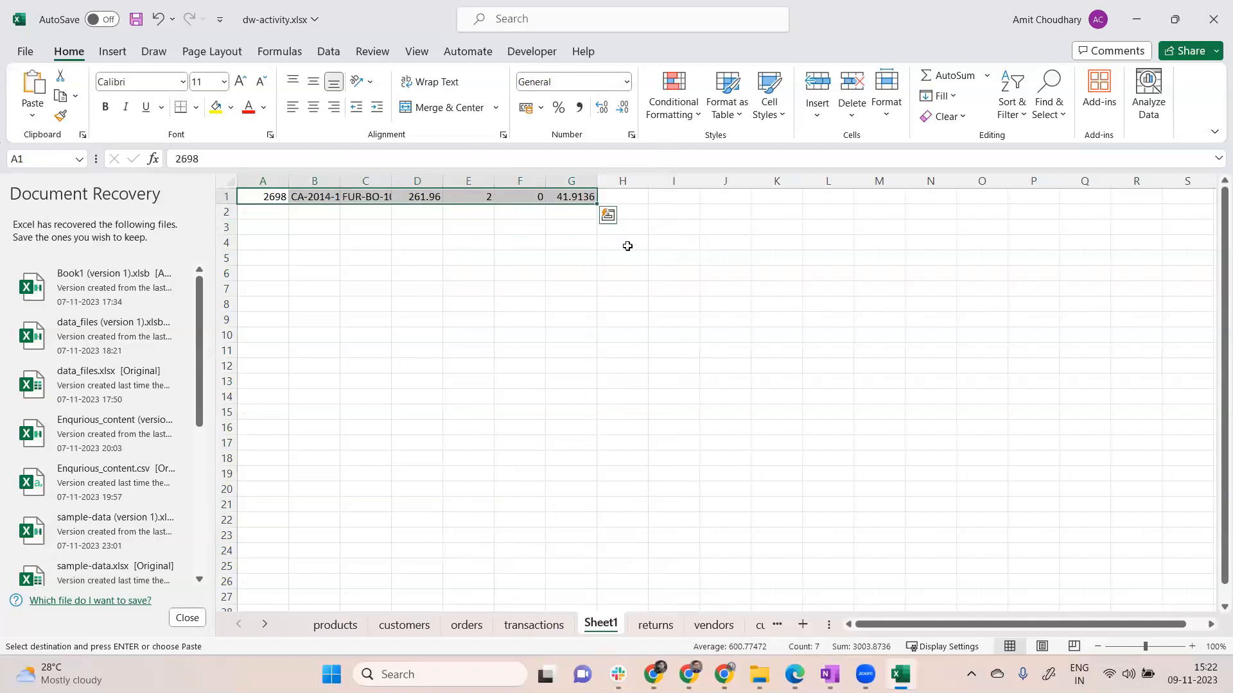
left_click(532, 625)
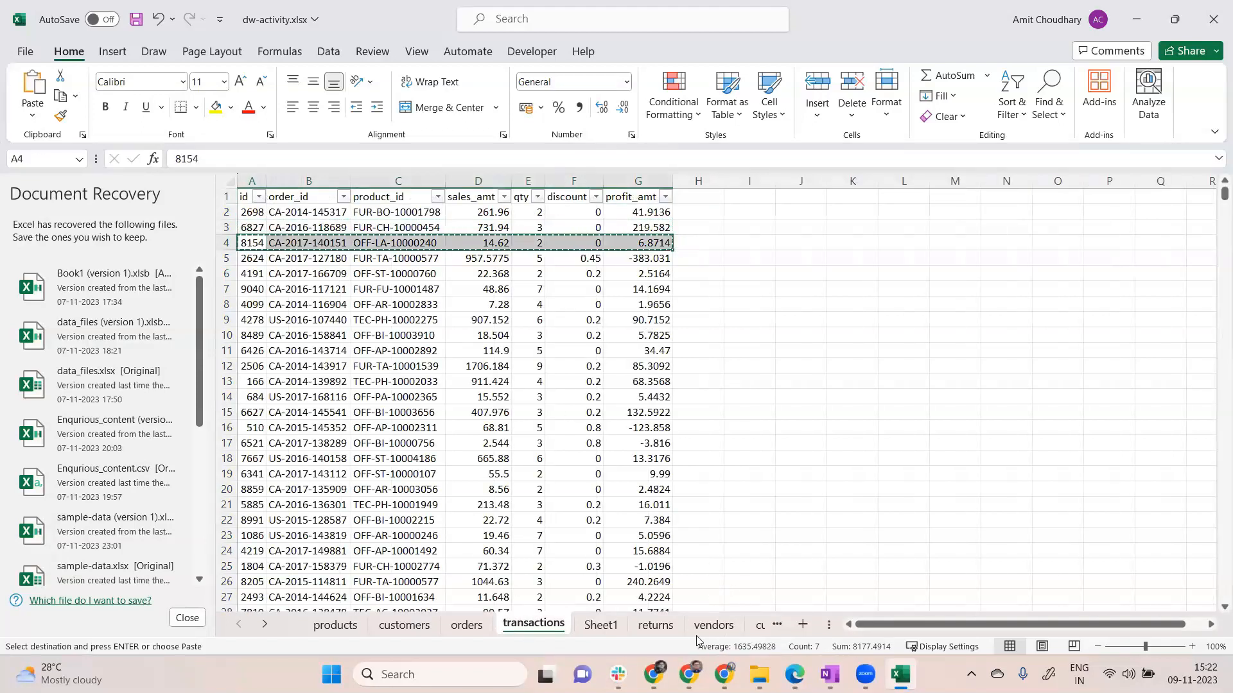
left_click(599, 626)
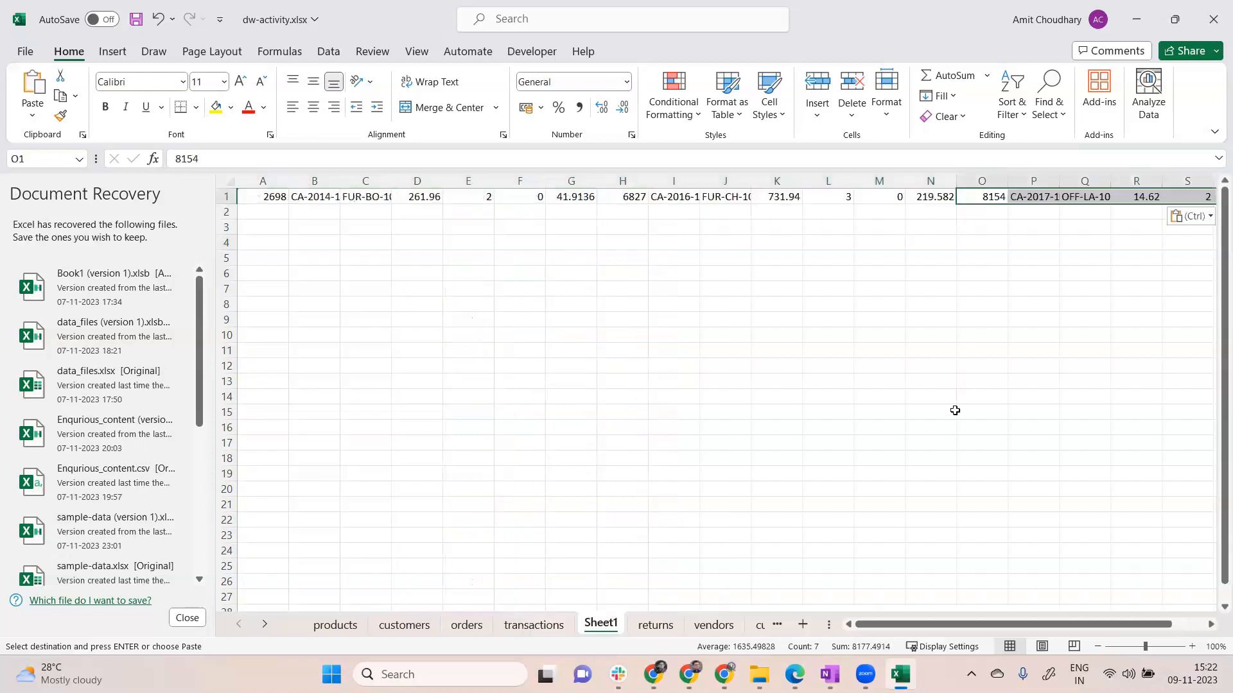
mouse_move(194, 617)
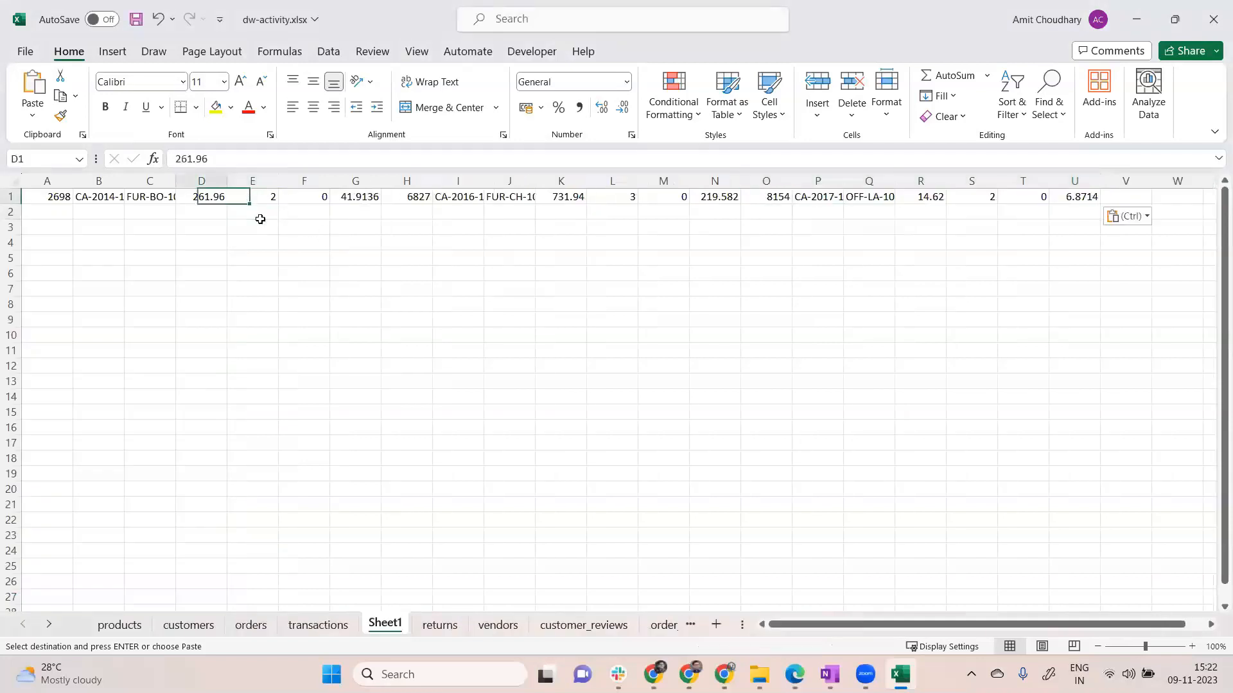
left_click(46, 197)
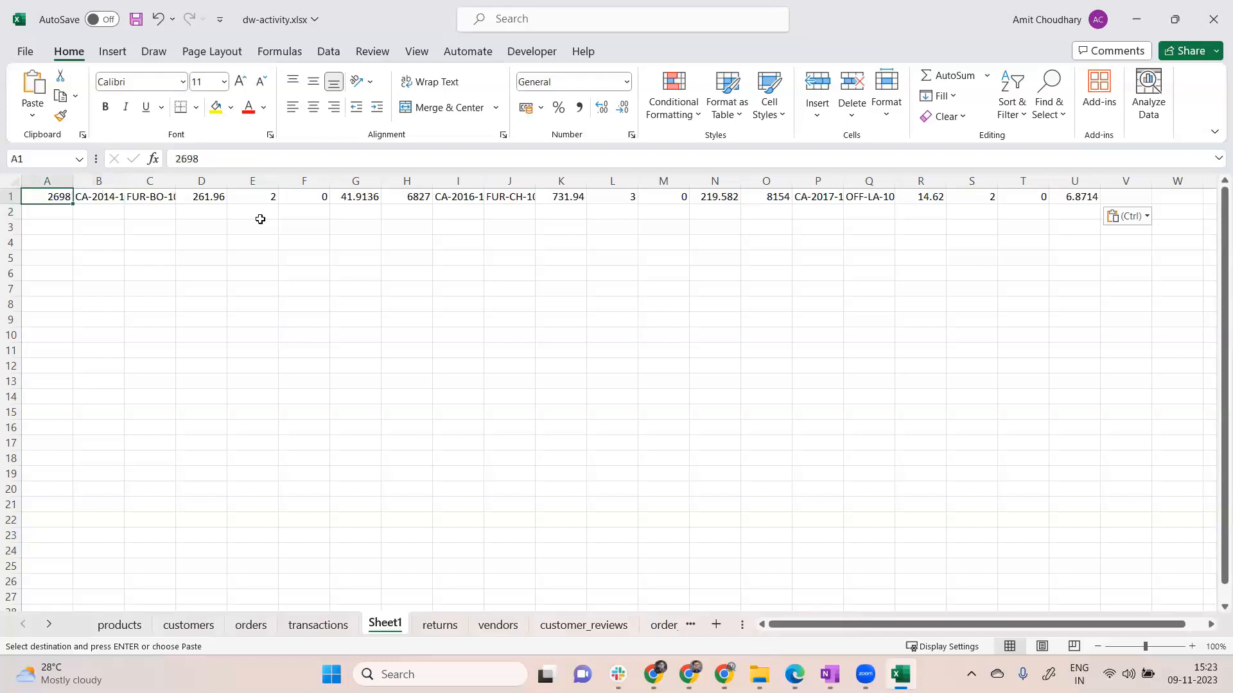
left_click(149, 197)
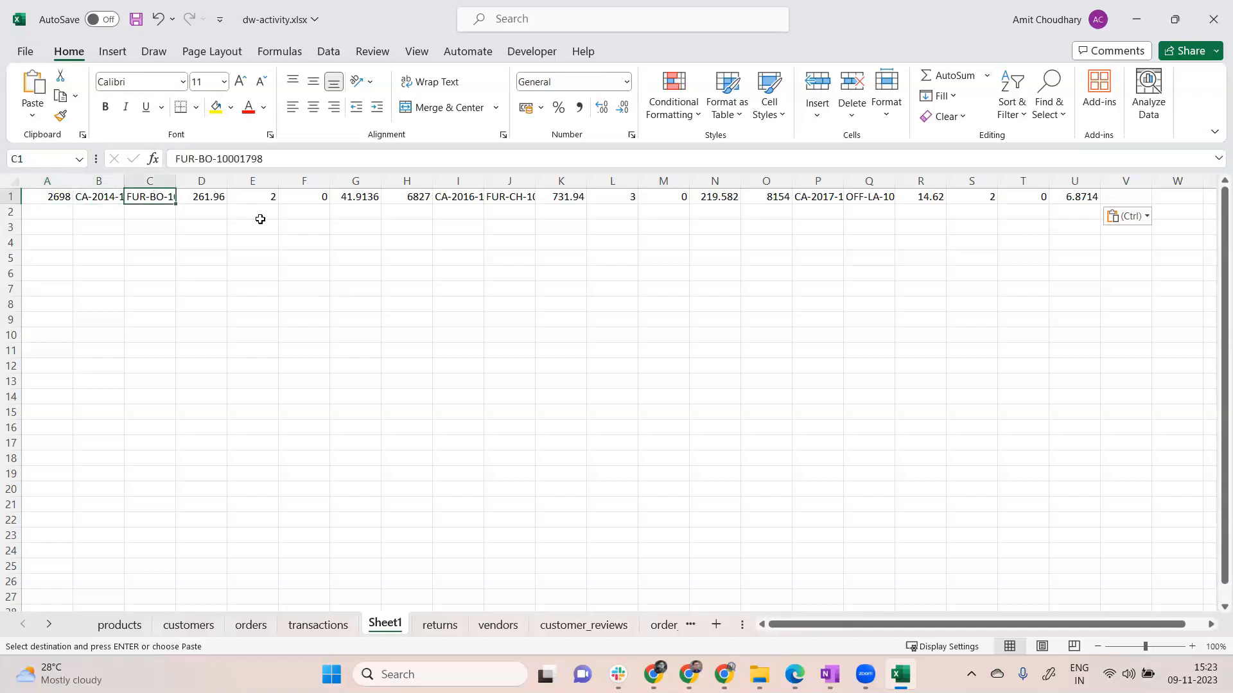
left_click(200, 197)
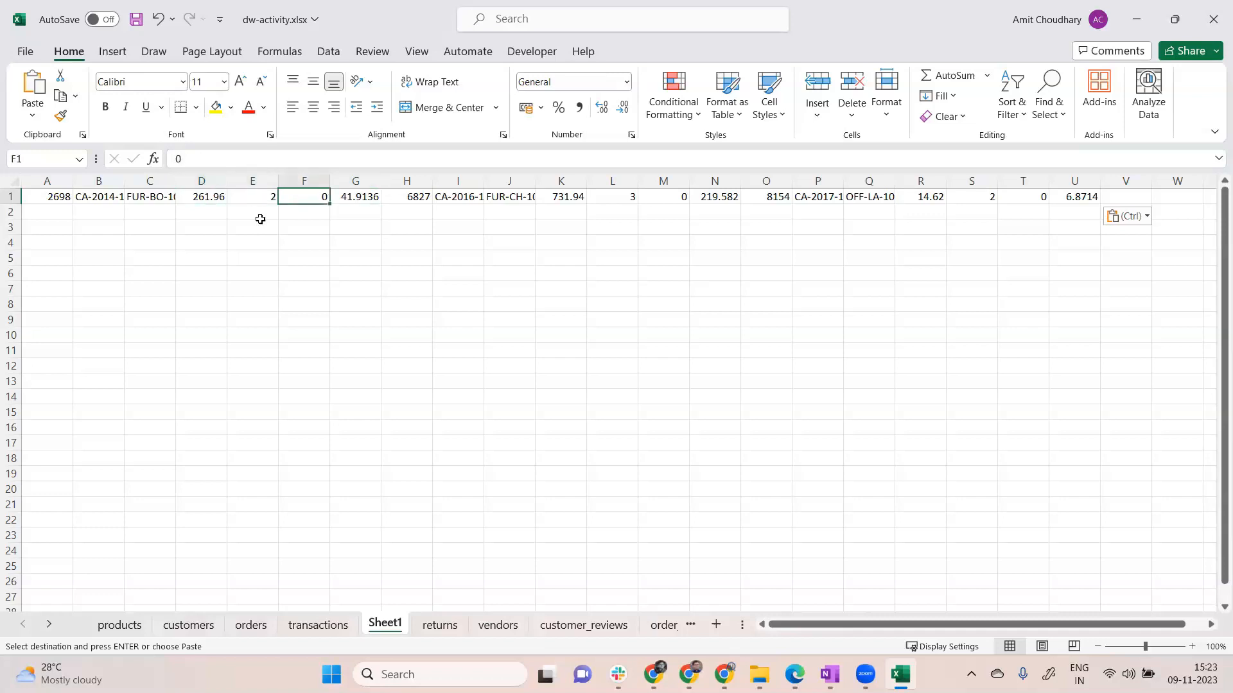
left_click(509, 196)
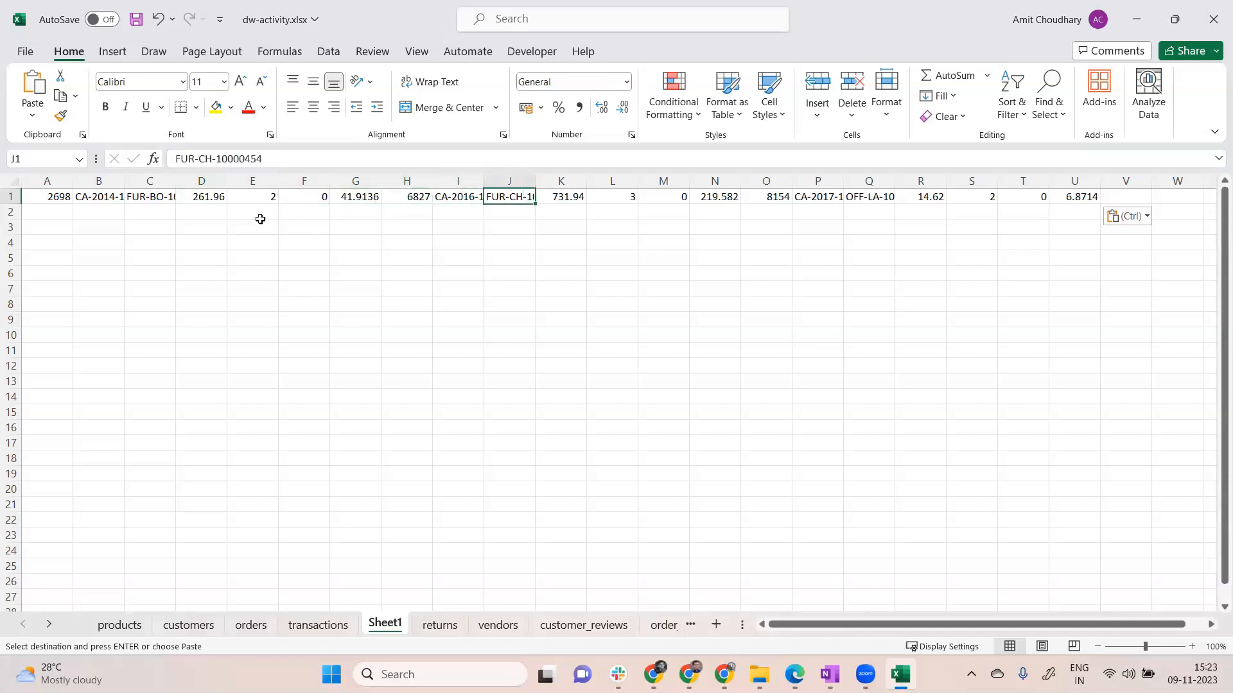
left_click(765, 196)
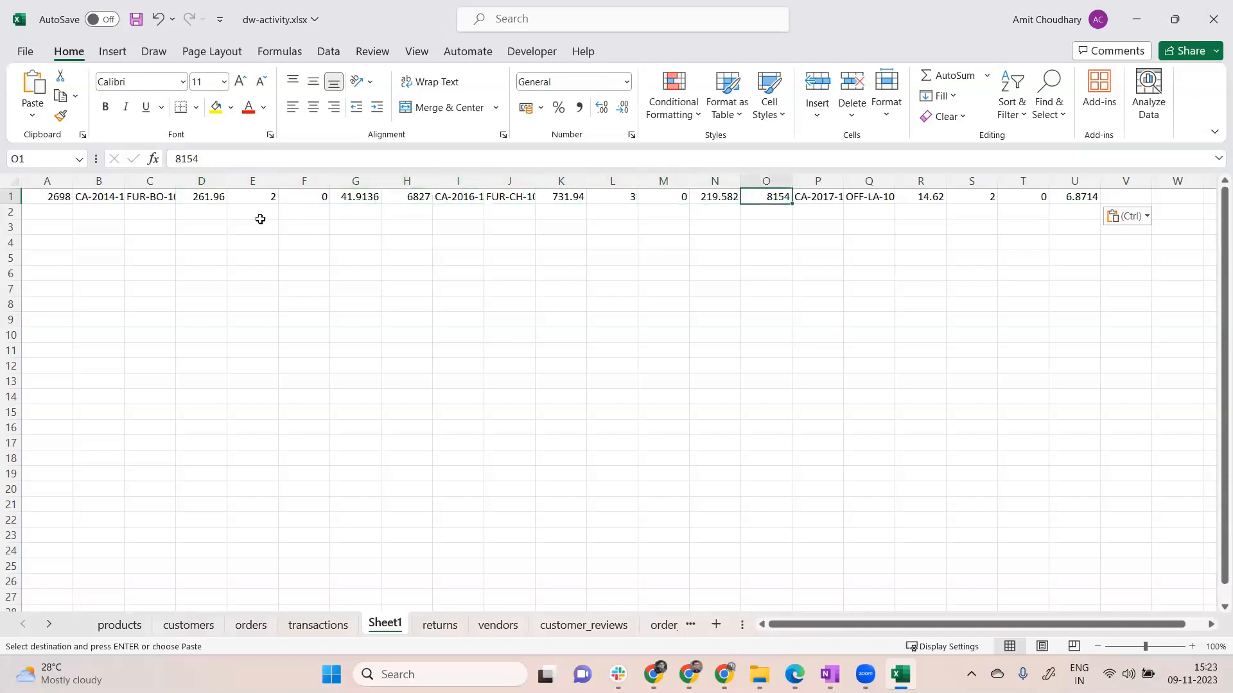
left_click(919, 196)
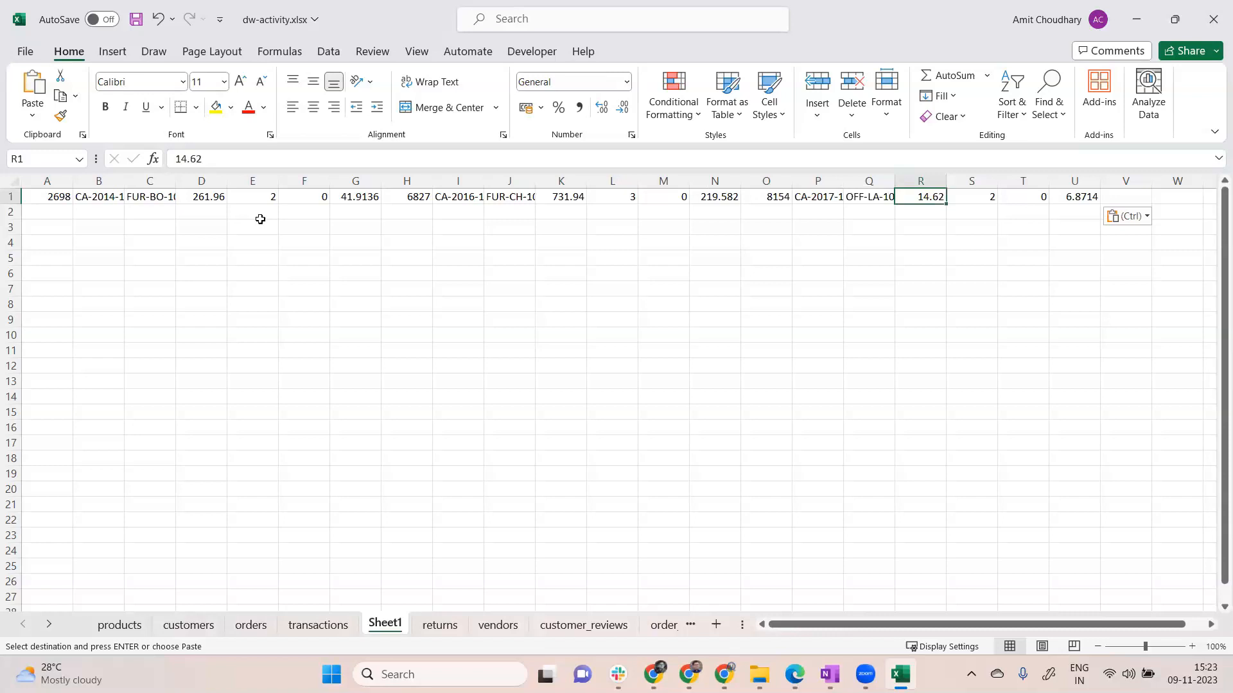
left_click(200, 196)
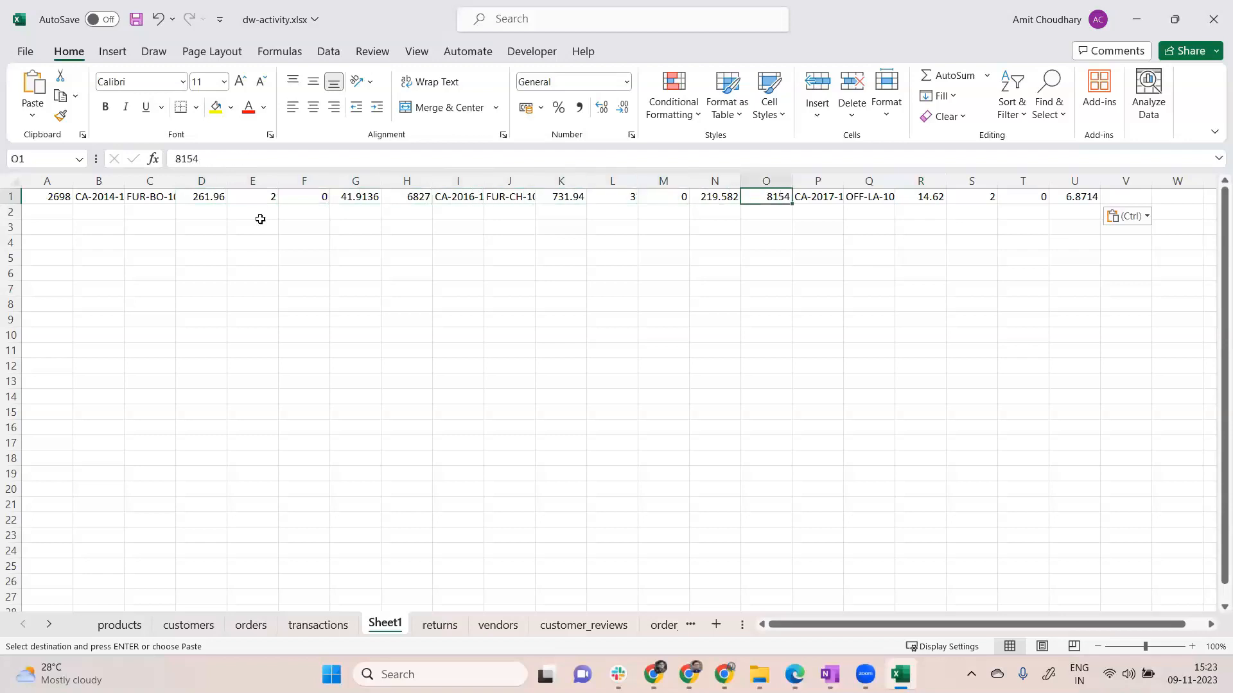
left_click(919, 196)
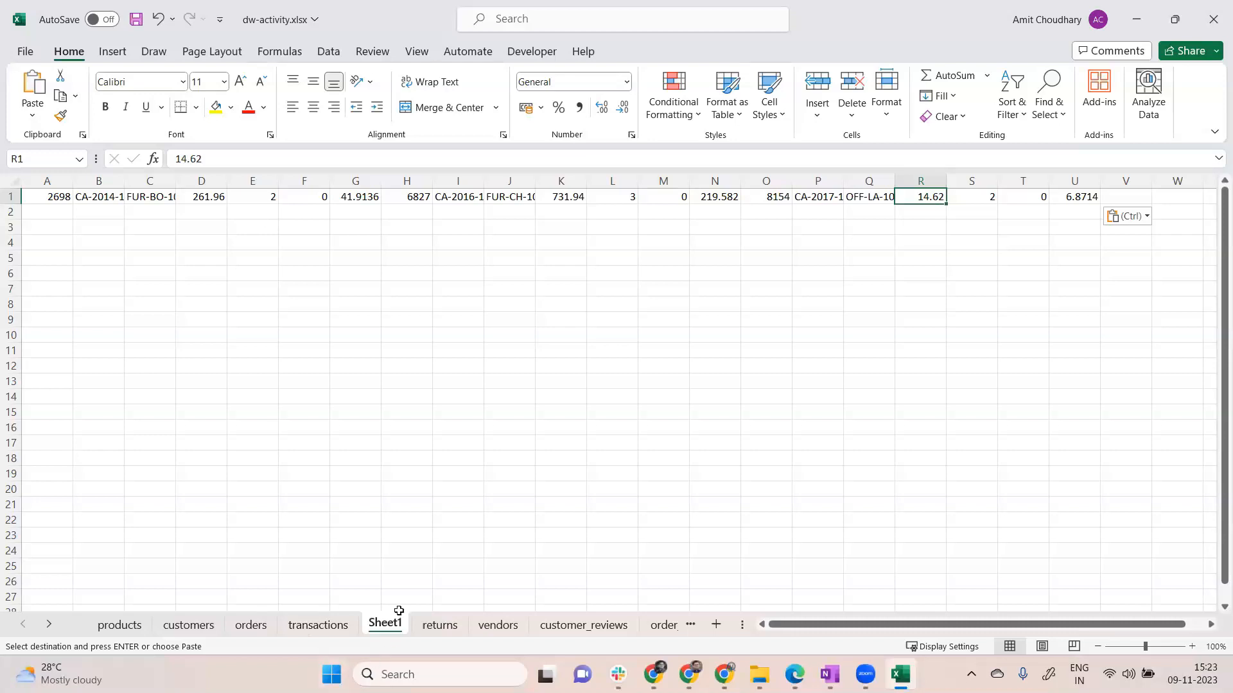
- Choose row 3 of Sheet1 for the columnar layout and copy the three ids and order ids
left_click(317, 626)
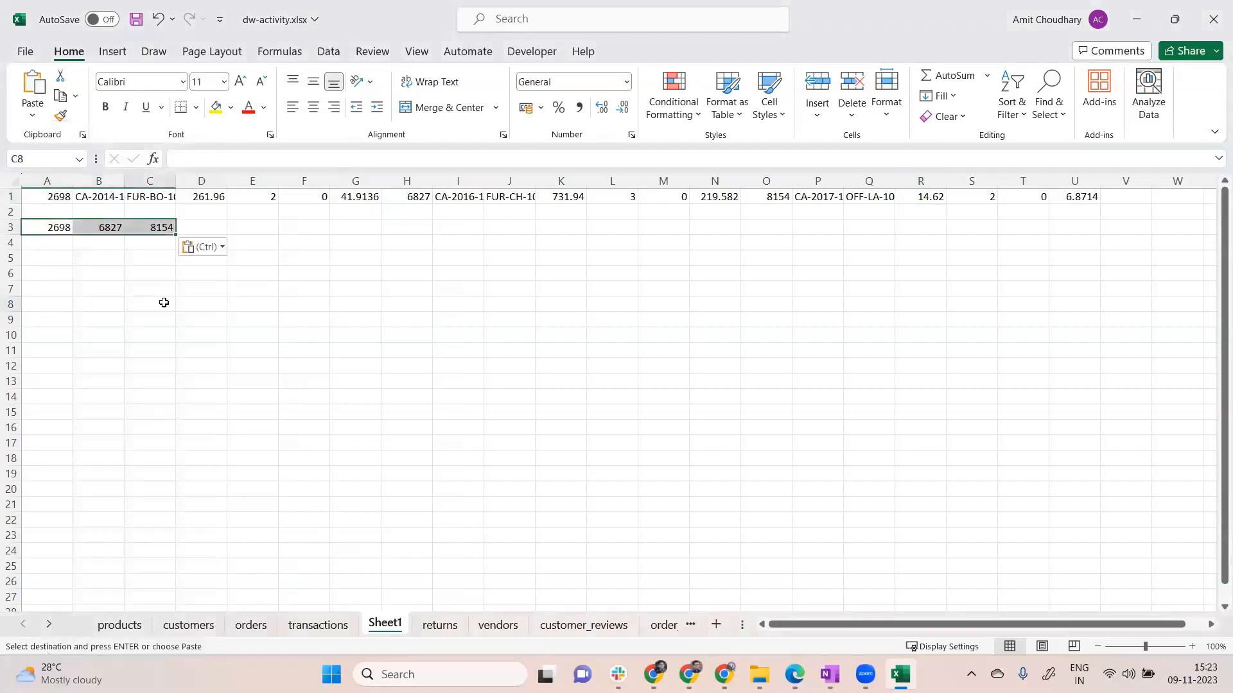
left_click(317, 625)
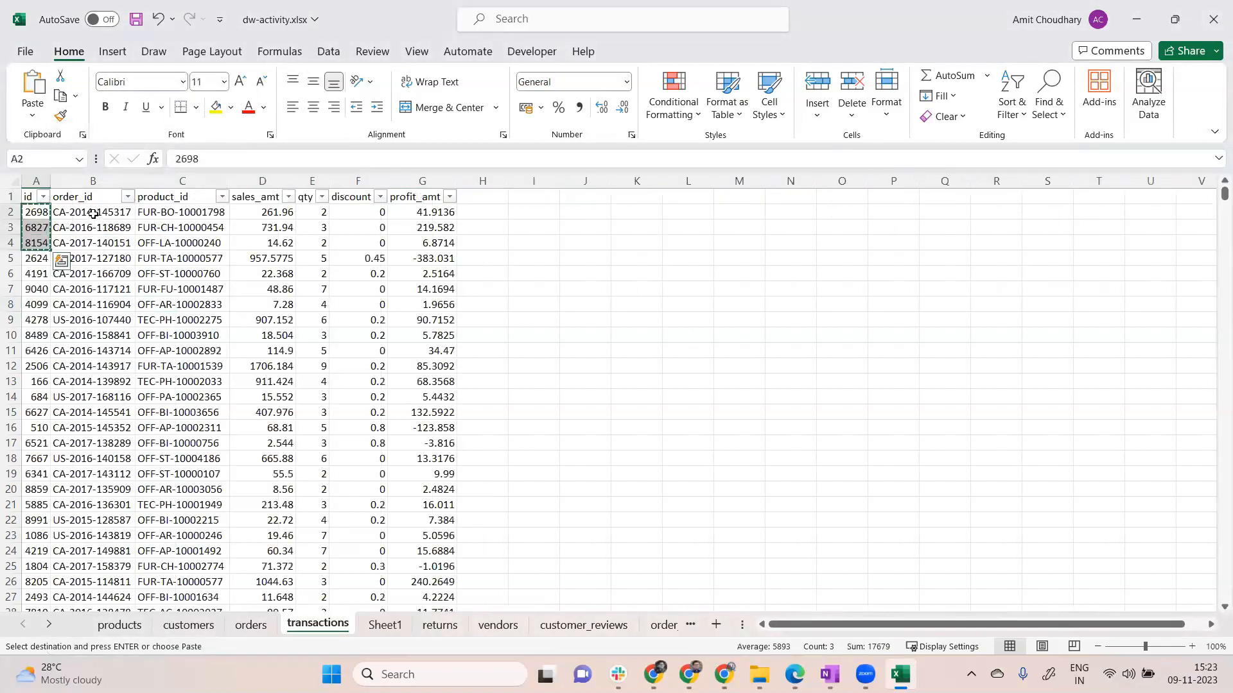
left_click(93, 212)
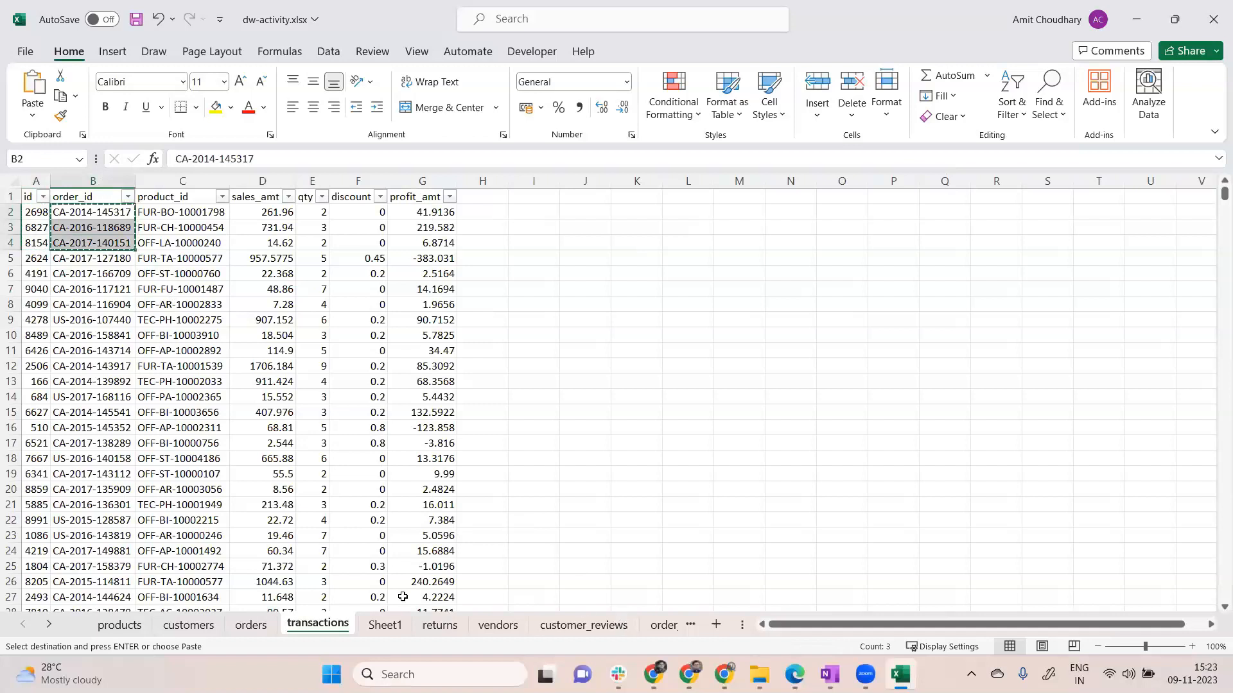
right_click(181, 228)
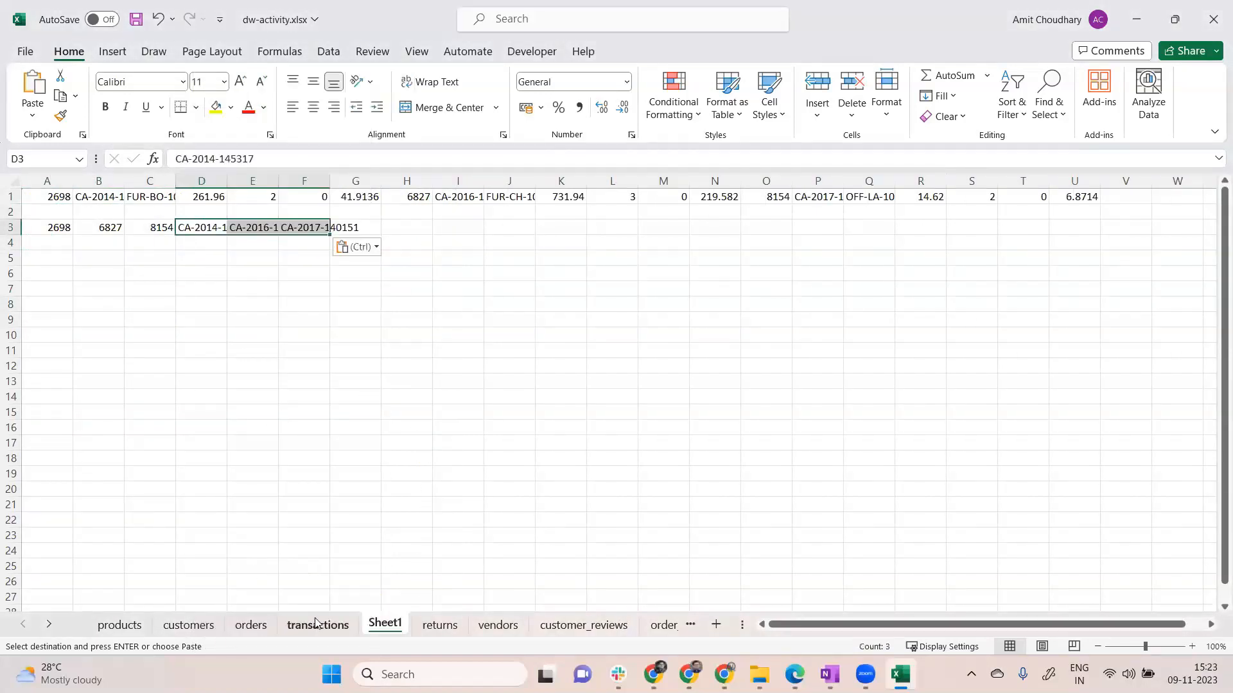
- Paste the order ids, product ids and sales amounts group by group into Sheet1 row 3
left_click(317, 625)
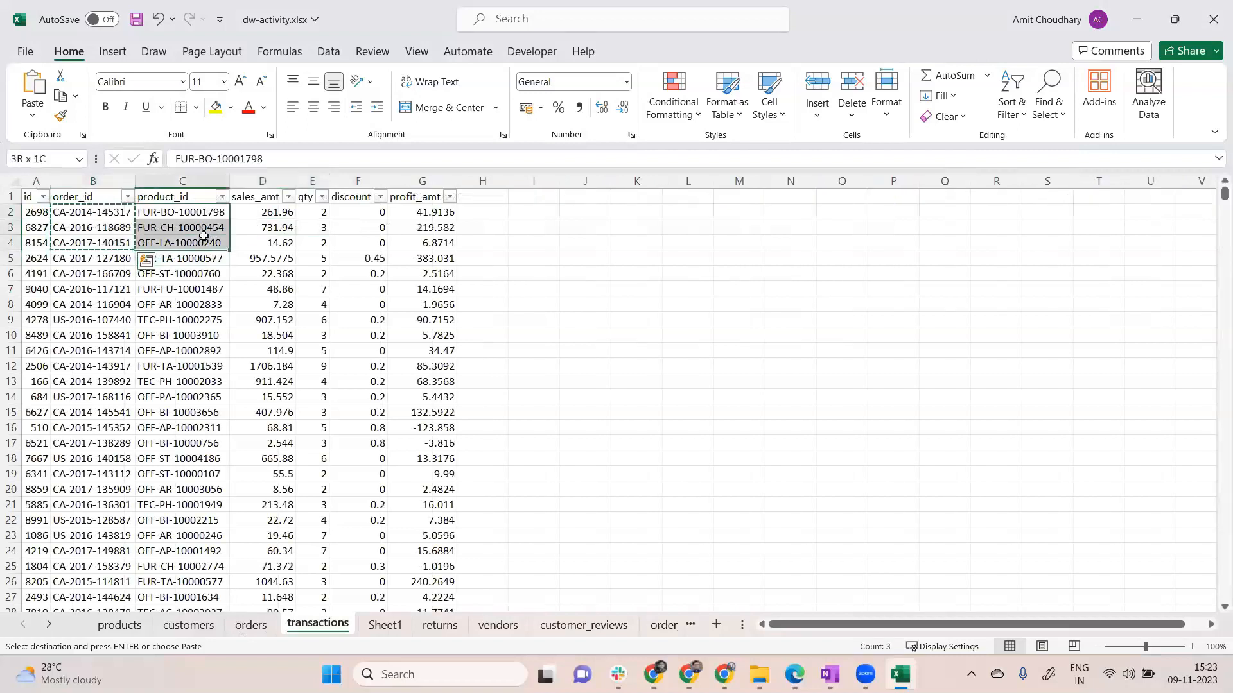
left_click(384, 624)
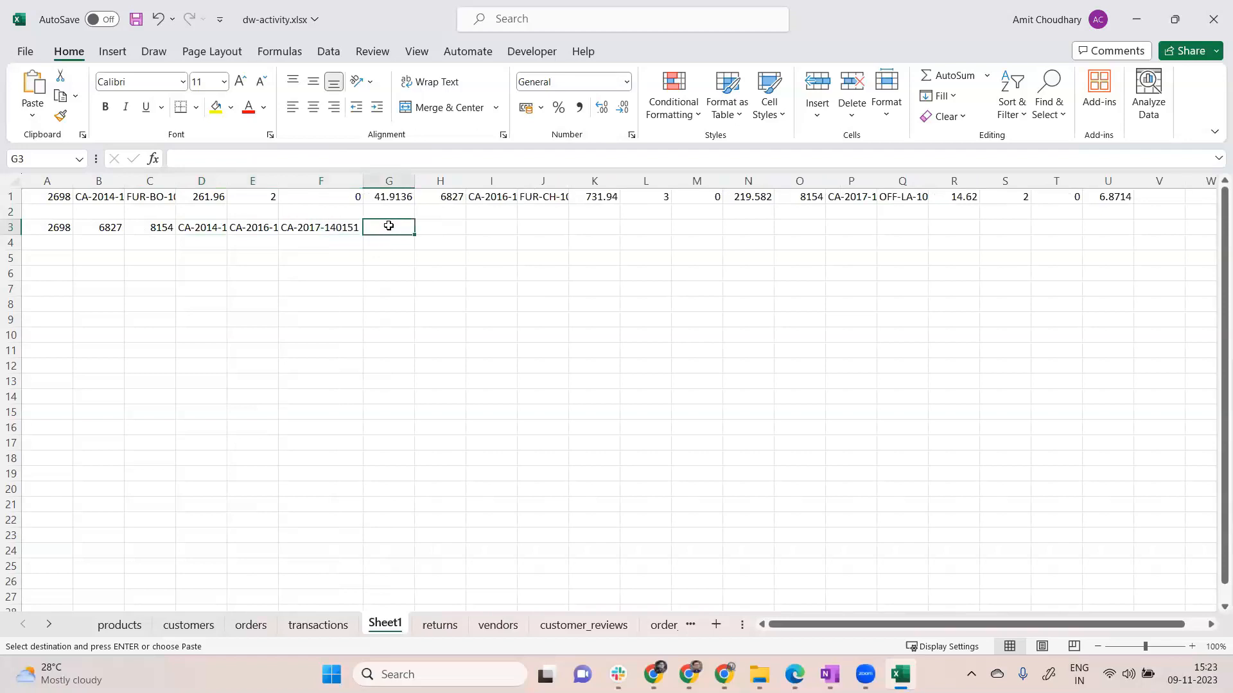
key("ctrl+v")
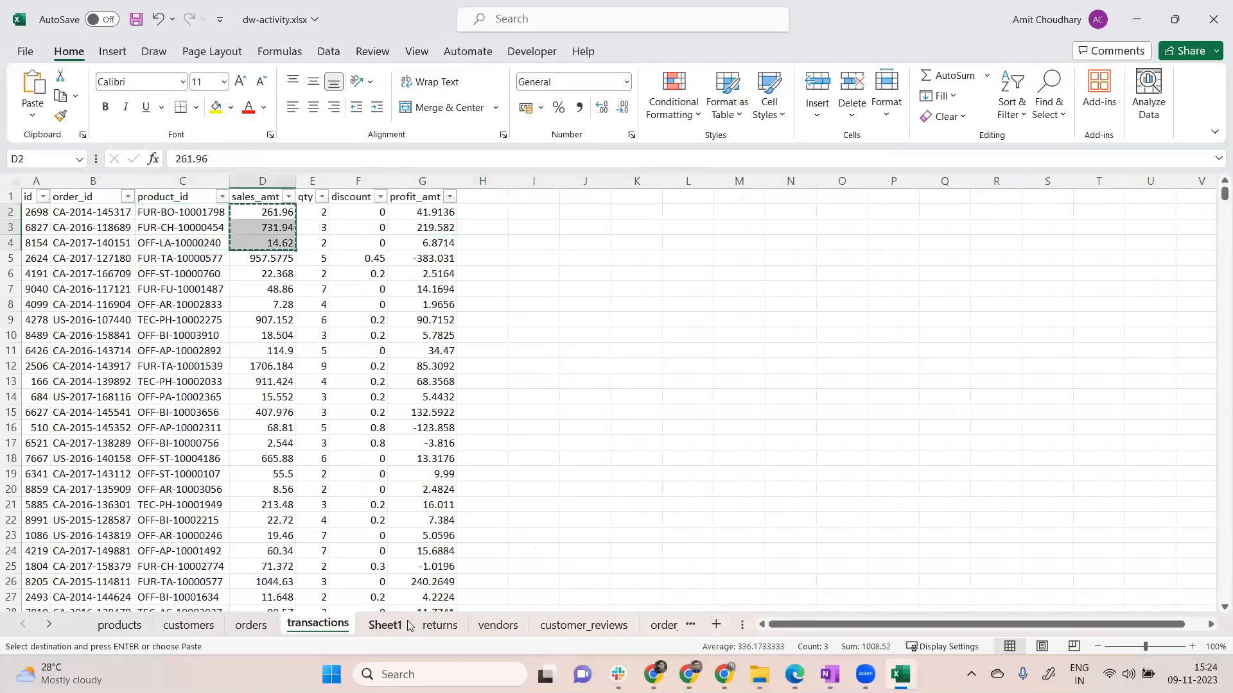
left_click(384, 625)
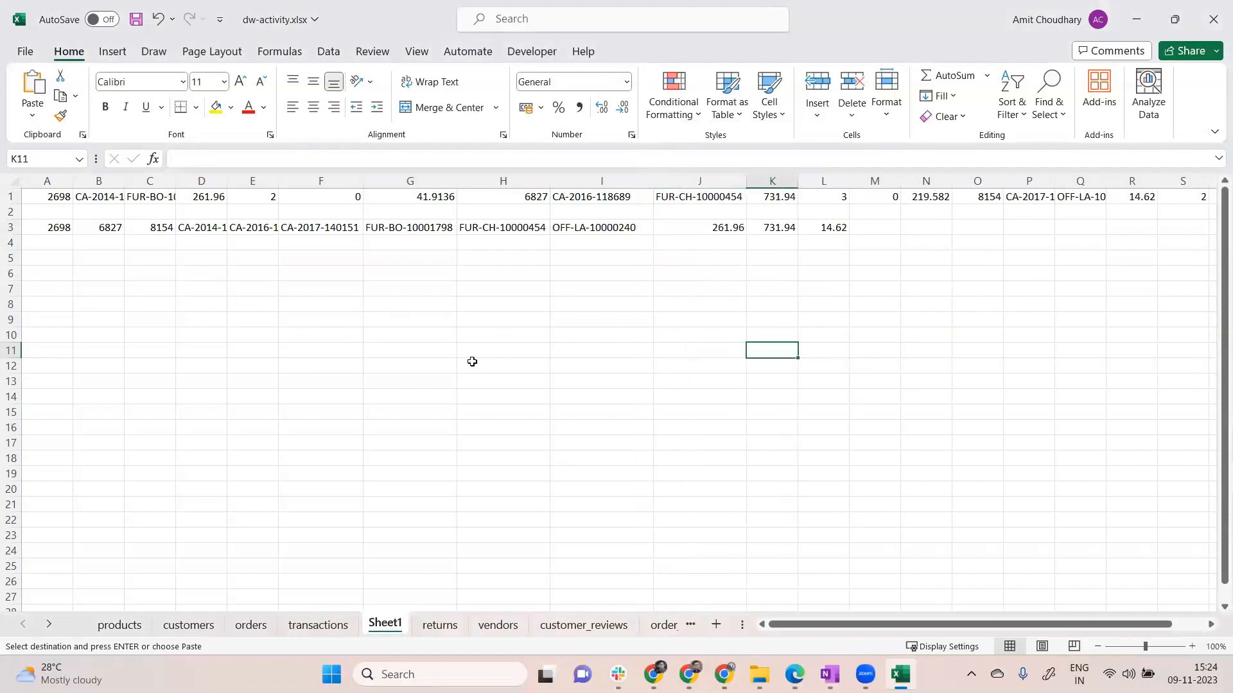
mouse_move(472, 360)
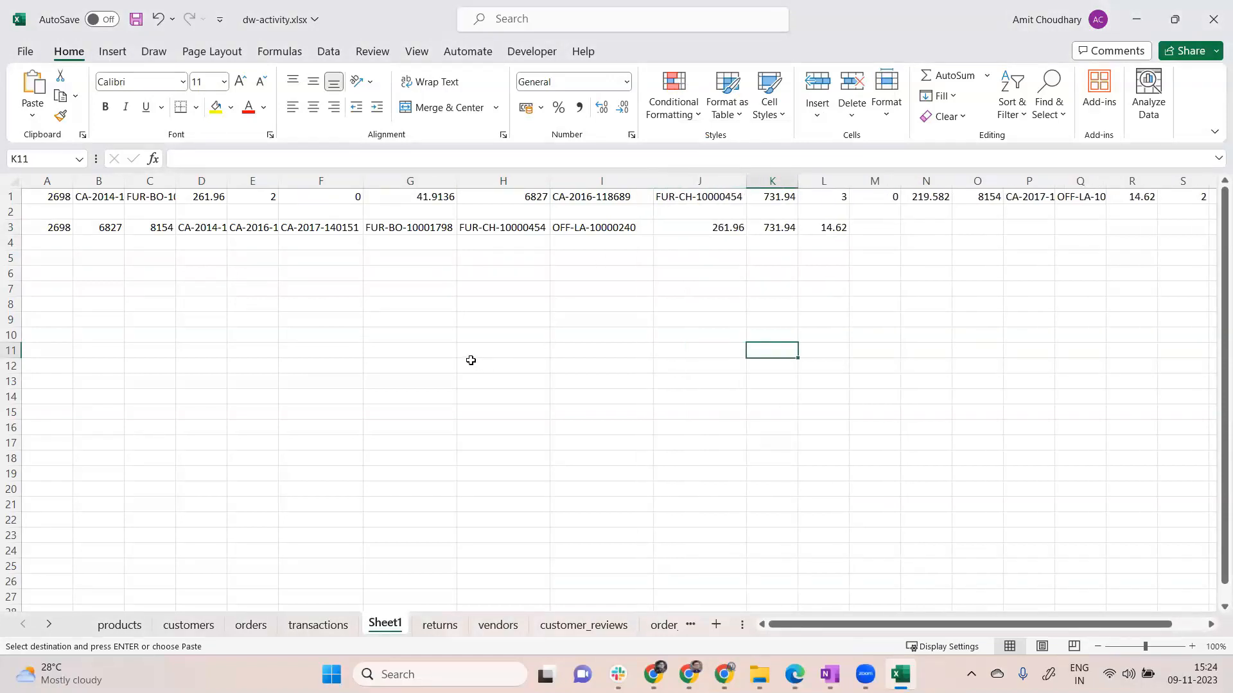
- Compare row-wise cells (product id, sales, quantity) against the grouped row-3 sales amounts totalling 1008.52, then return to OneNote
left_click(46, 227)
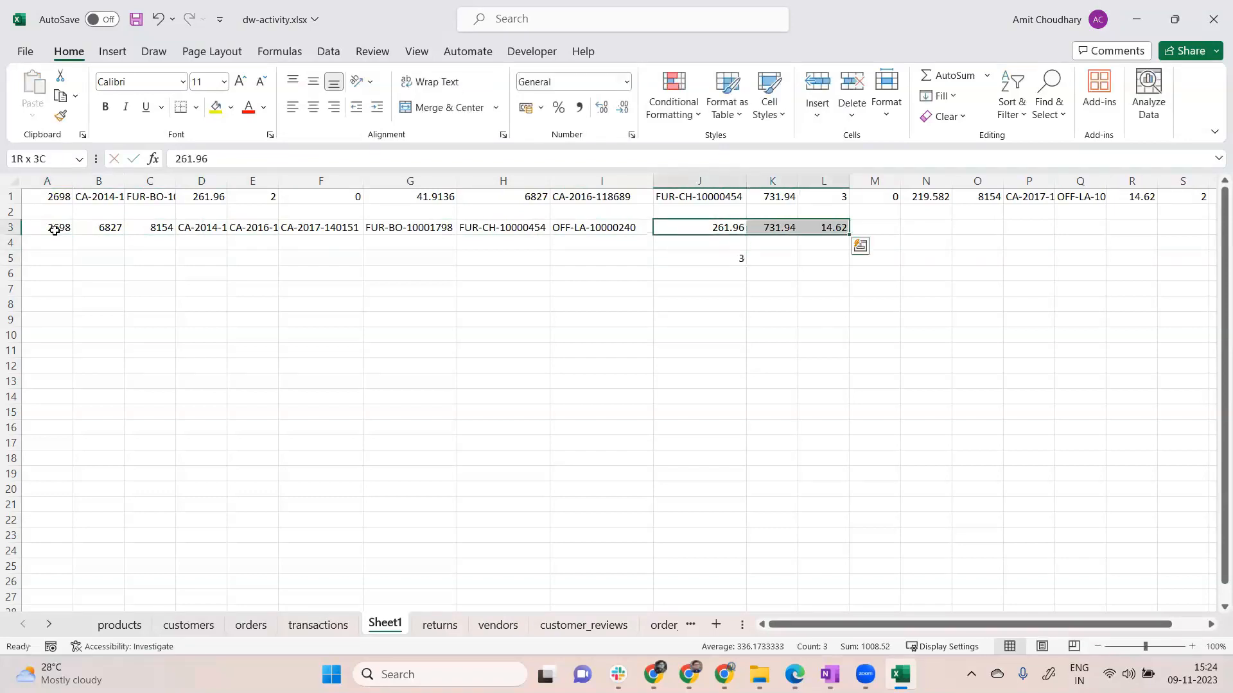
left_click(873, 227)
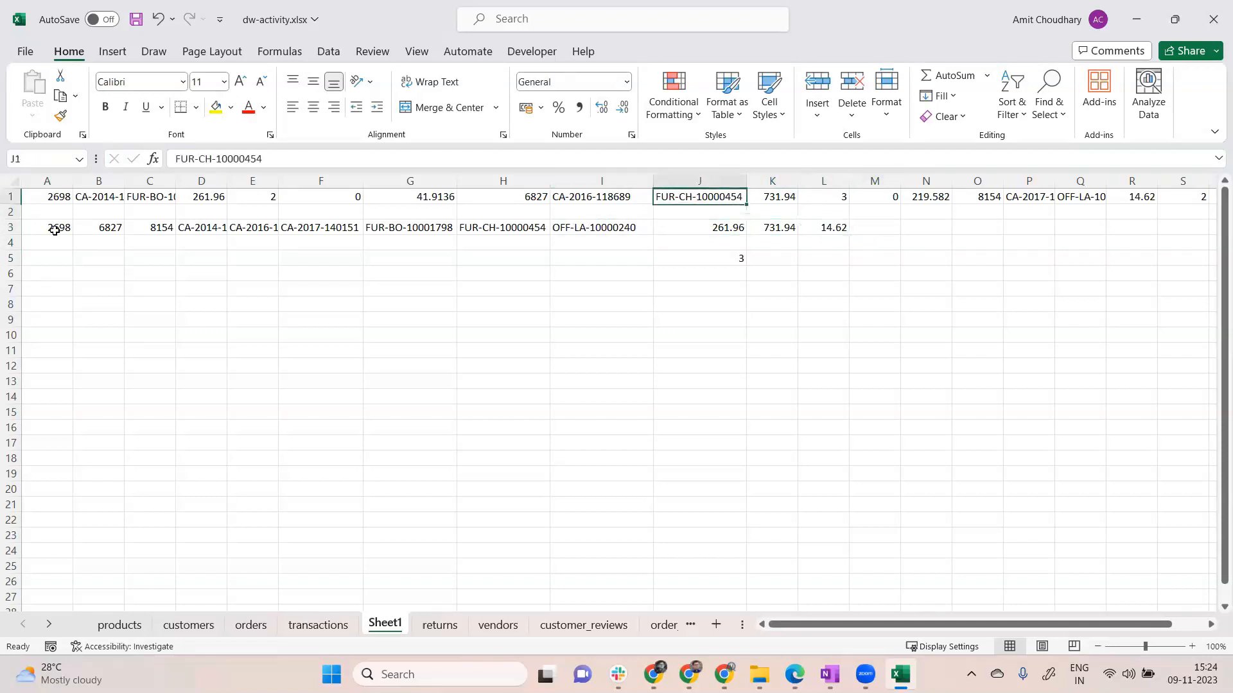
left_click(200, 196)
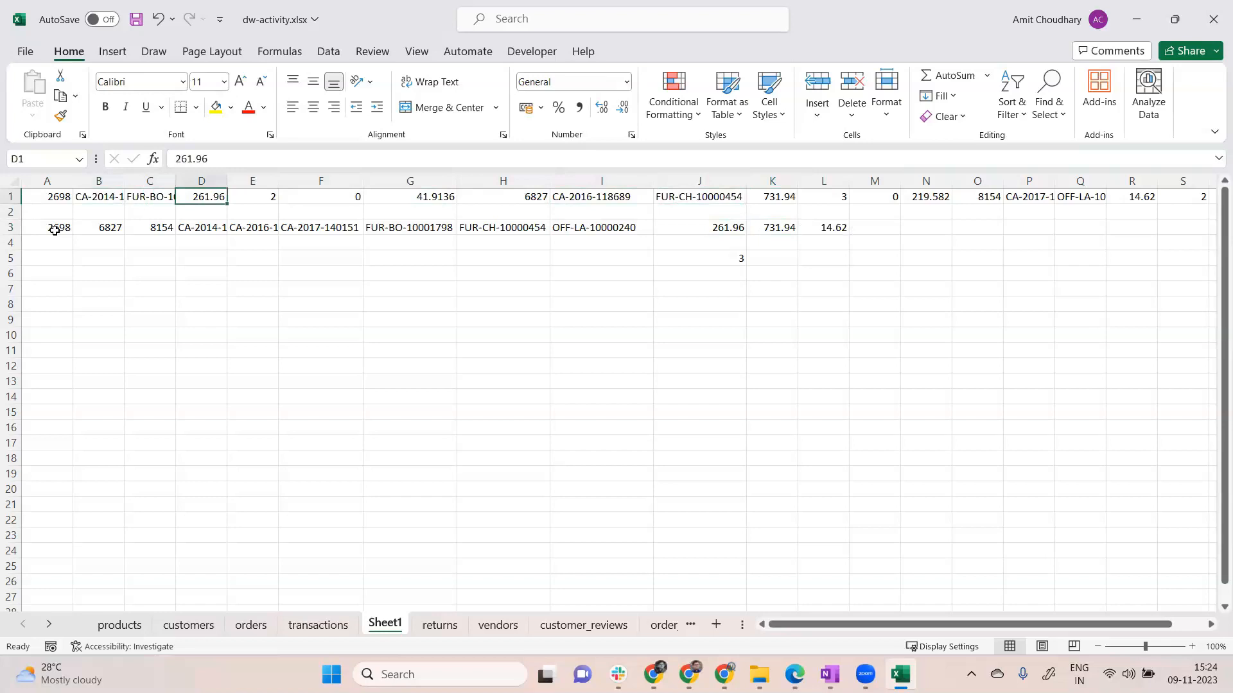
left_click(822, 196)
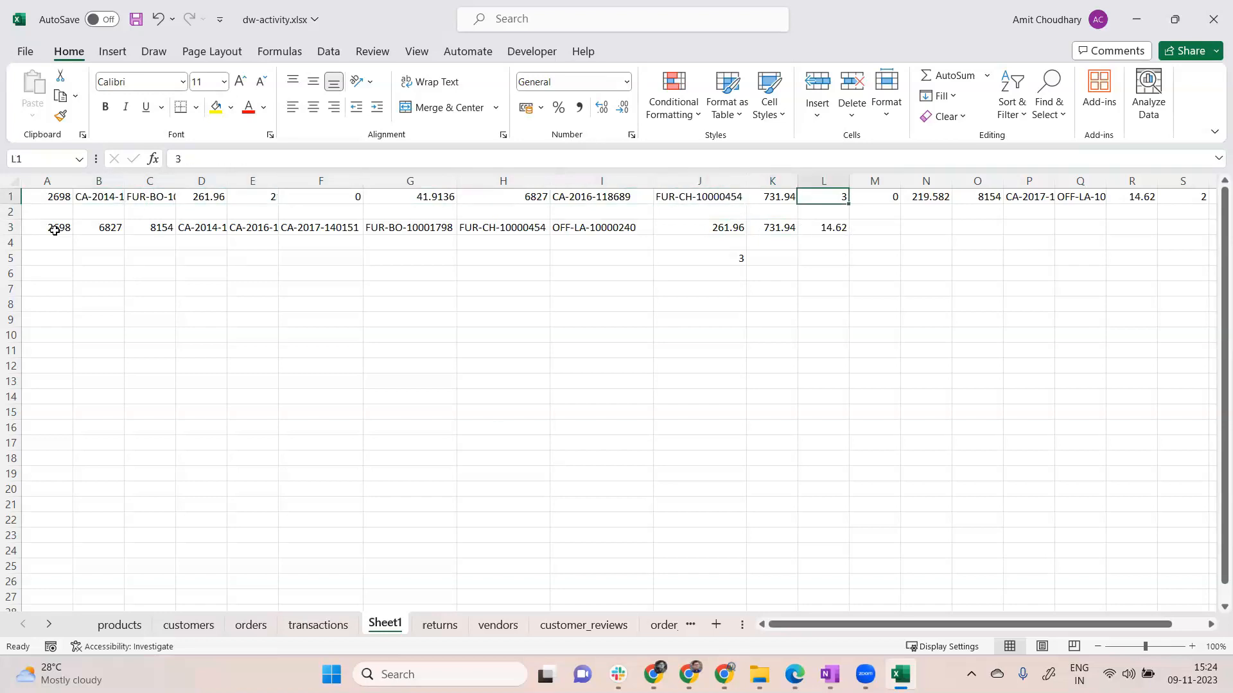
left_click(1028, 196)
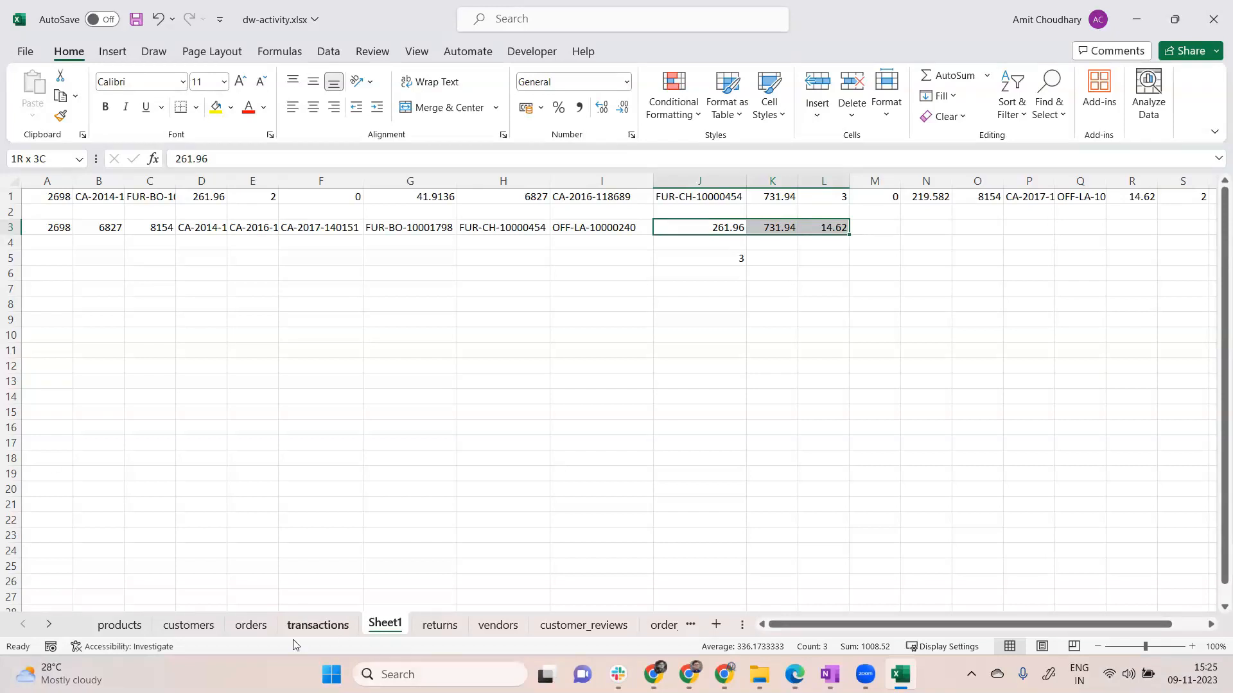
left_click(827, 674)
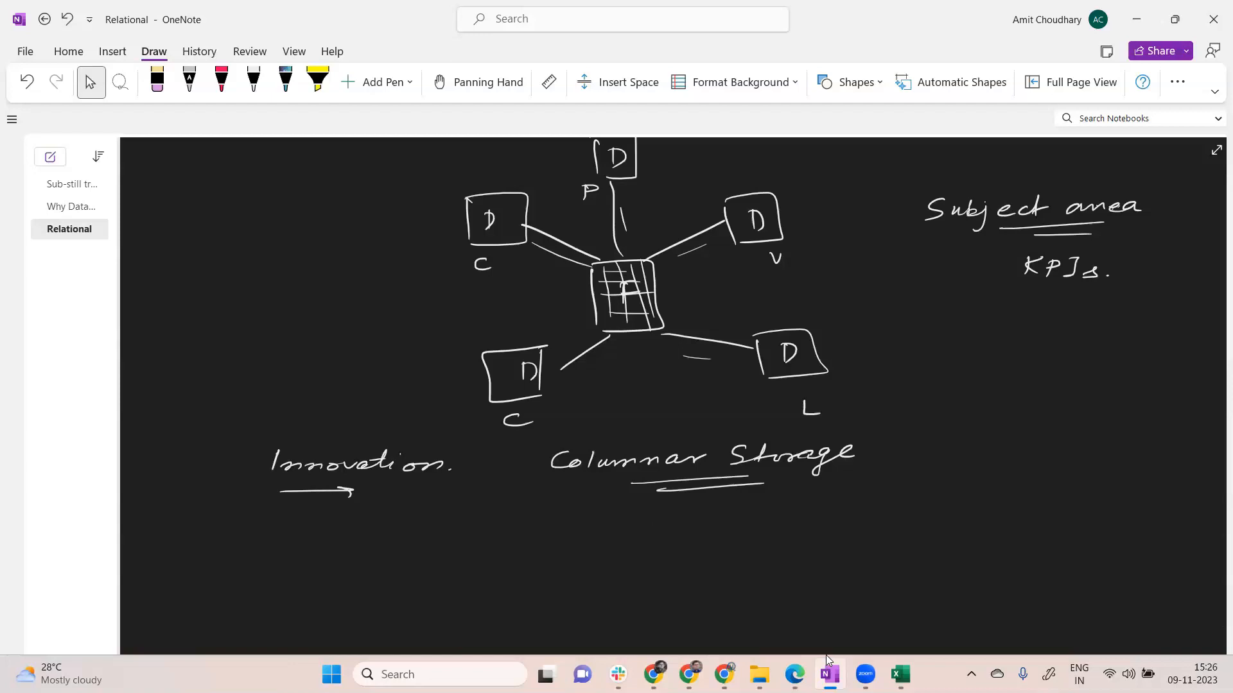
- Draw a short vertical pen stroke below the underlined 'Columnar Storage' heading
left_click_drag(652, 488, 652, 530)
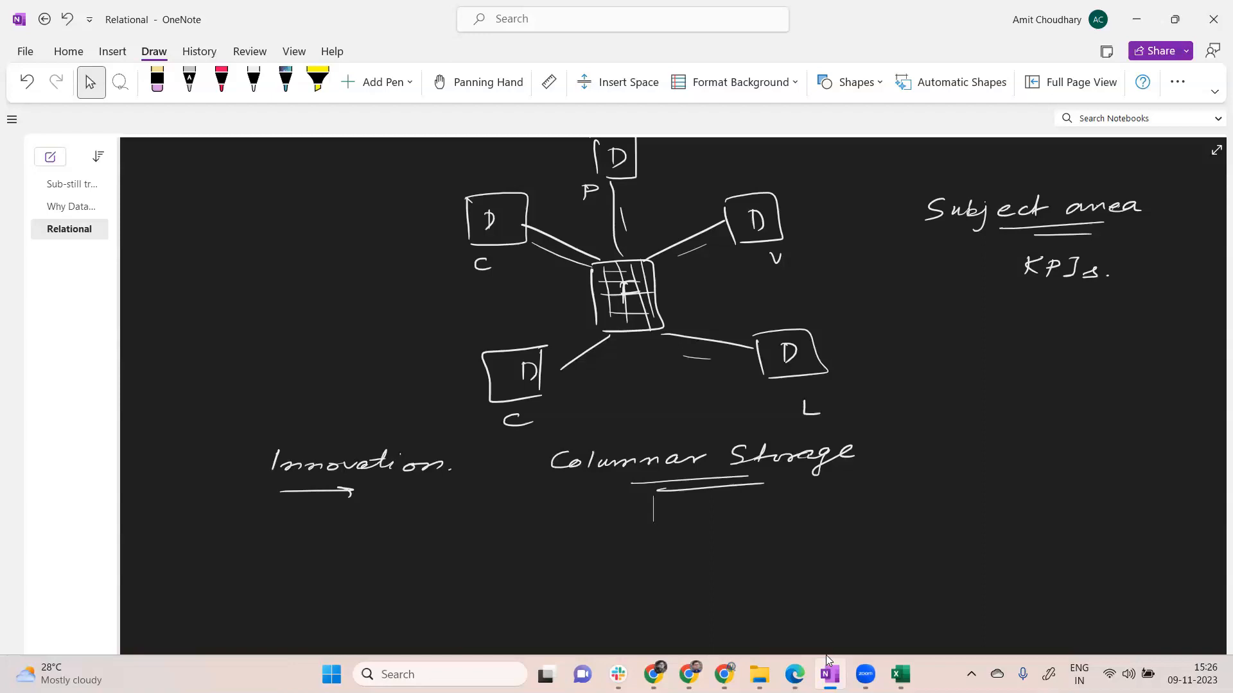